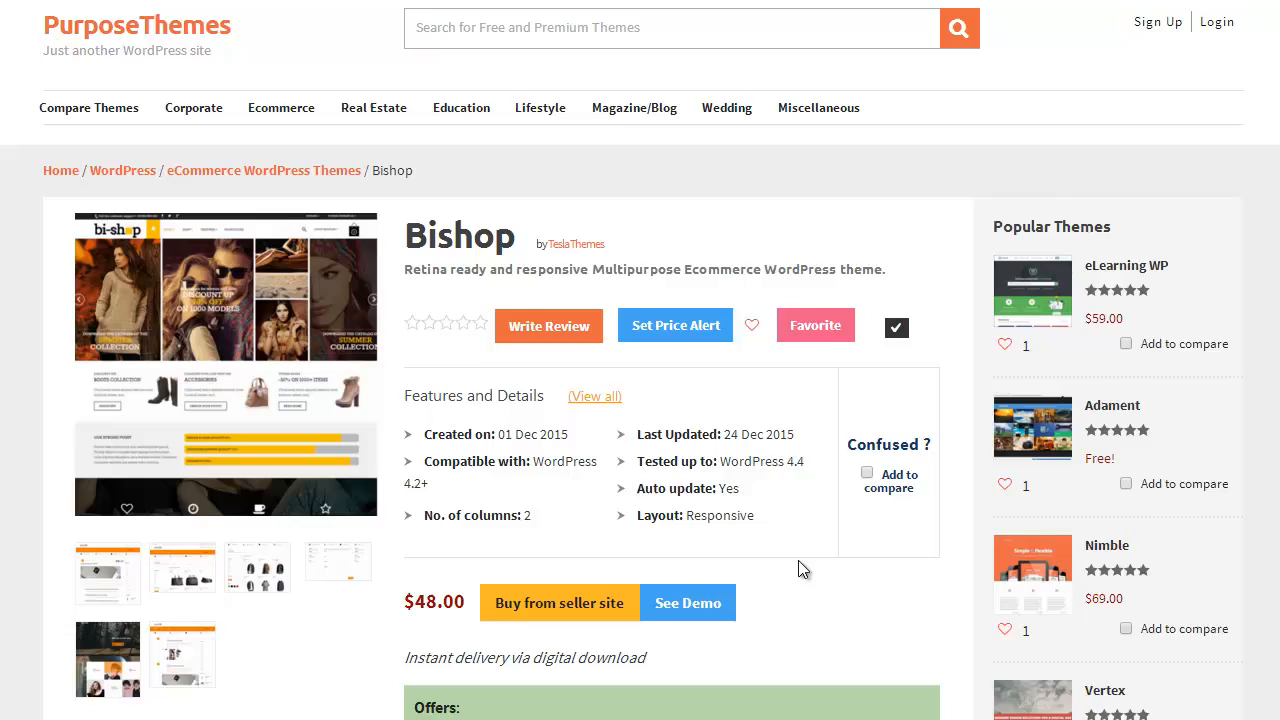
Step: Scroll the Bishop listing past the Offers box to the Theme Score comparison
scroll("down", 3)
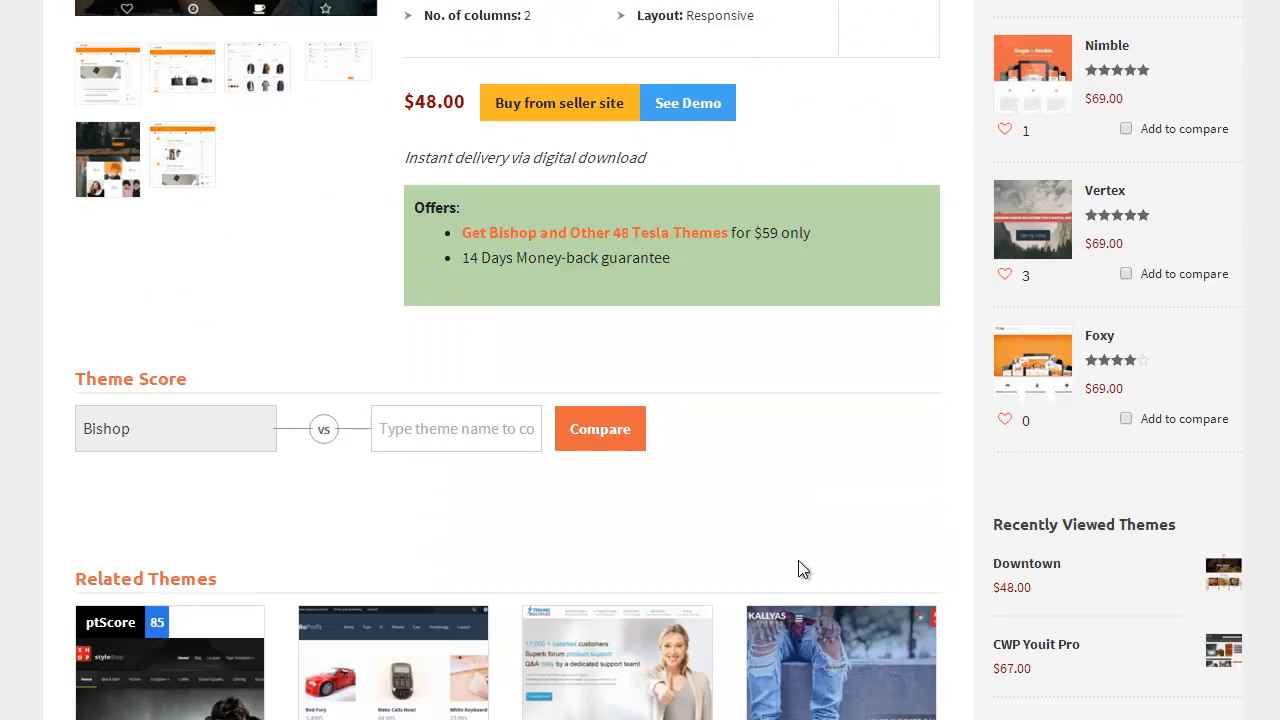
scroll("down", 3)
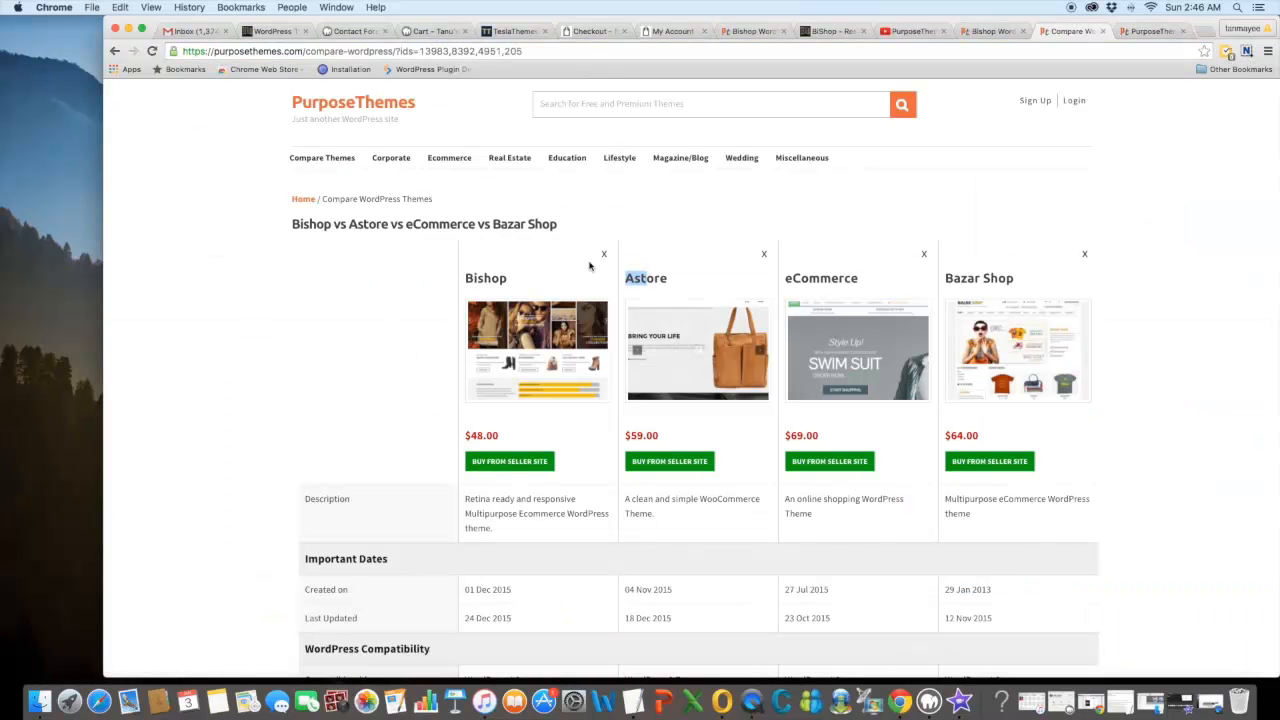
mouse_move(714, 284)
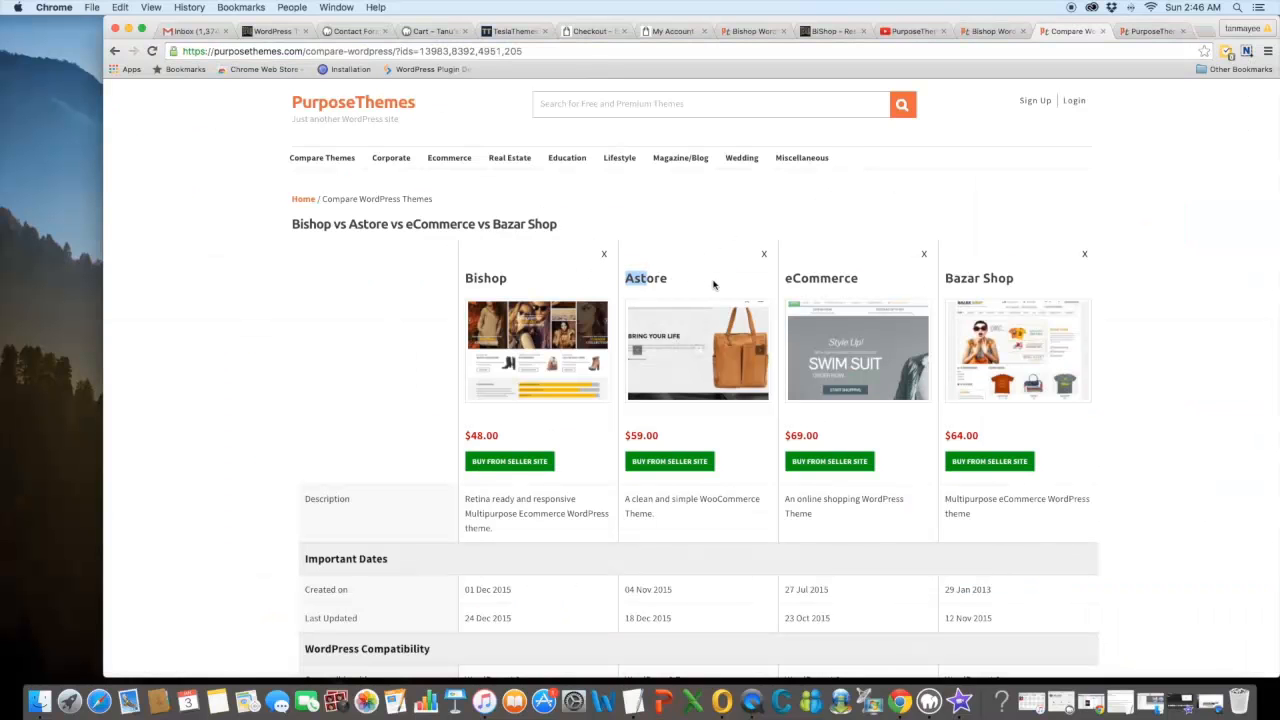
mouse_move(684, 278)
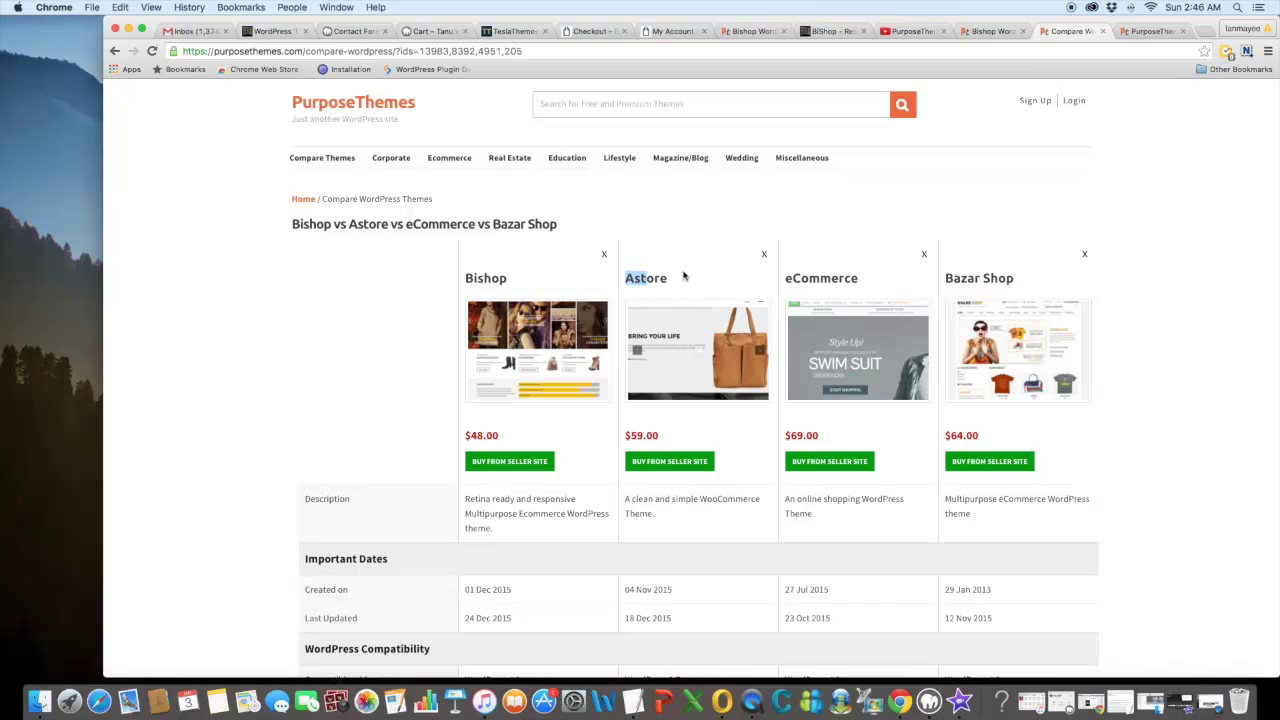
mouse_move(968, 292)
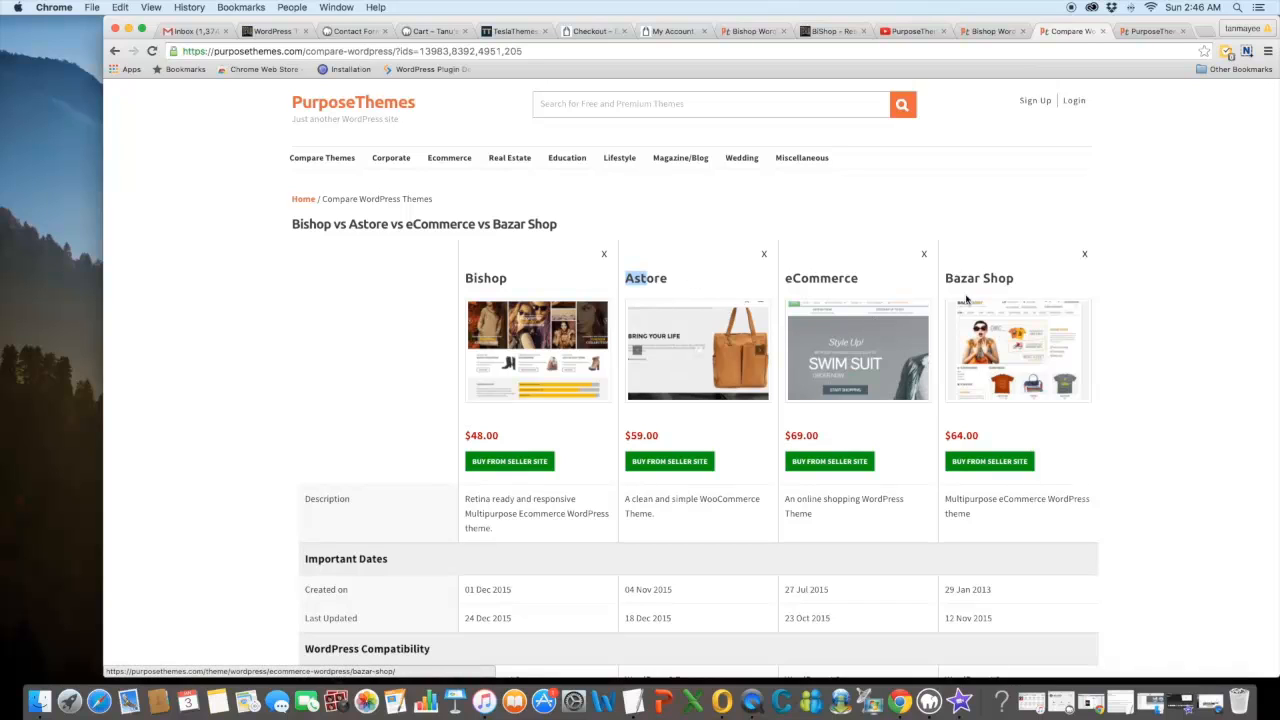
mouse_move(984, 310)
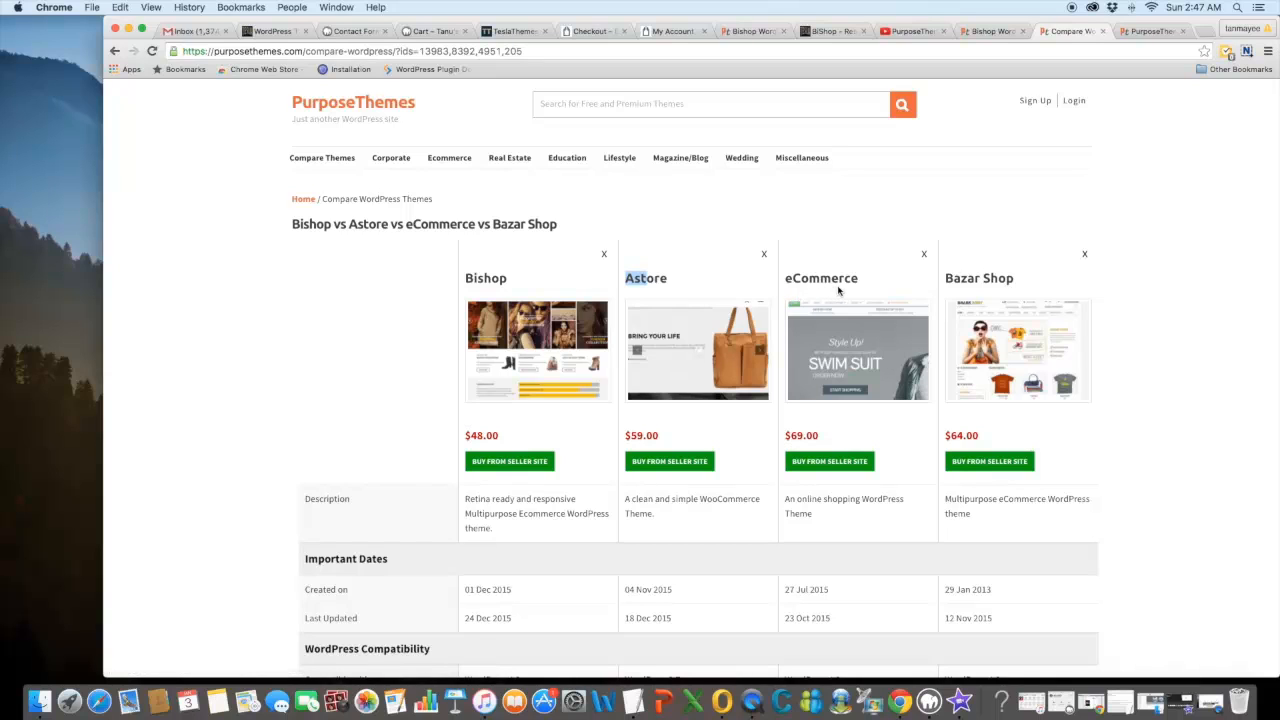
mouse_move(722, 318)
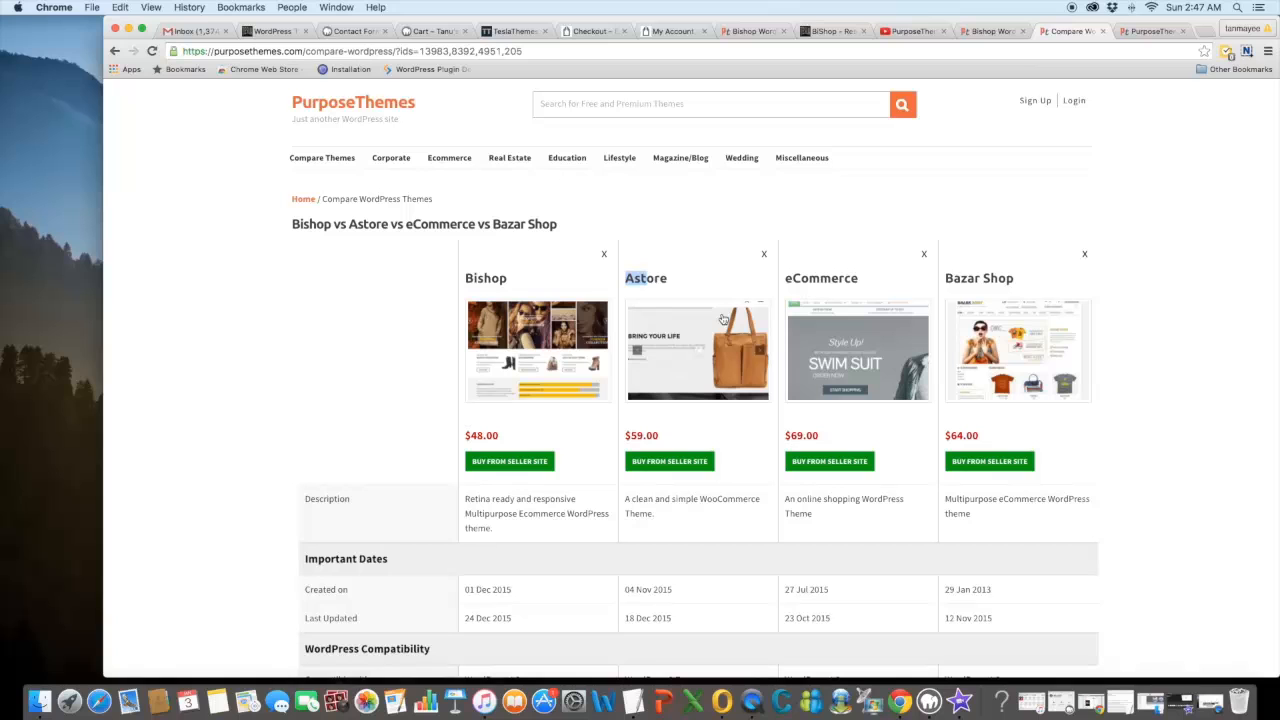
mouse_move(910, 414)
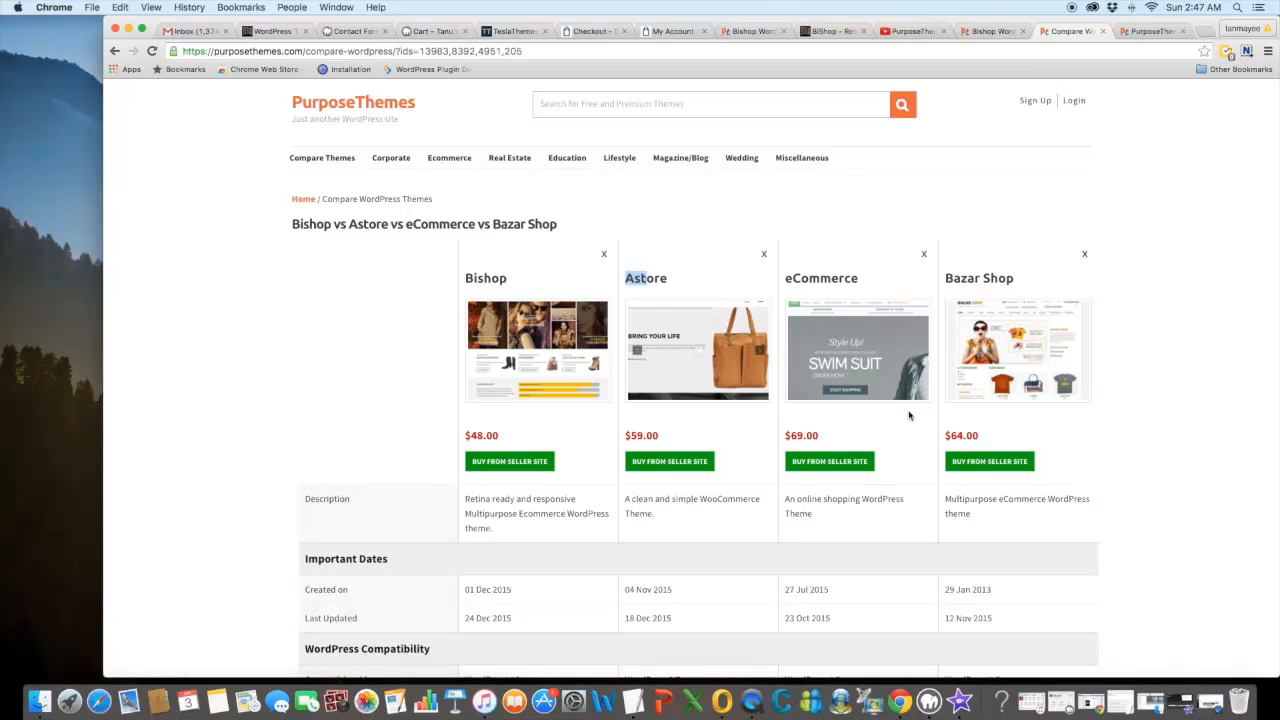
Step: Scroll the comparison table down to Pricing and back up to Important Dates
scroll("down", 3)
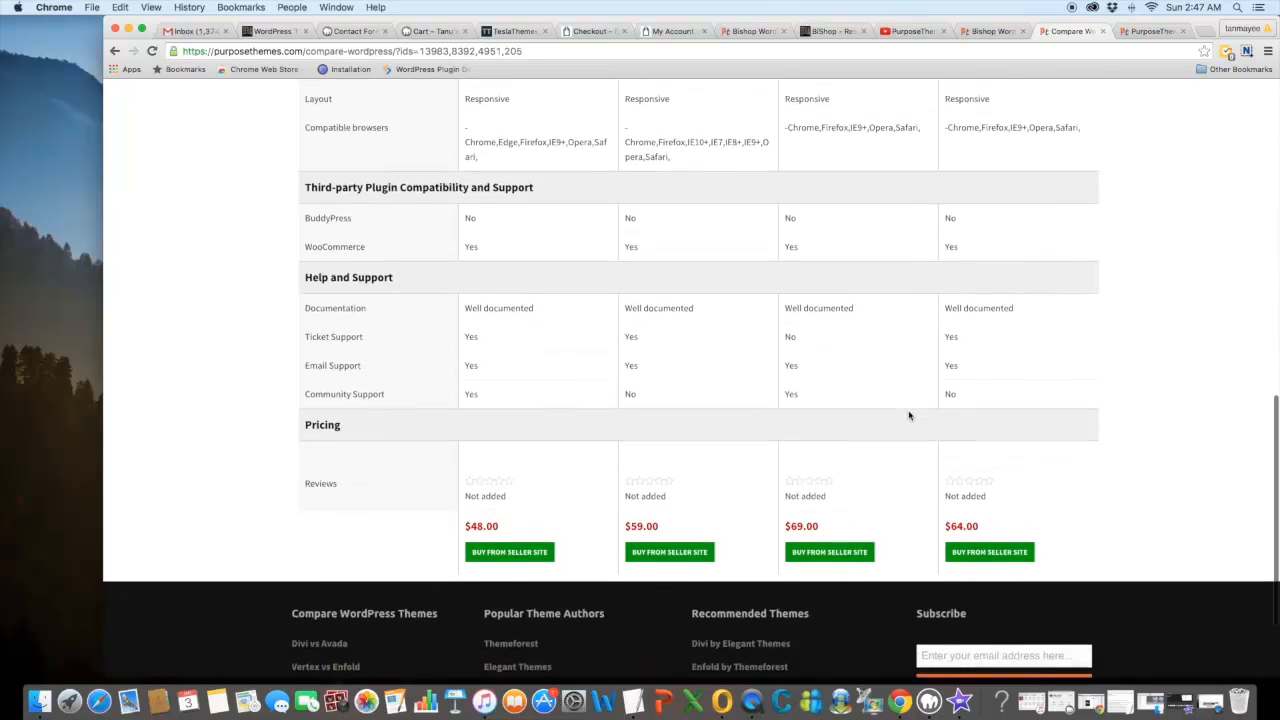
scroll("up", 3)
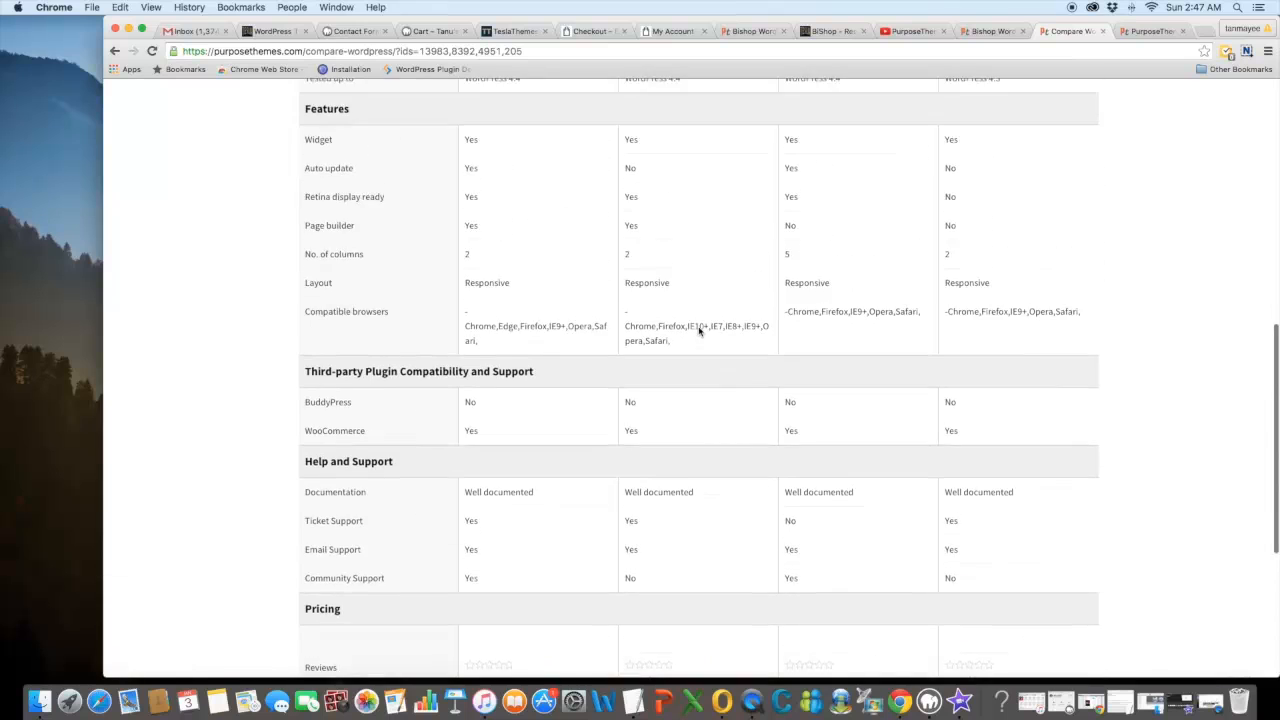
scroll("up", 3)
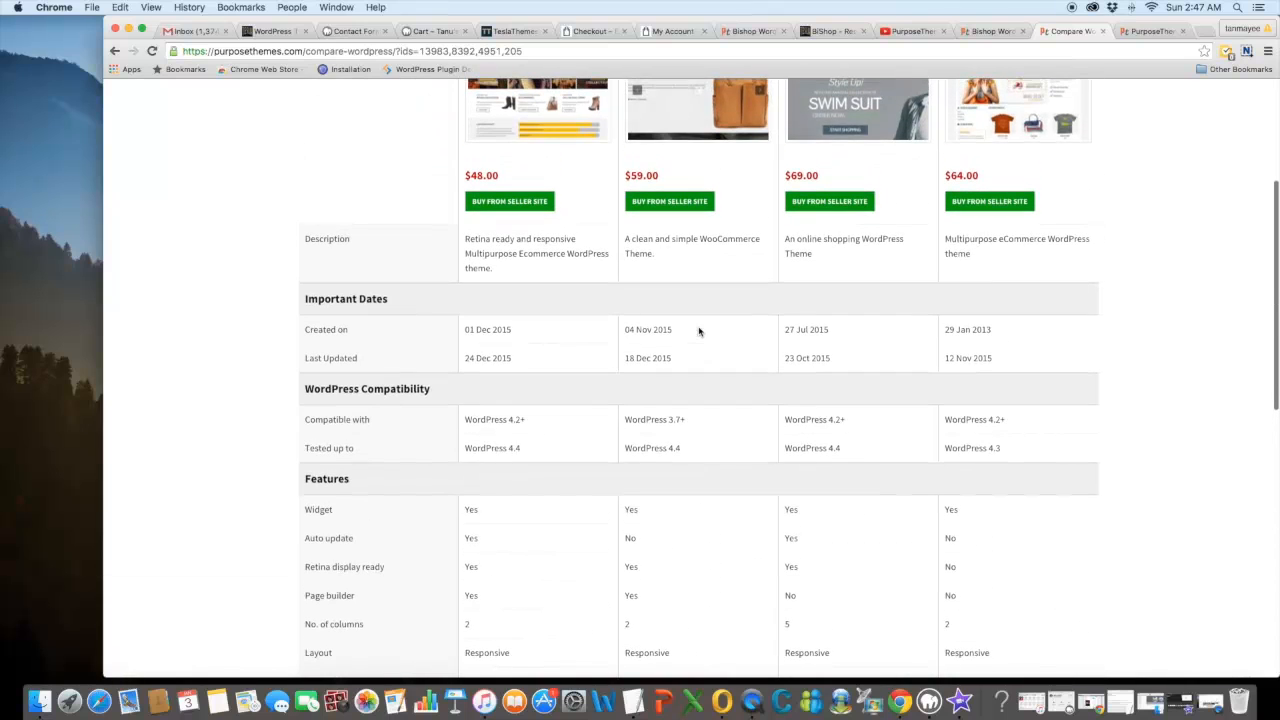
mouse_move(712, 328)
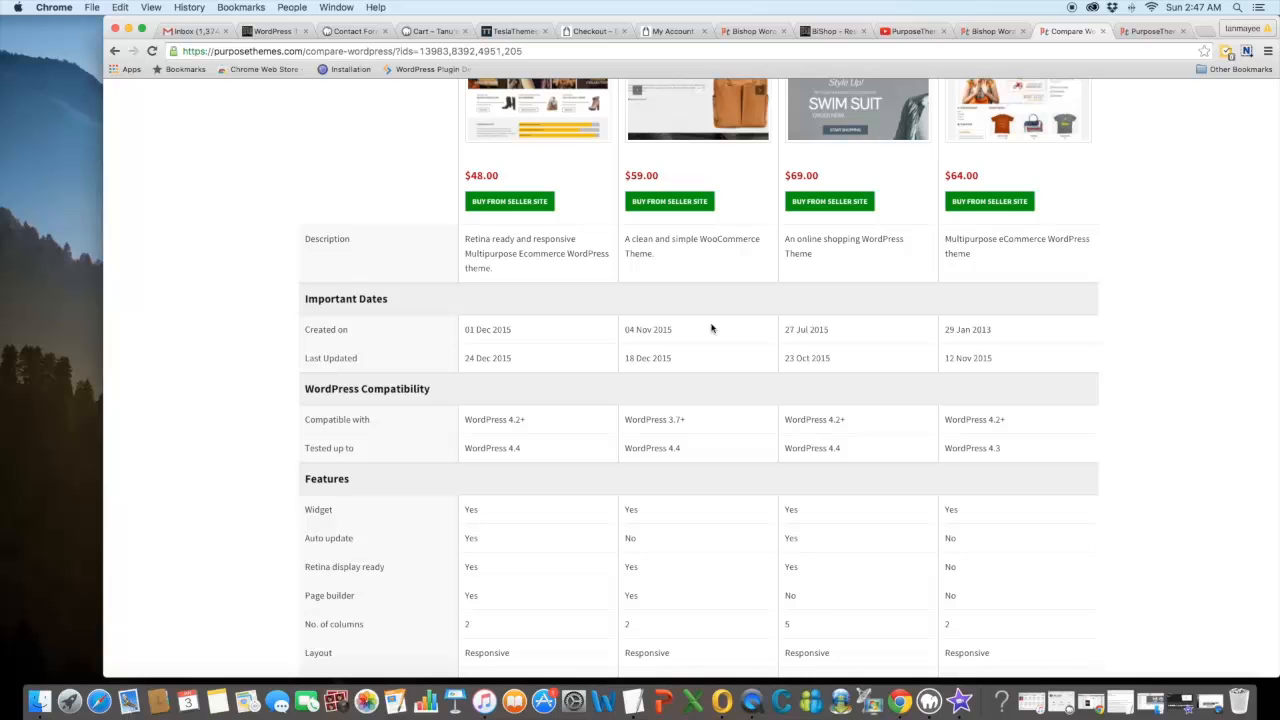
mouse_move(728, 328)
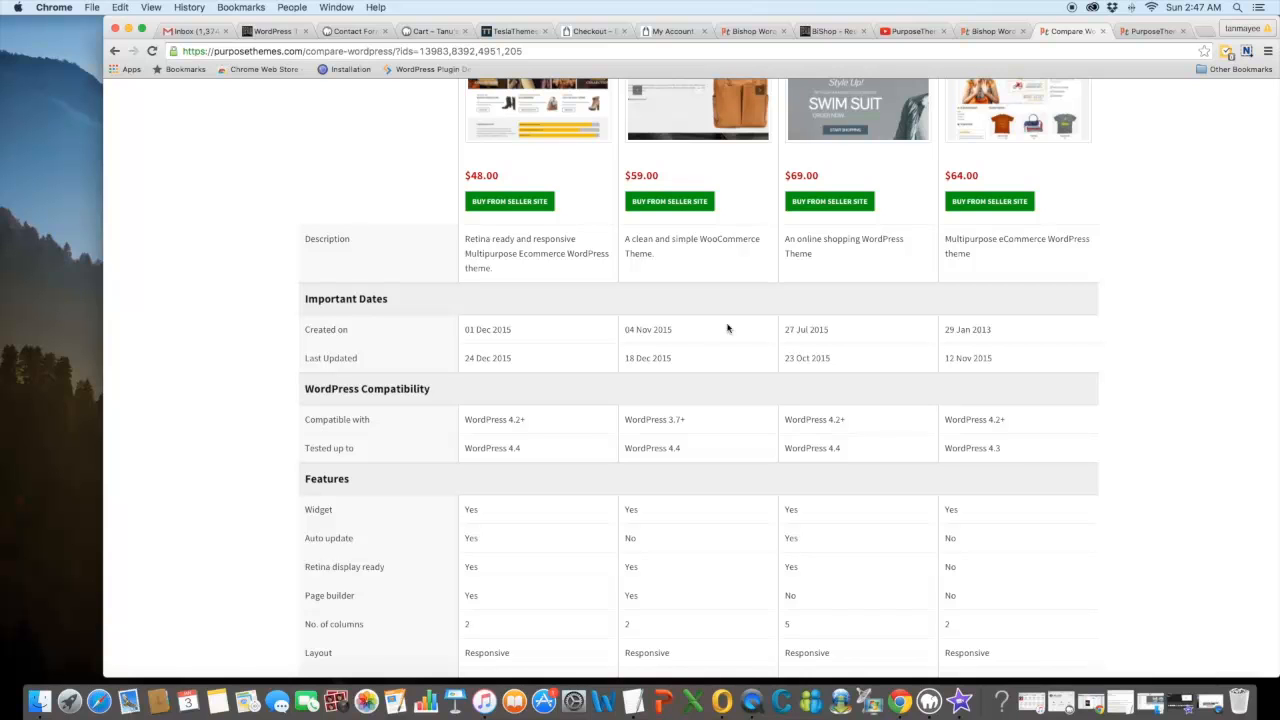
scroll("up", 3)
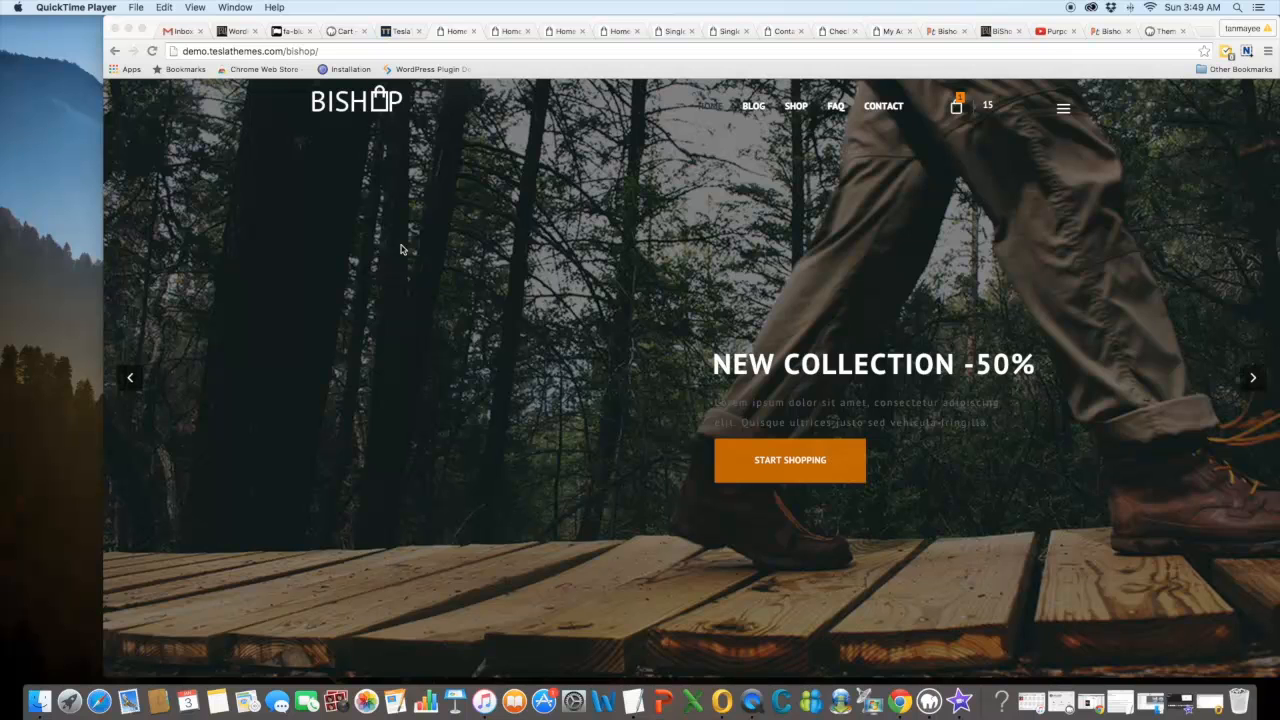
Step: Scroll the demo home page past the categories grid and product lists to the orange footer
scroll("down", 3)
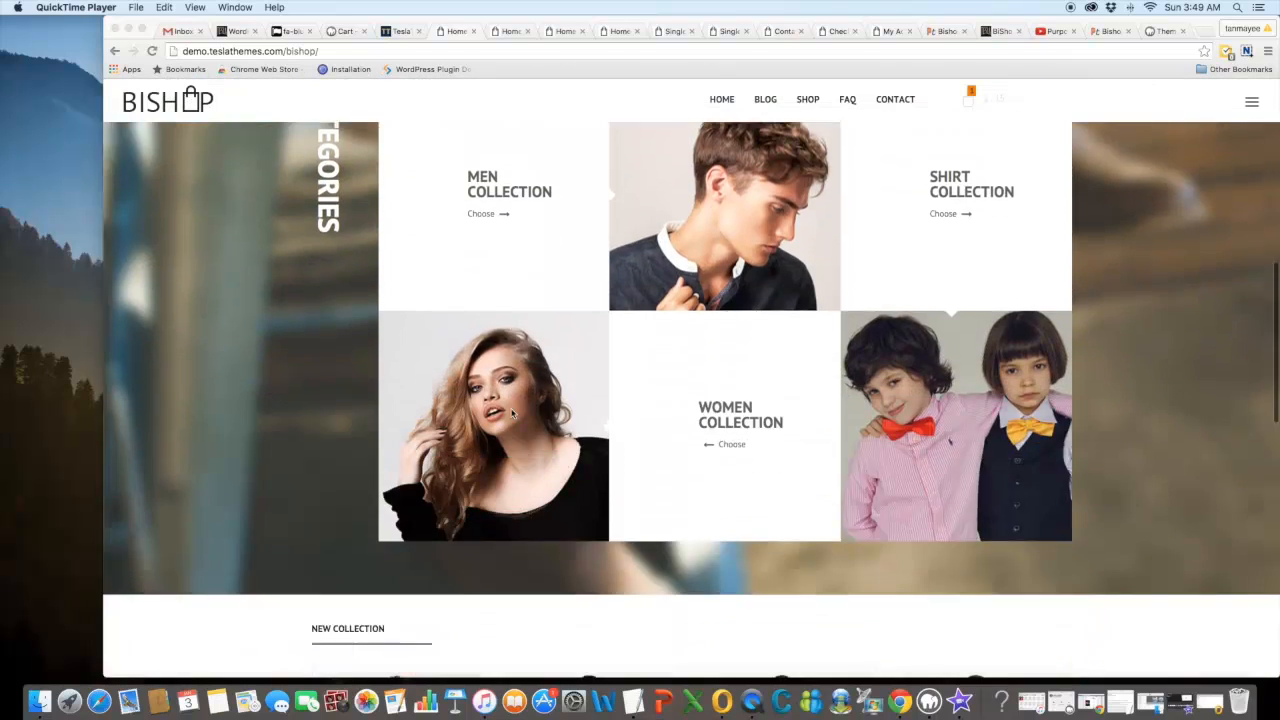
scroll("down", 3)
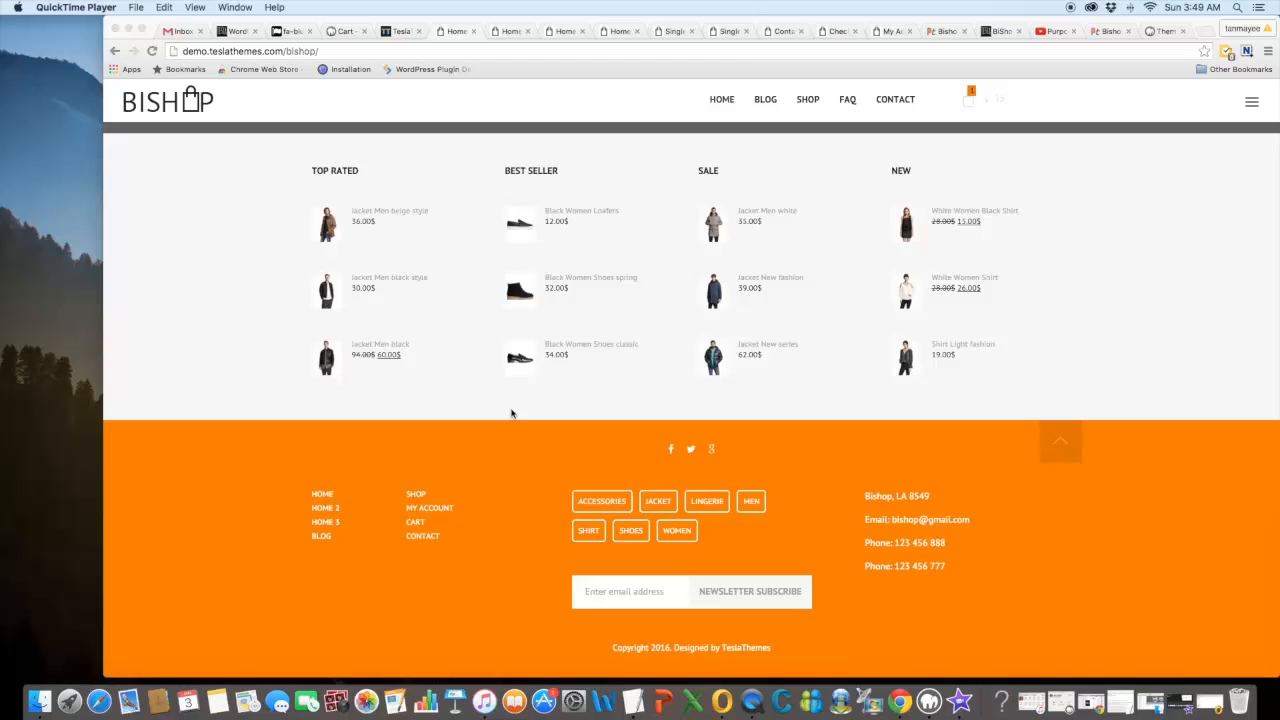
scroll("up", 3)
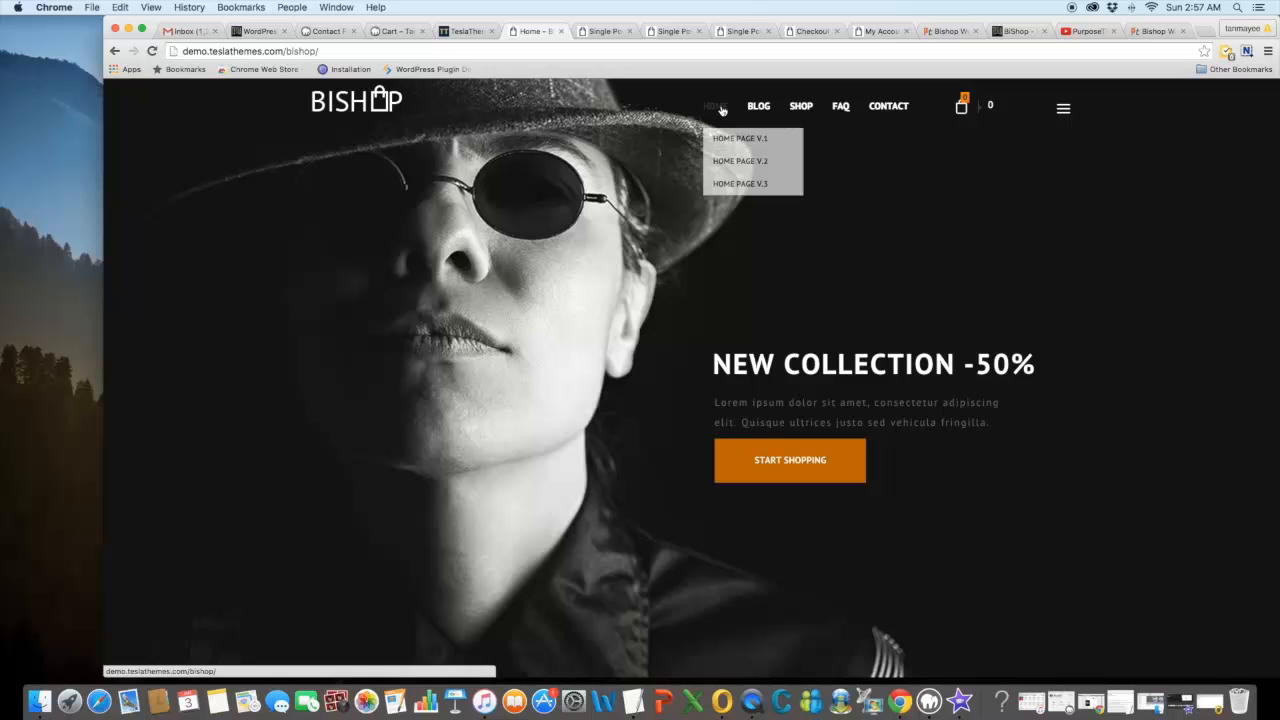
mouse_move(740, 148)
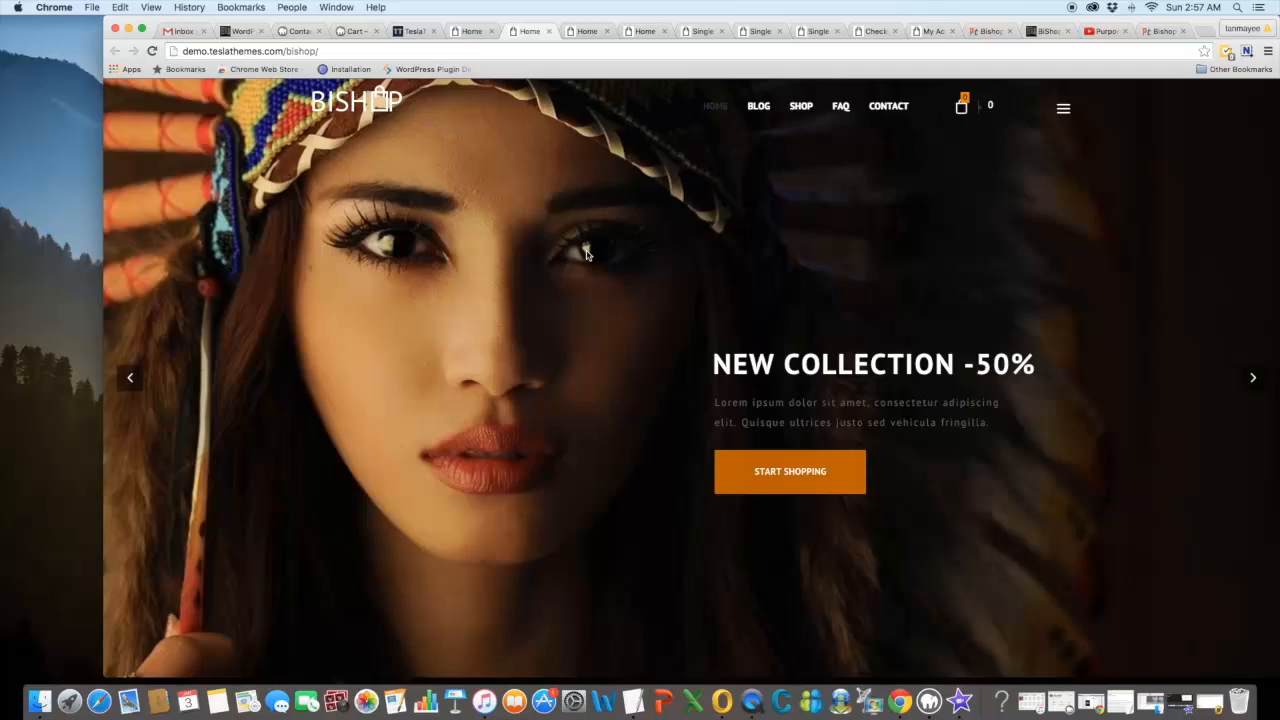
Step: Browse Home Page V.2 and V.3 through their product and blog sections
scroll("down", 3)
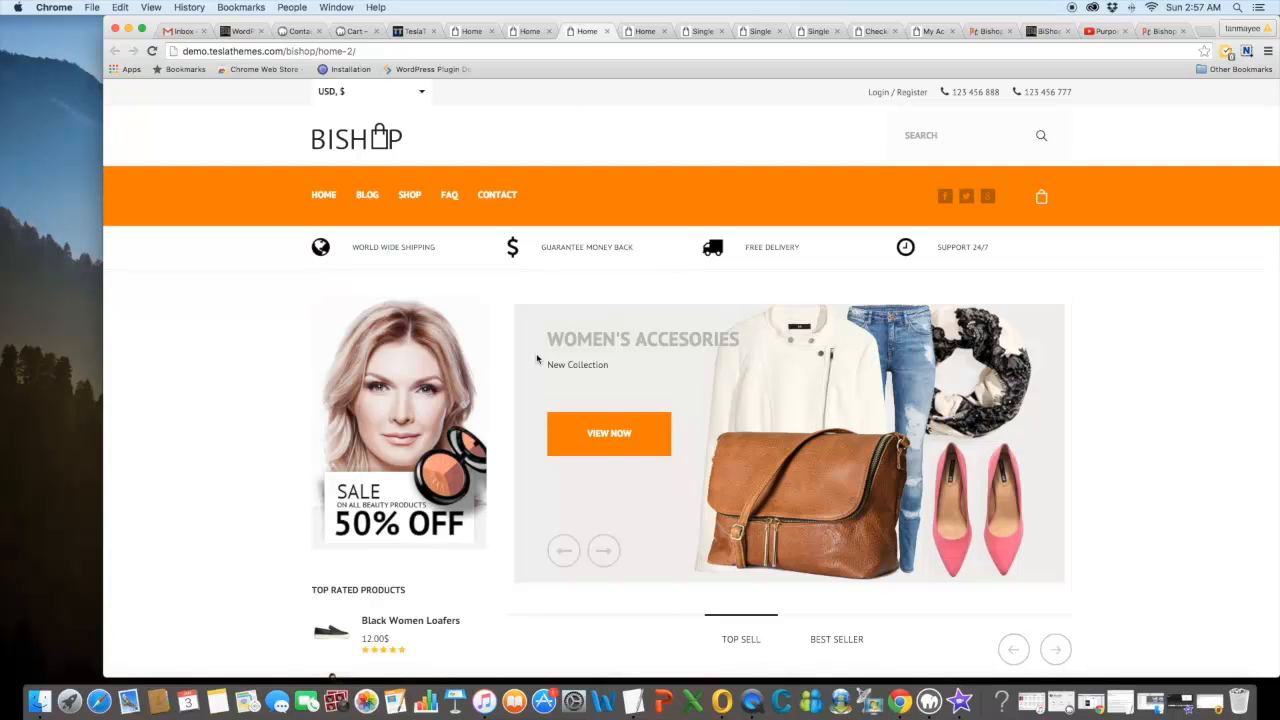
scroll("down", 3)
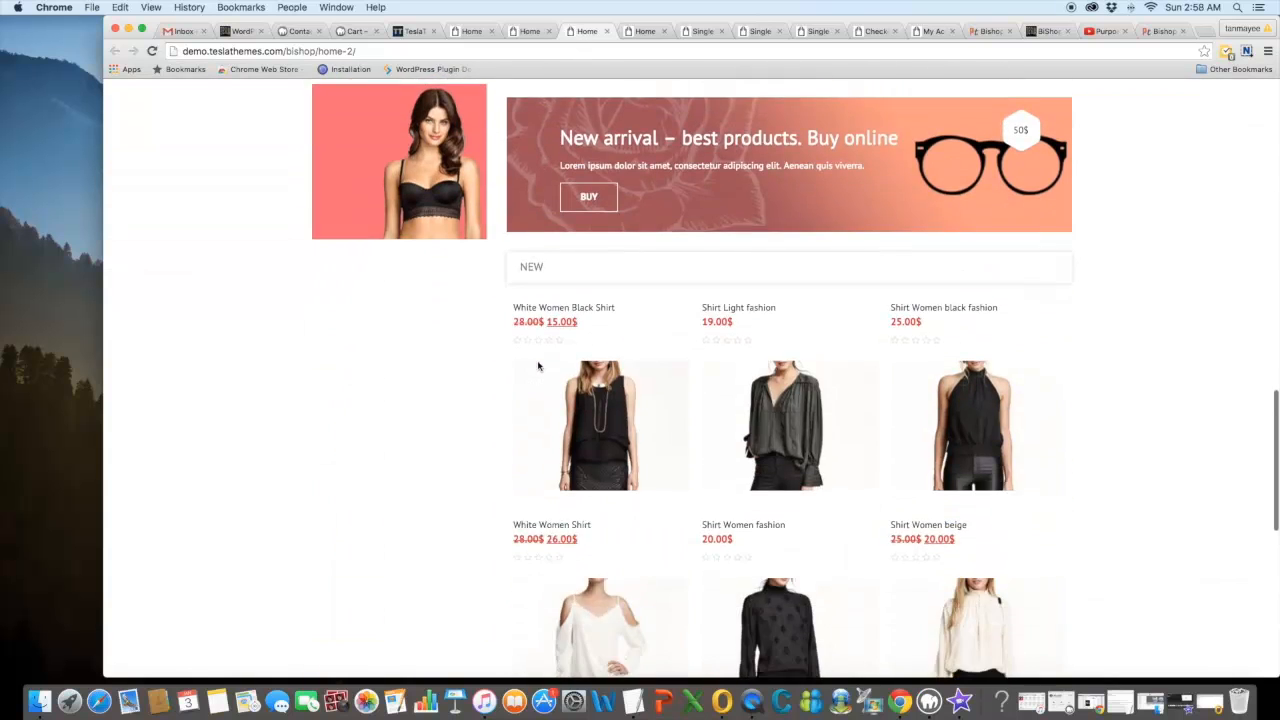
scroll("up", 3)
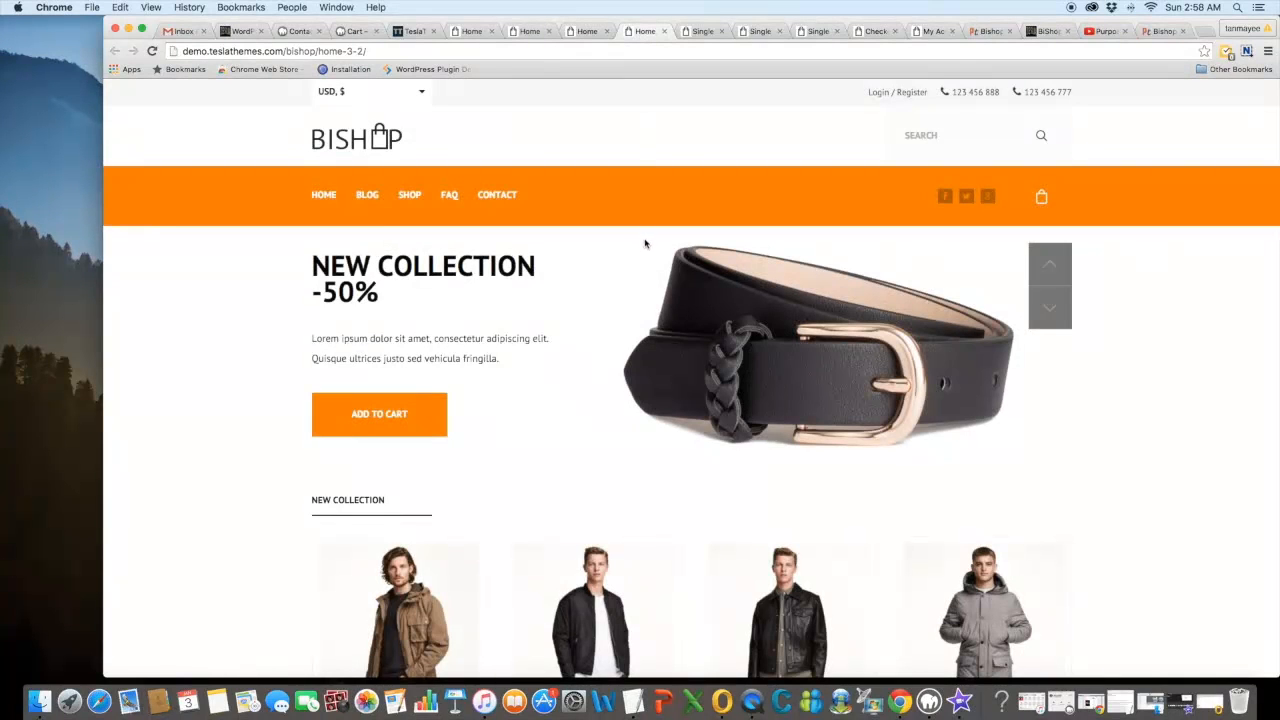
scroll("down", 3)
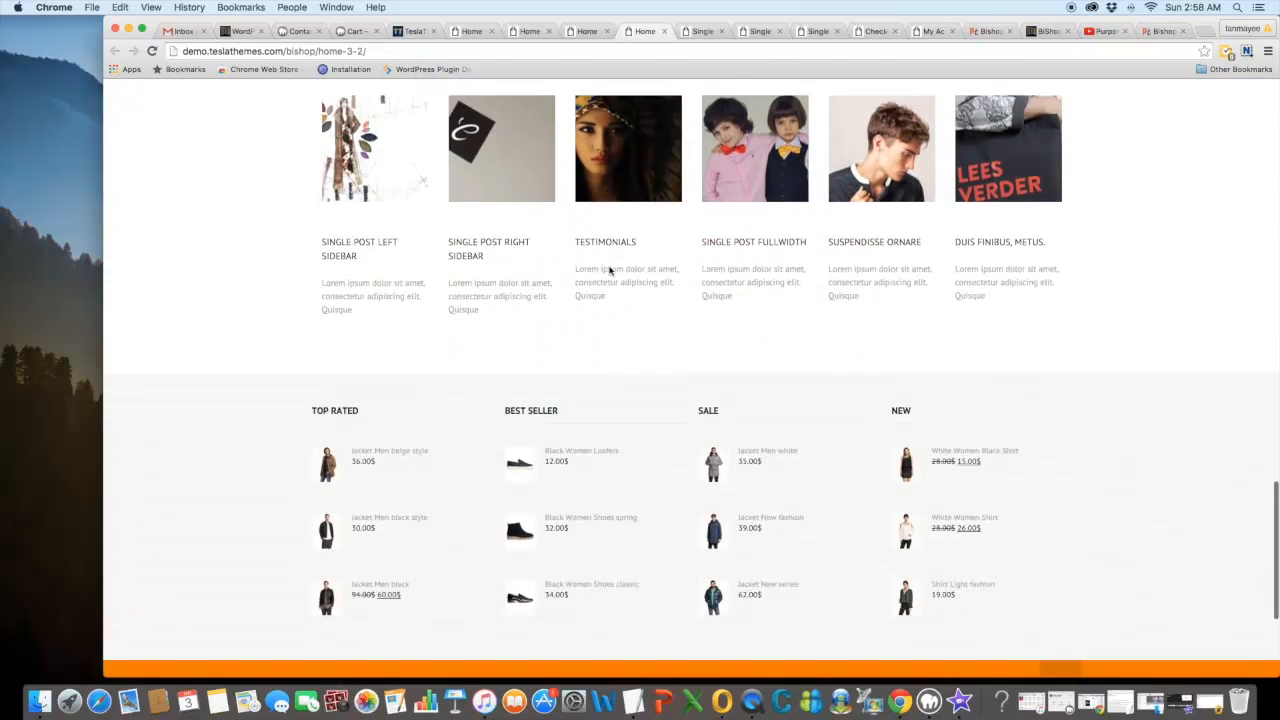
scroll("up", 3)
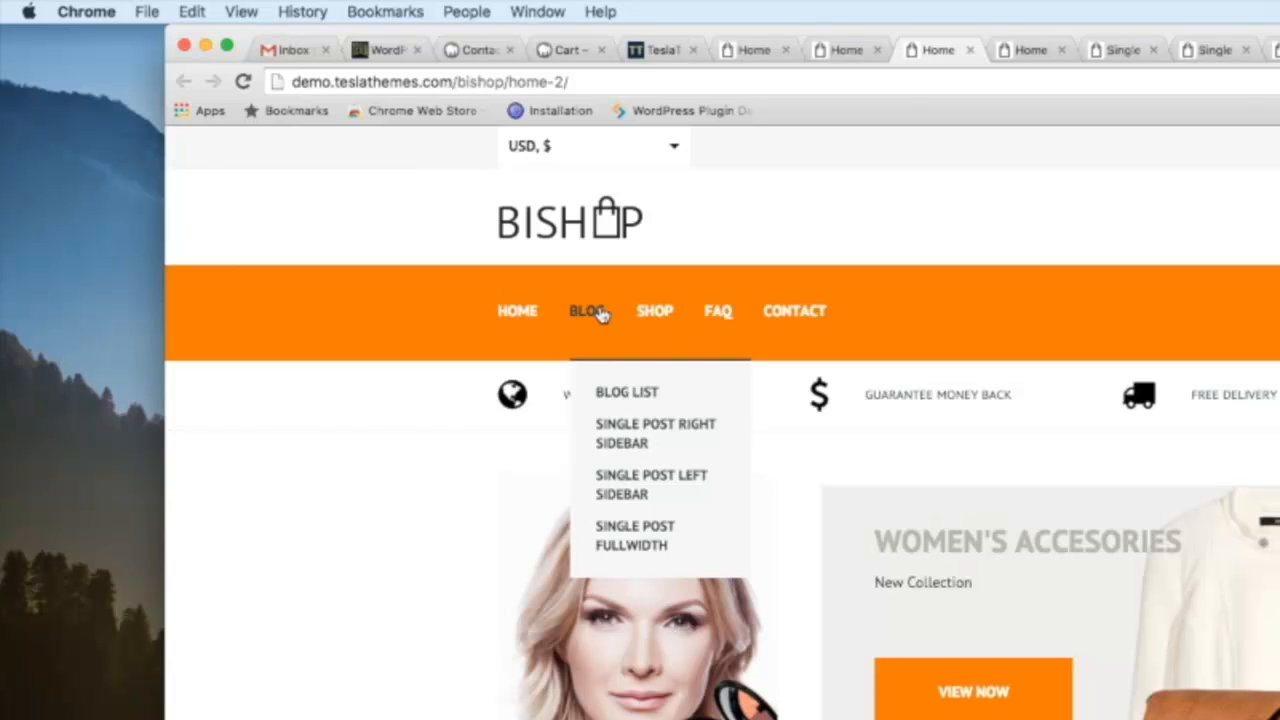
mouse_move(1028, 40)
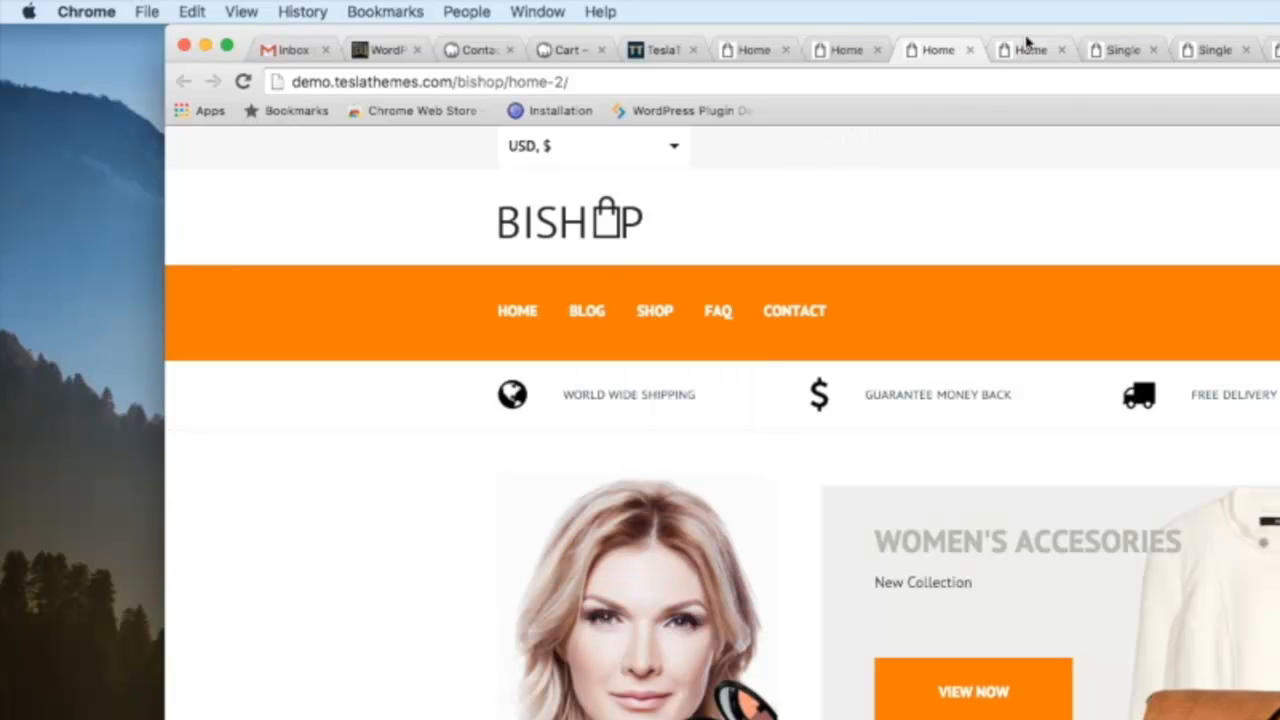
Step: Scroll through the right-sidebar, left-sidebar and fullwidth single post layouts
left_click(1030, 50)
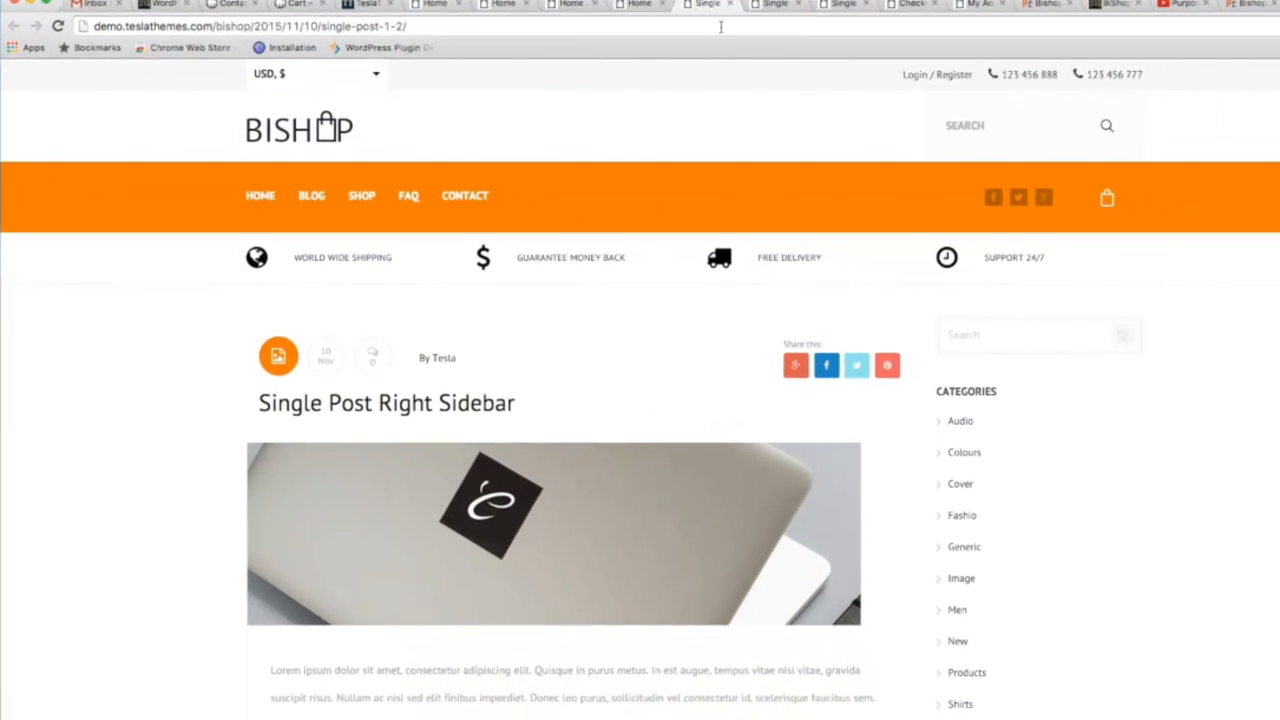
scroll("down", 3)
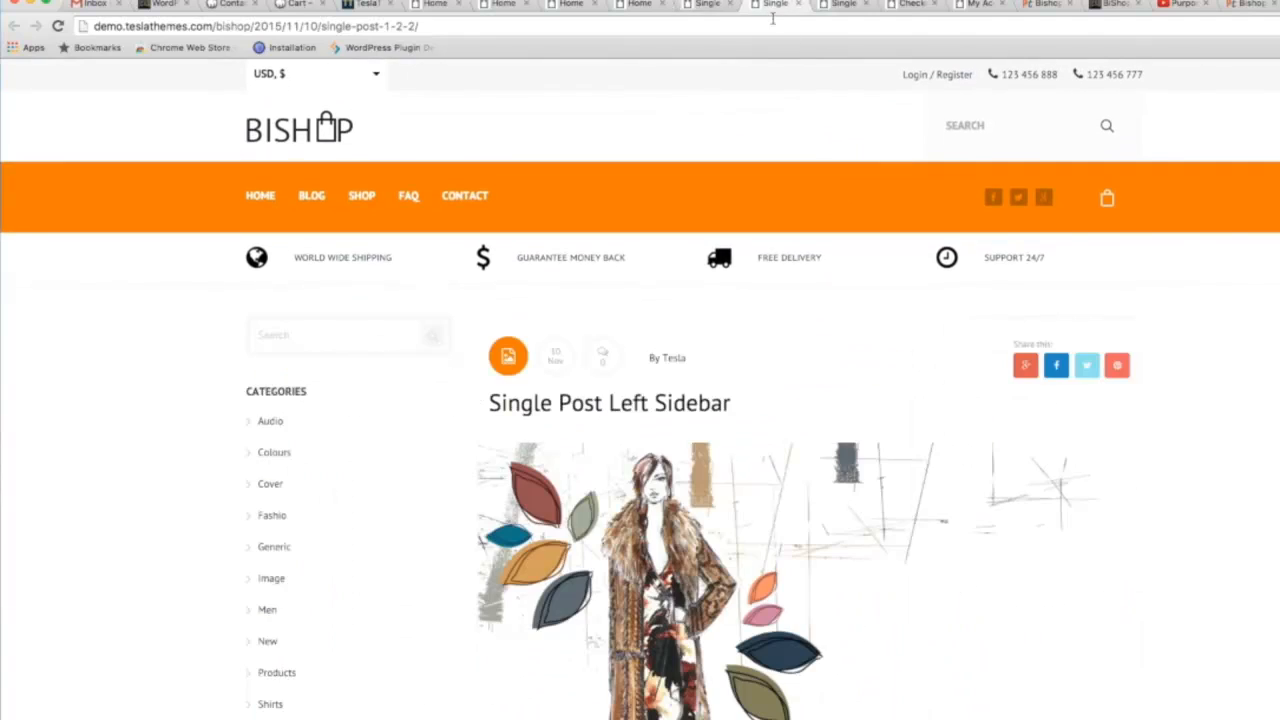
scroll("down", 3)
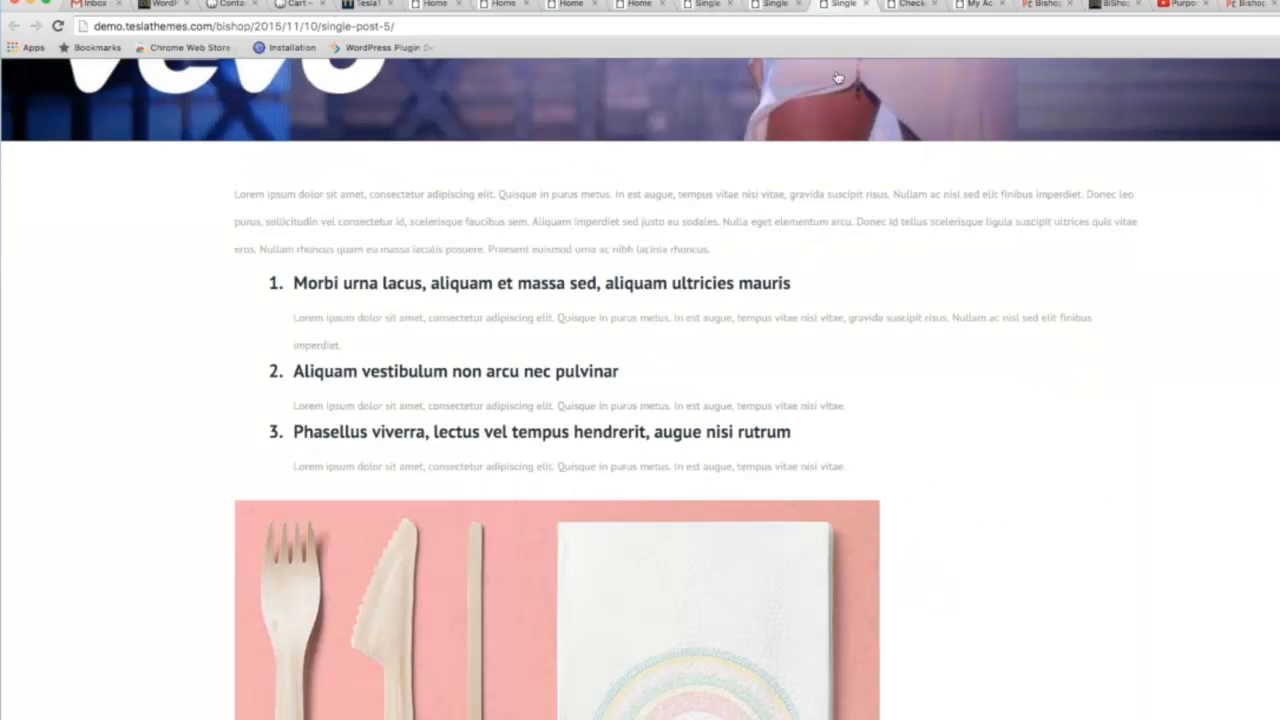
scroll("down", 3)
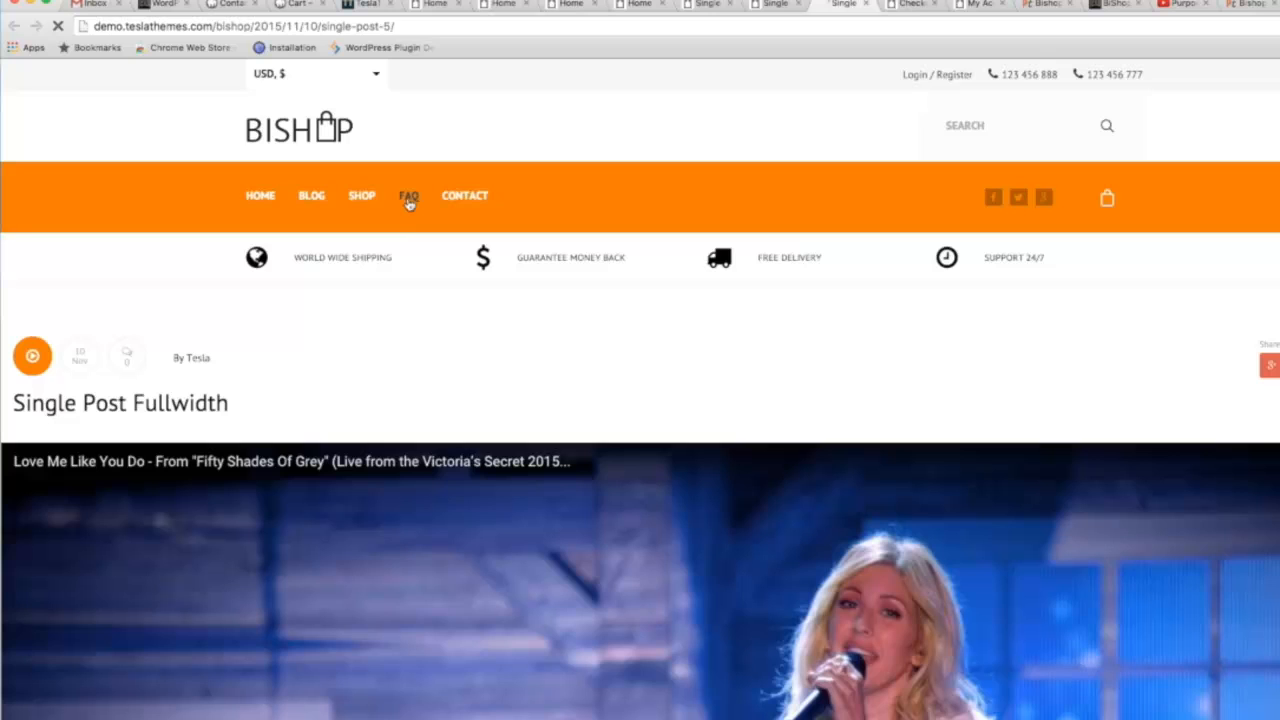
Step: Open the shop catalog of 39 products from the orange menu bar
left_click(360, 196)
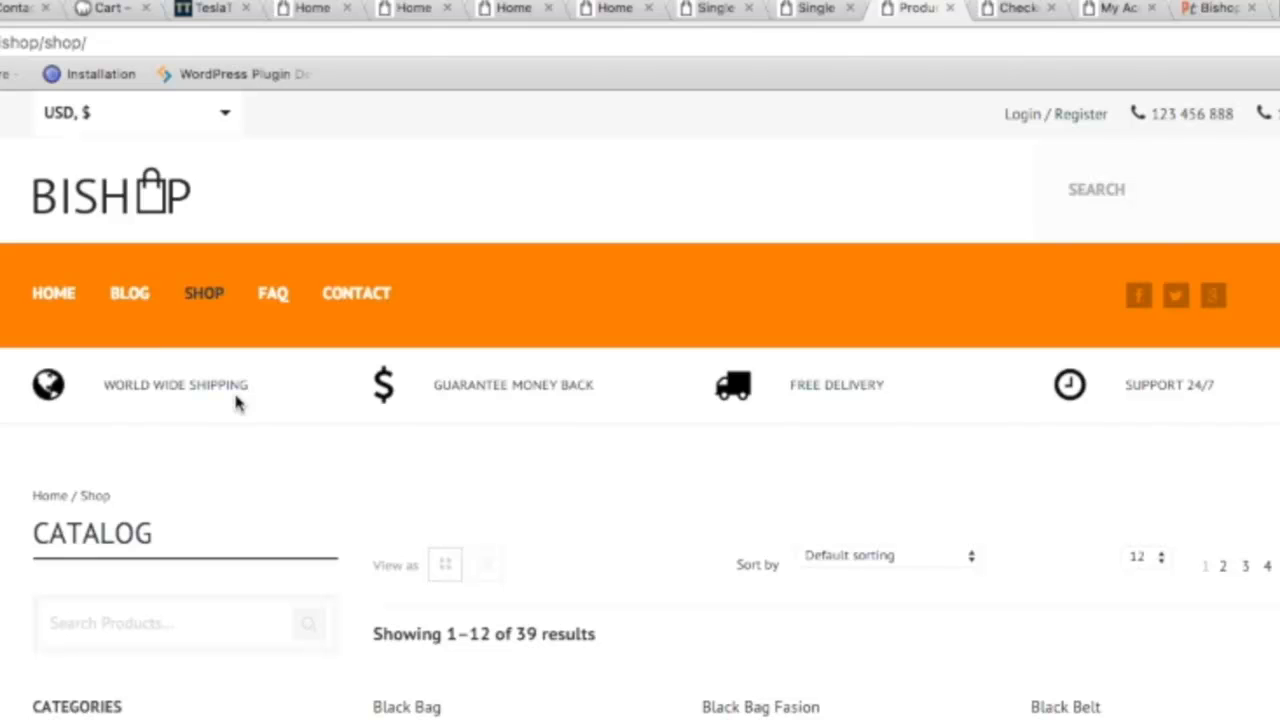
scroll("down", 3)
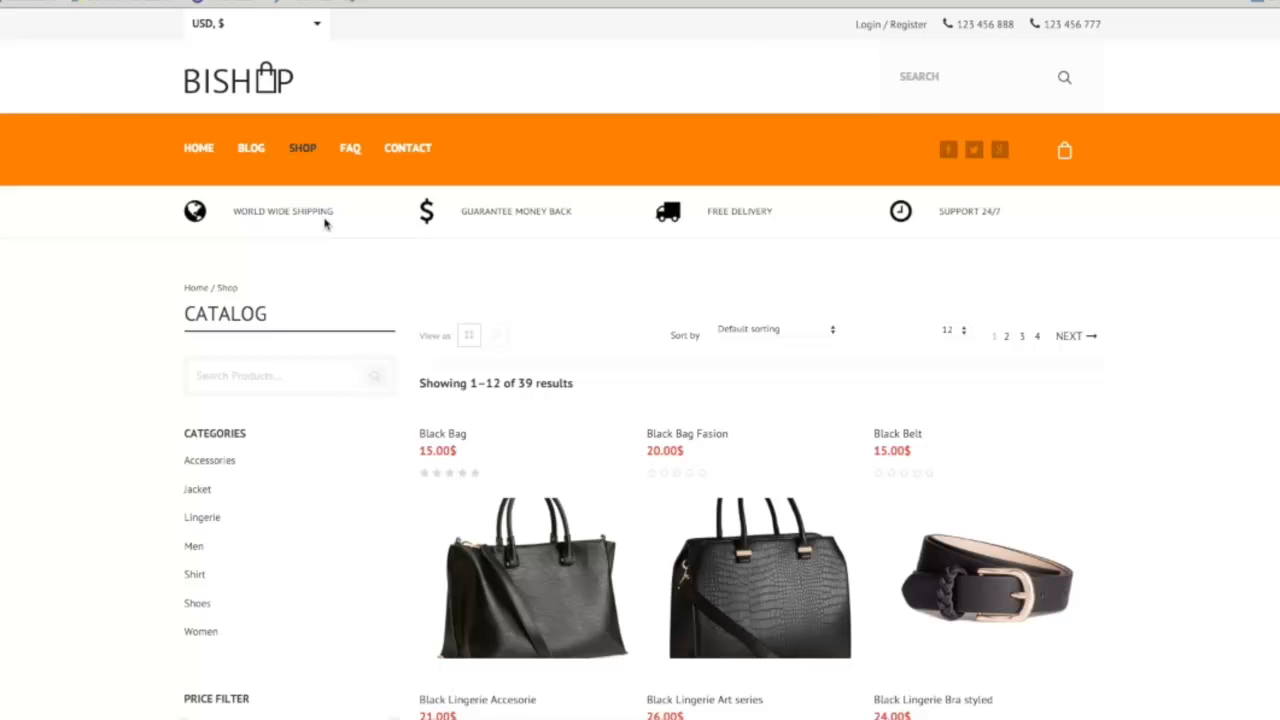
mouse_move(332, 224)
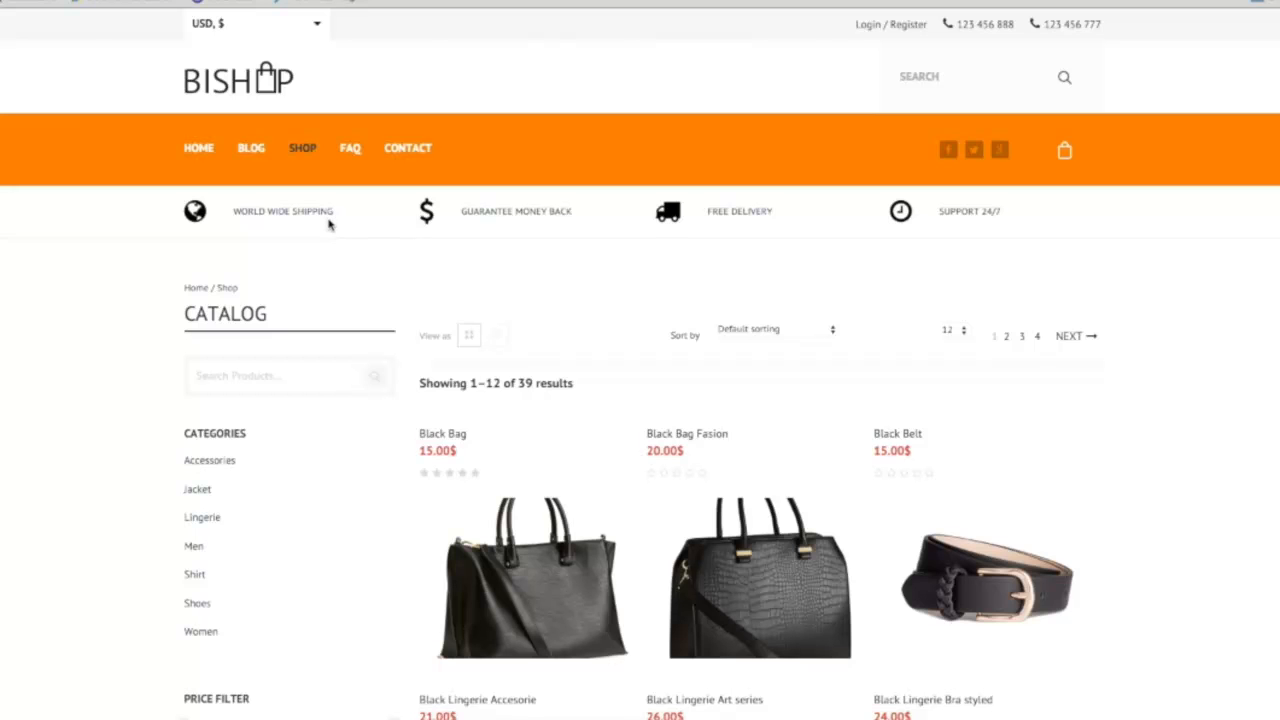
scroll("down", 3)
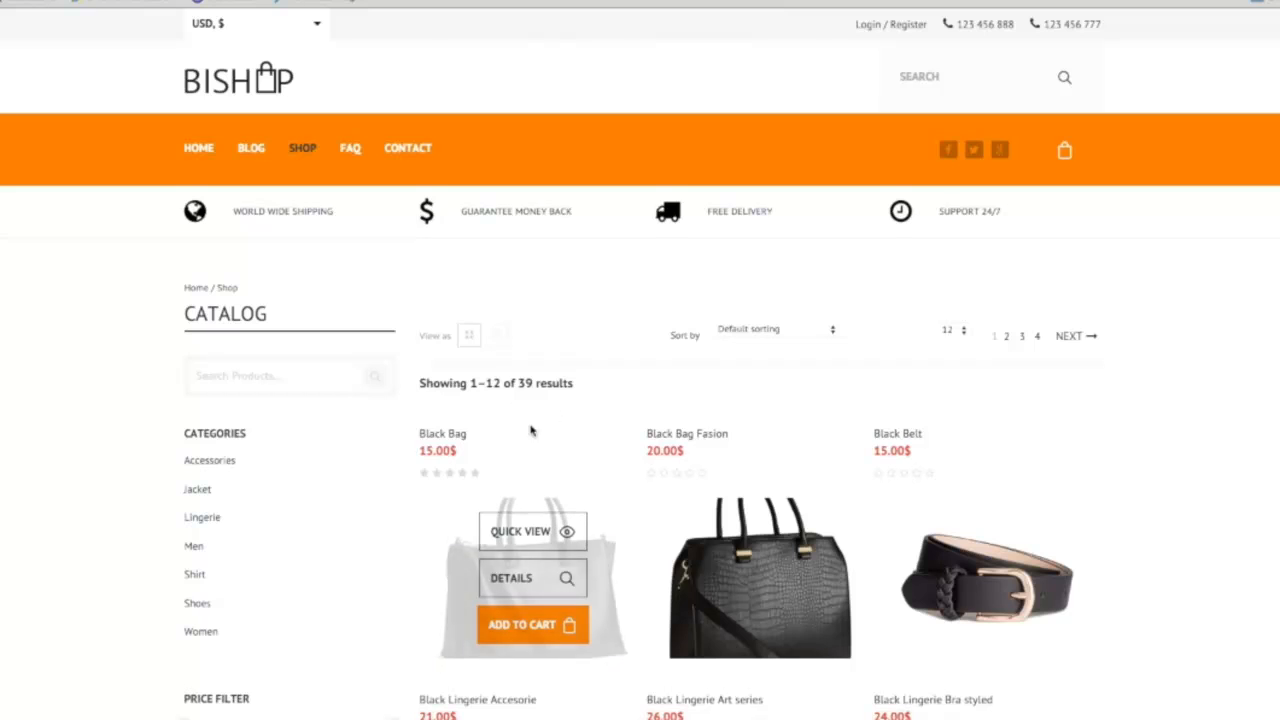
scroll("down", 3)
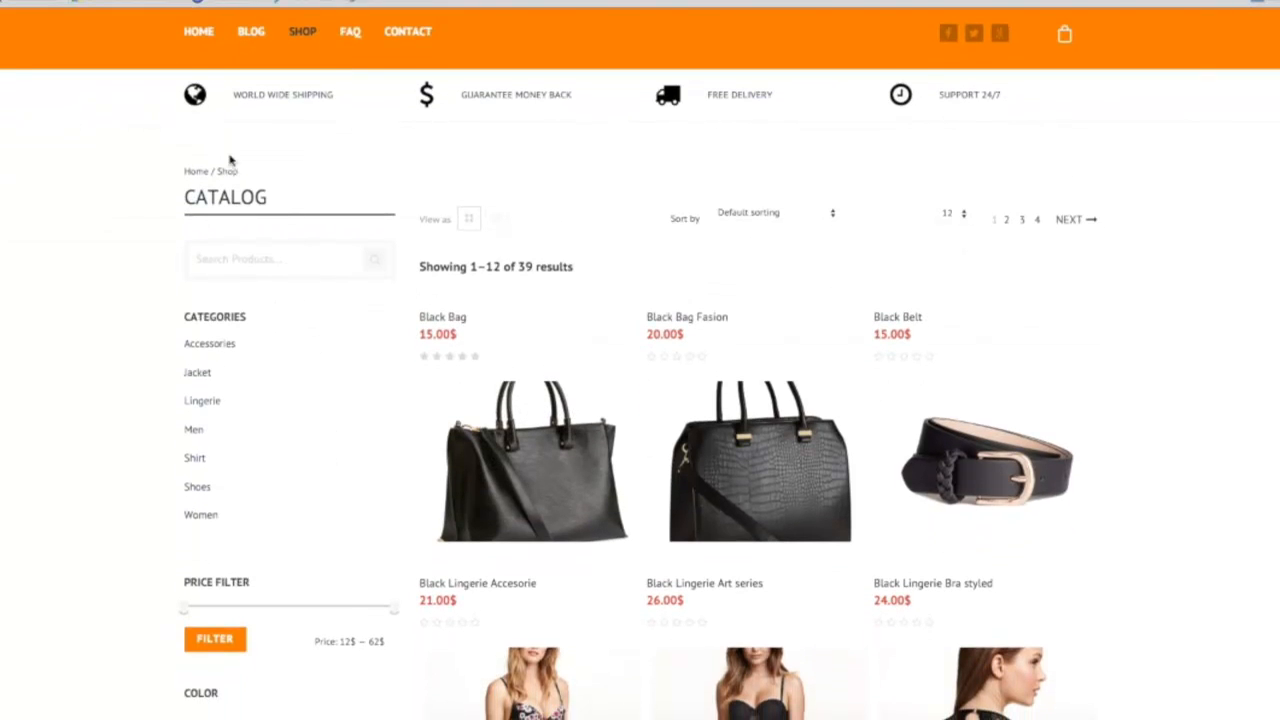
scroll("down", 3)
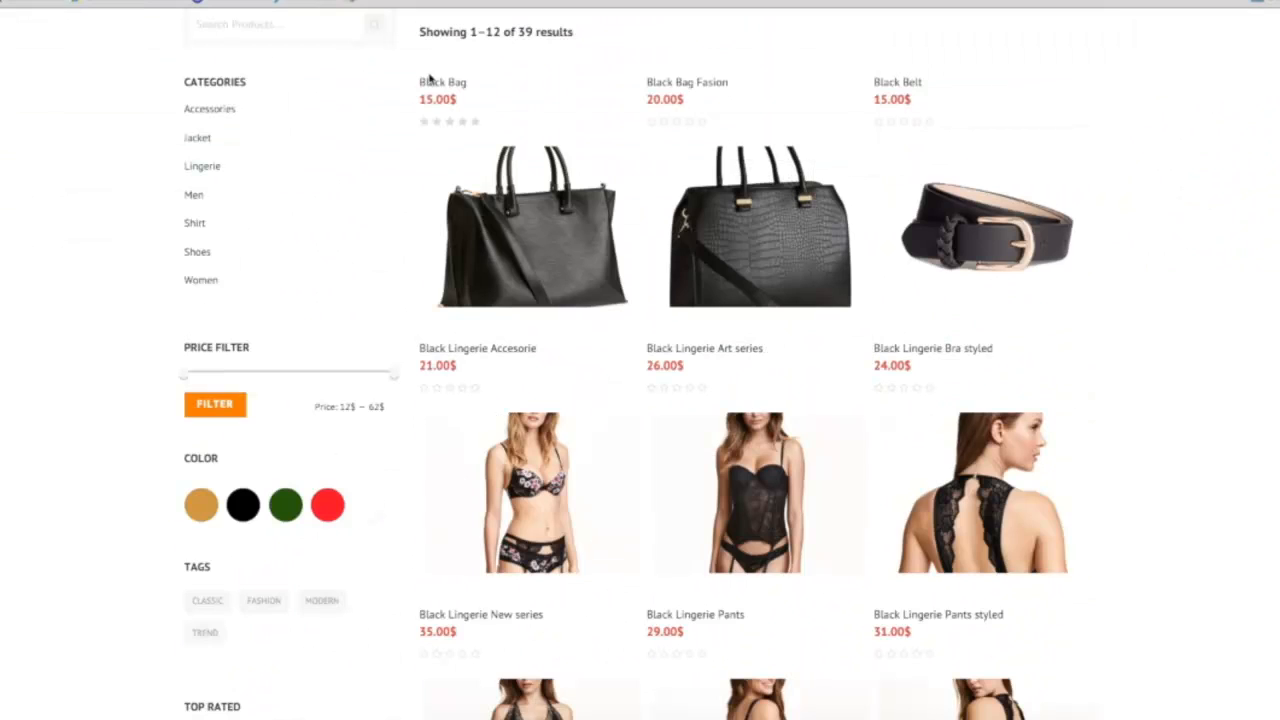
scroll("up", 3)
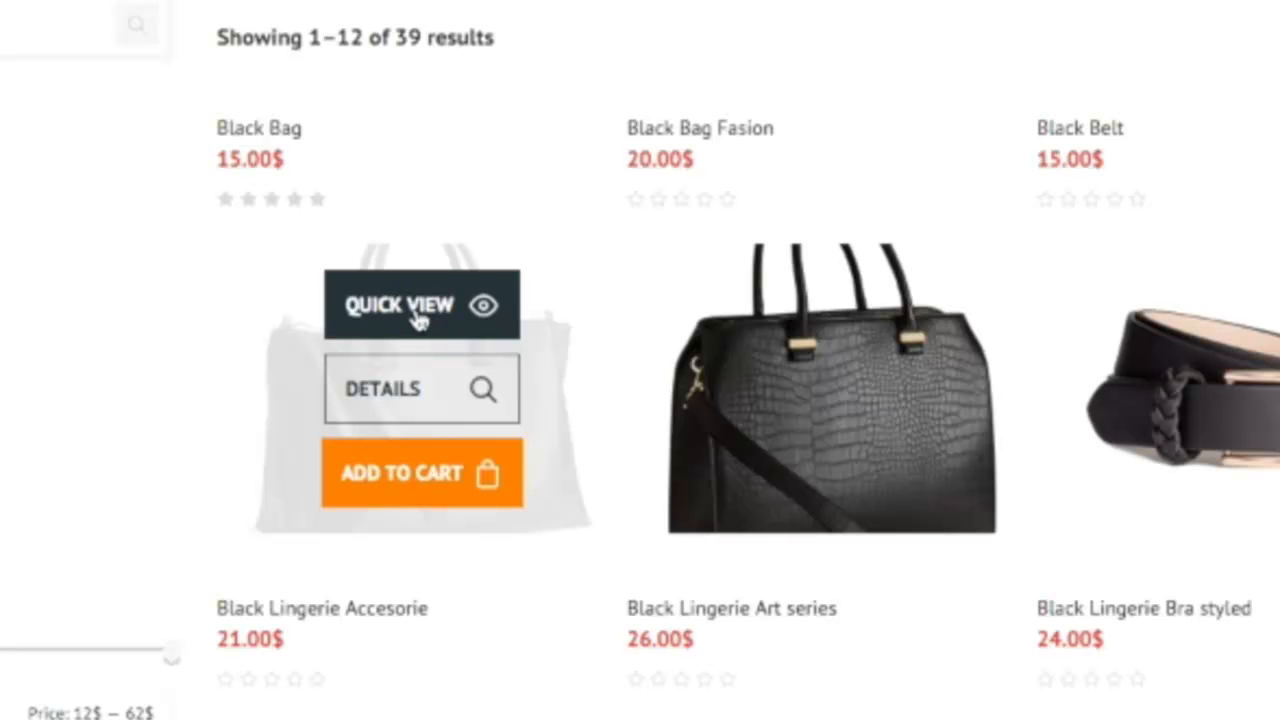
Step: Preview the Black Bag in Quick View, then go to its full product page via View details
left_click(422, 304)
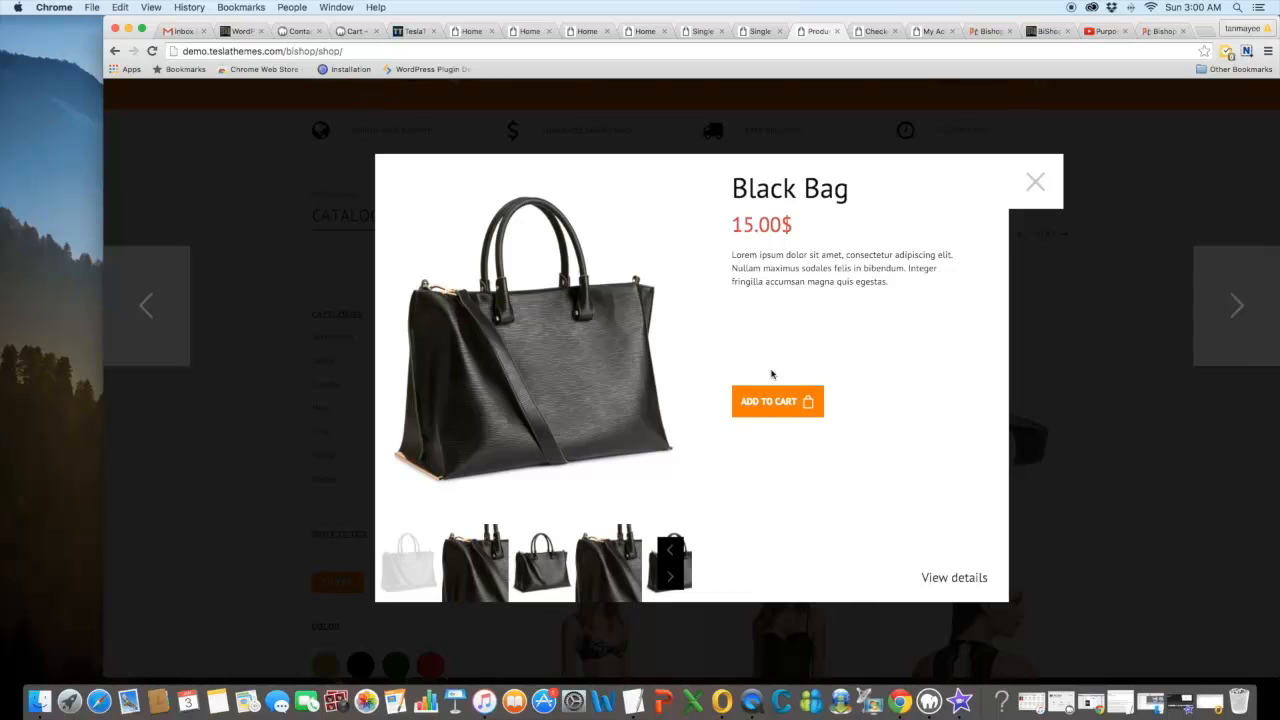
mouse_move(880, 356)
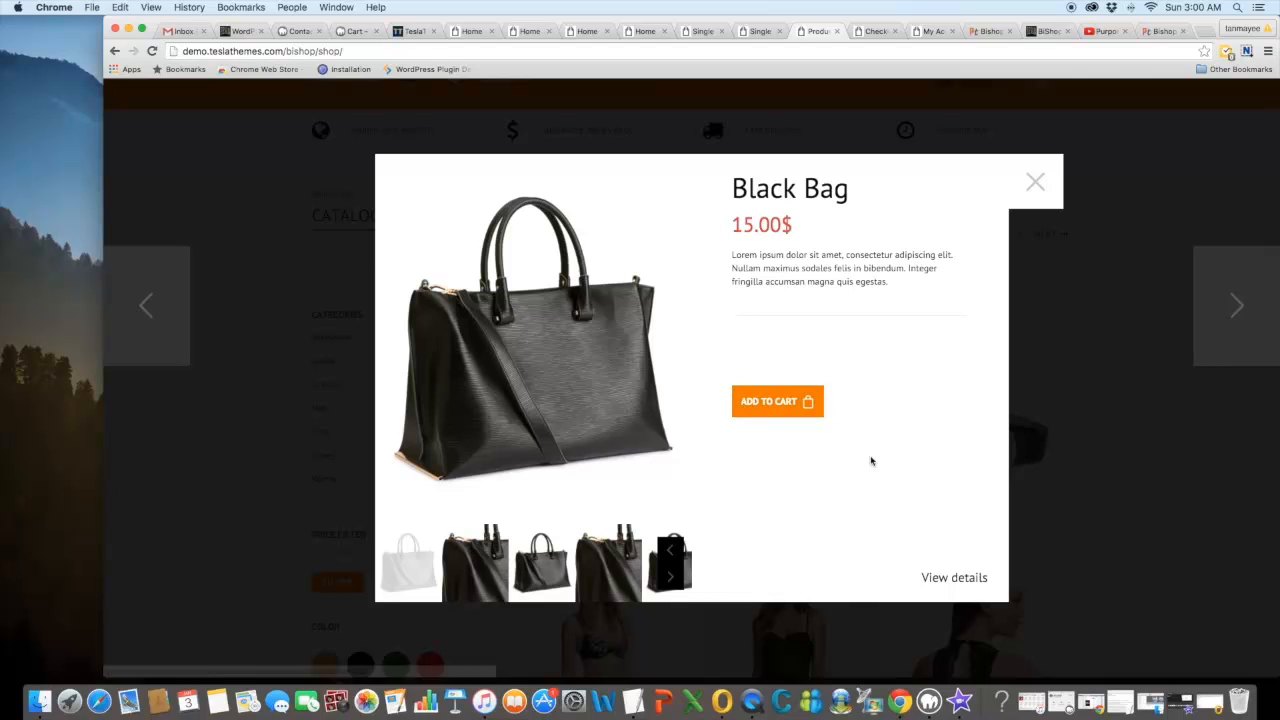
mouse_move(980, 576)
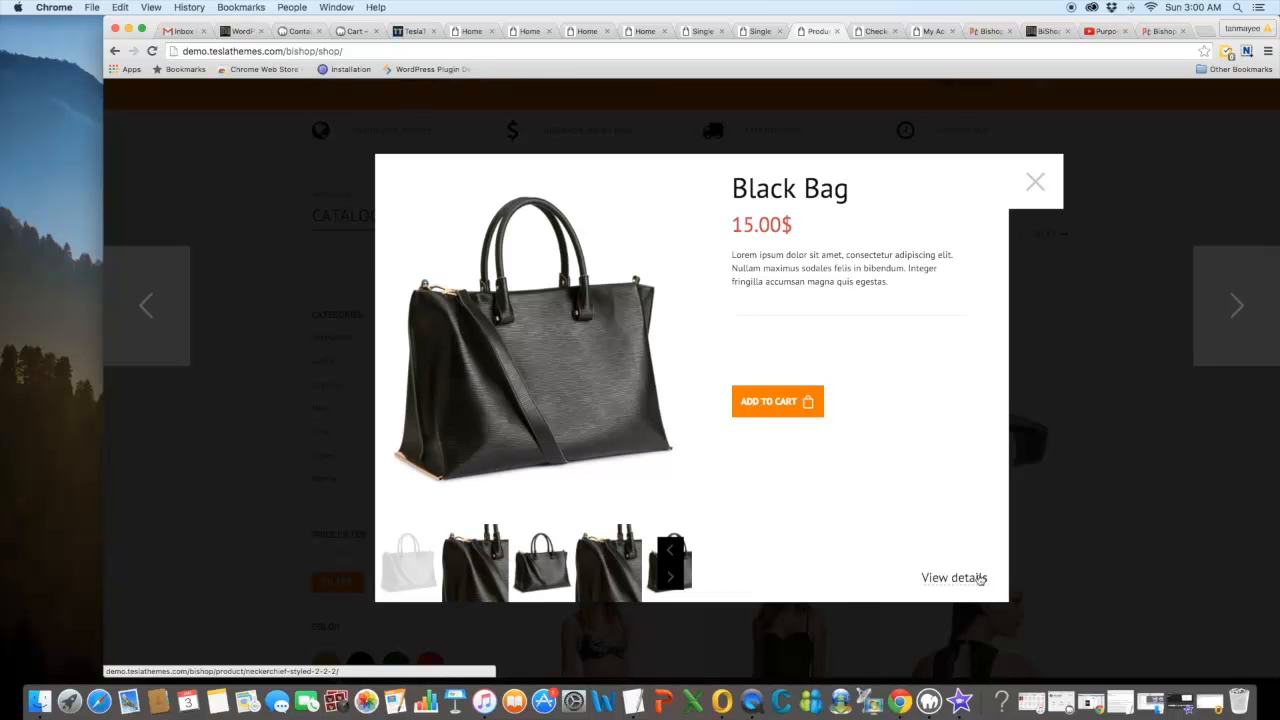
left_click(954, 578)
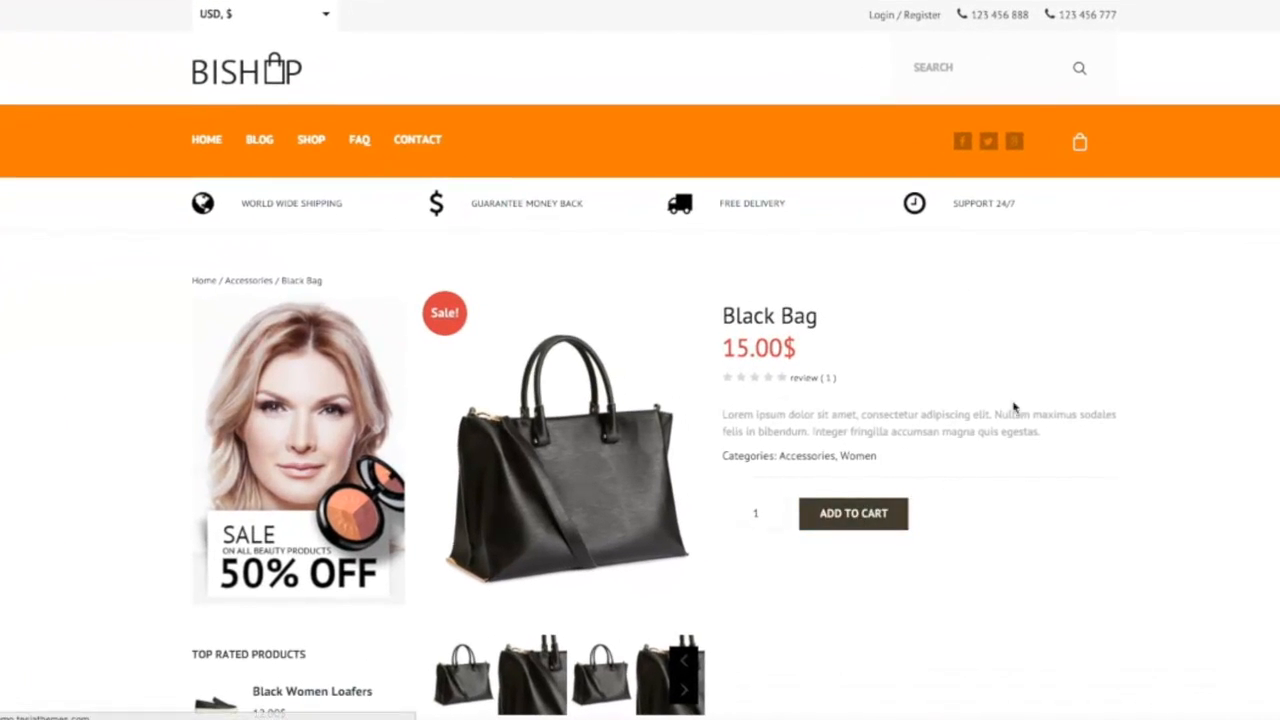
Step: Add the Black Bag to the cart so the cart badge shows one item
left_click(852, 512)
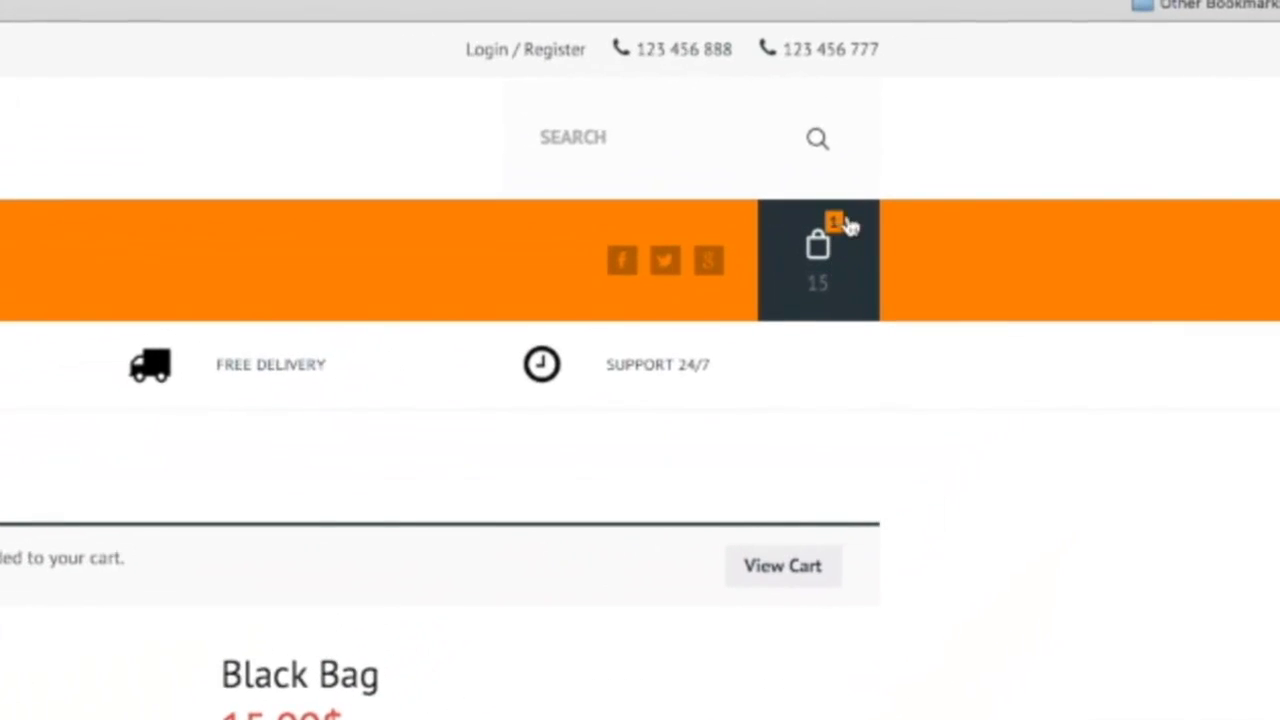
mouse_move(856, 300)
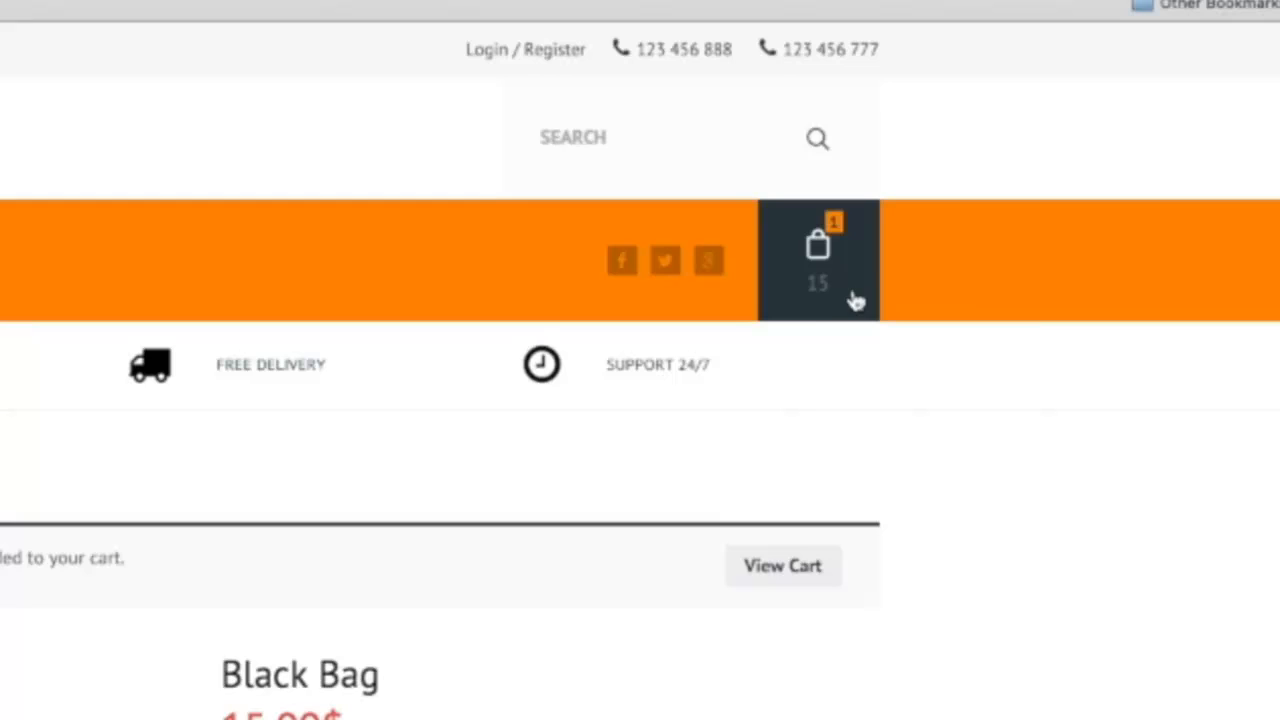
mouse_move(858, 268)
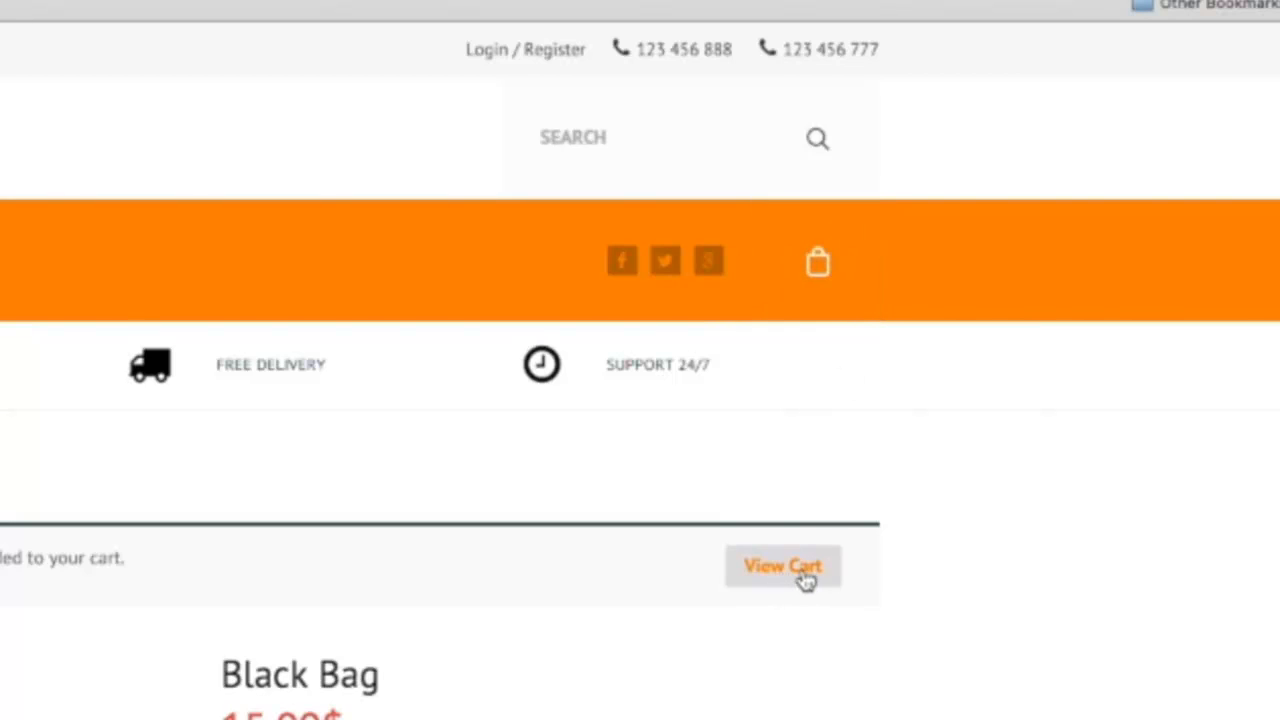
Step: View the cart from the added-to-cart notice, listing the Black Bag at 15.00$
left_click(784, 568)
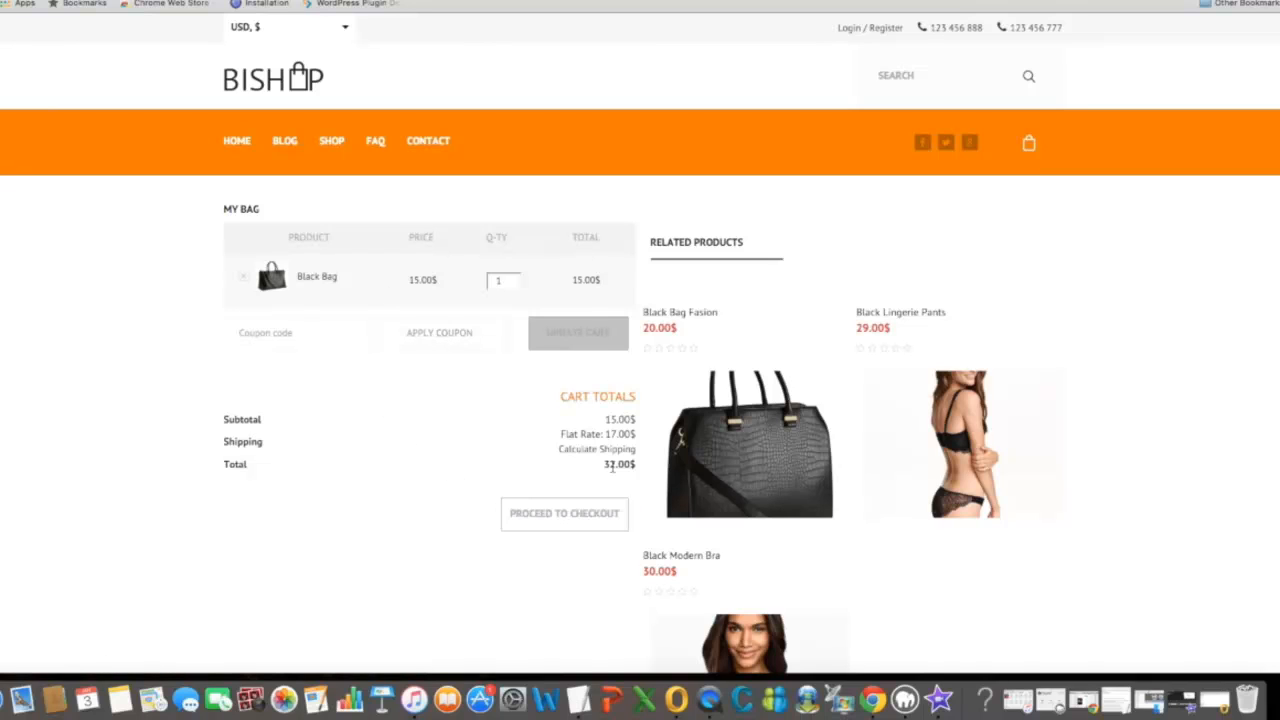
mouse_move(400, 500)
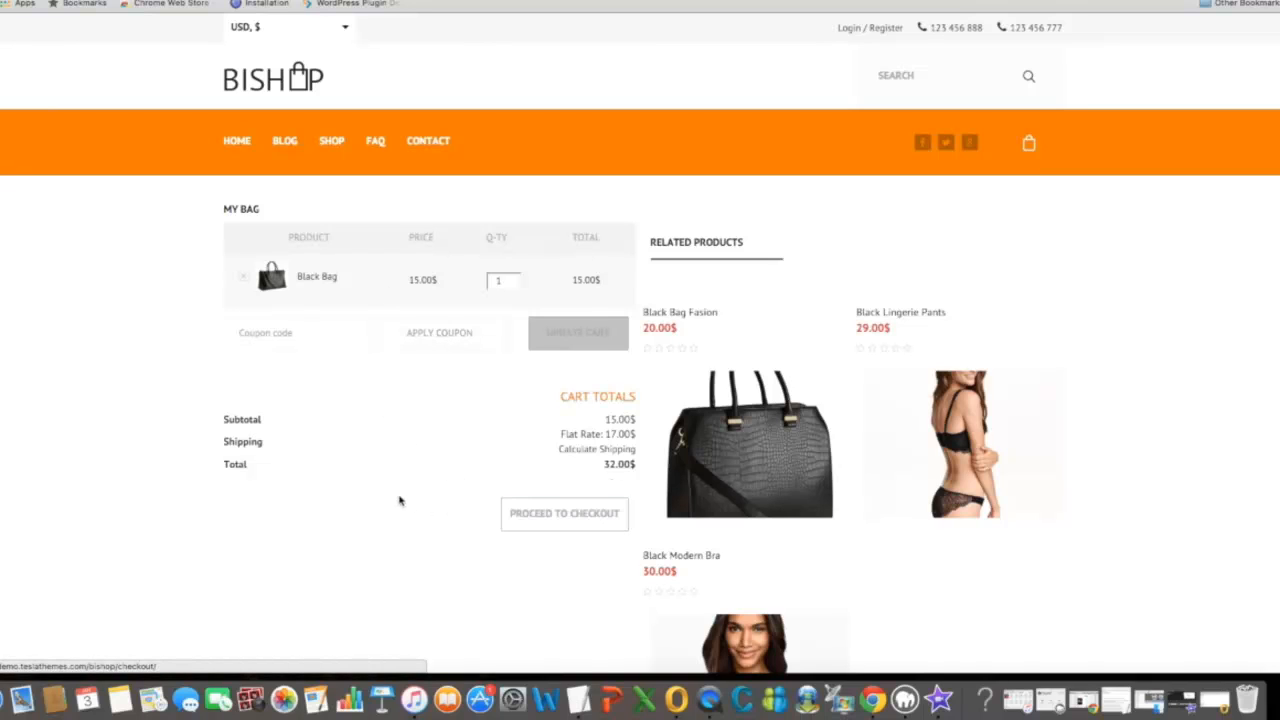
mouse_move(610, 380)
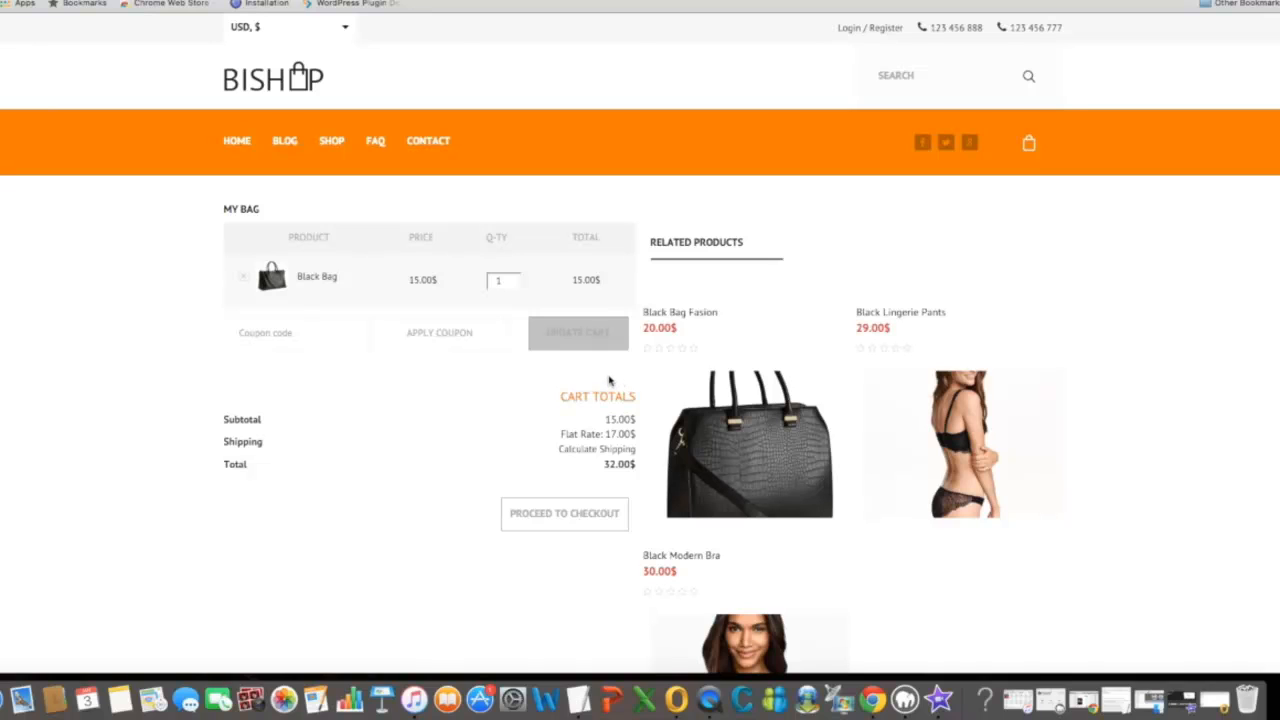
mouse_move(596, 396)
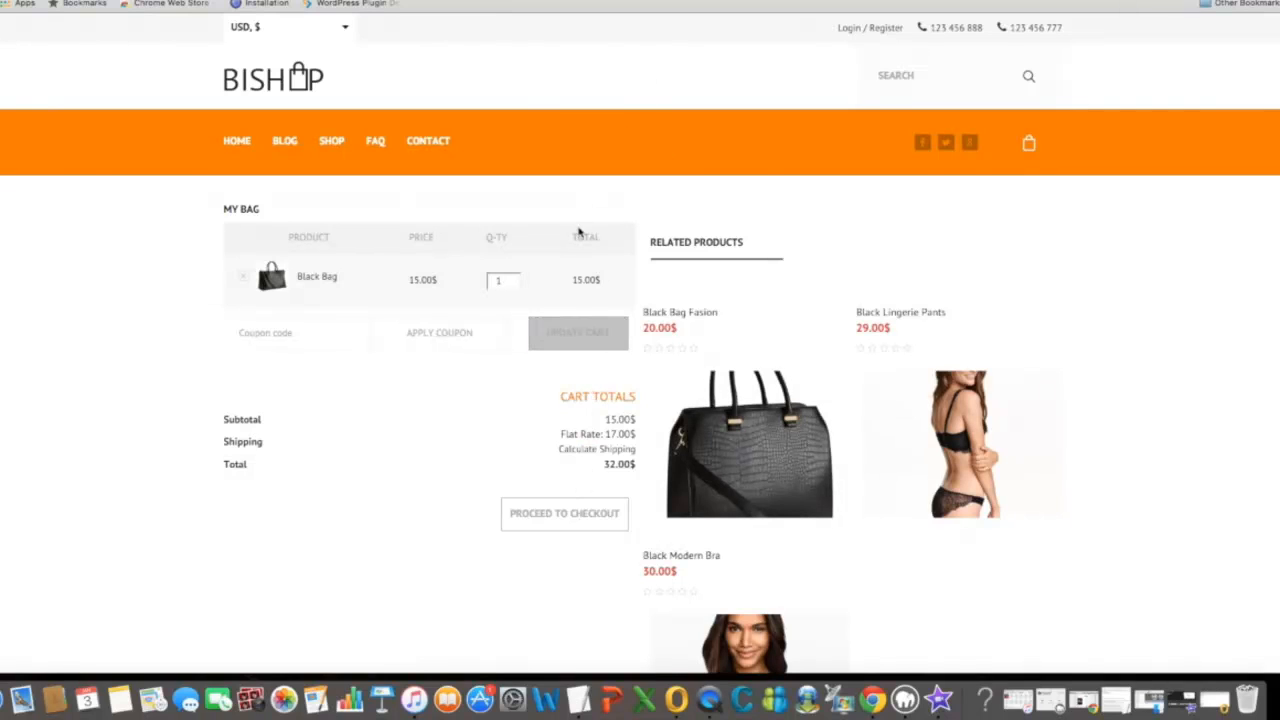
mouse_move(522, 488)
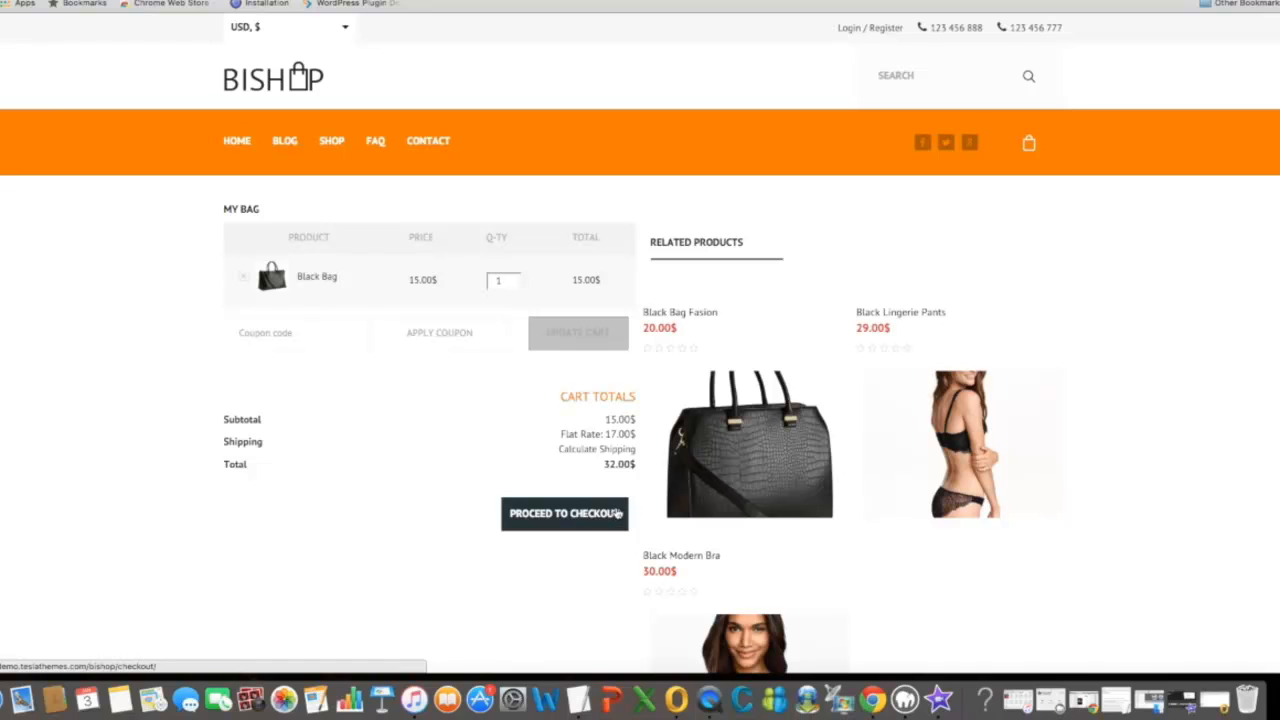
Step: Proceed to checkout and review billing details and the 32.00$ Black Bag order summary
left_click(566, 514)
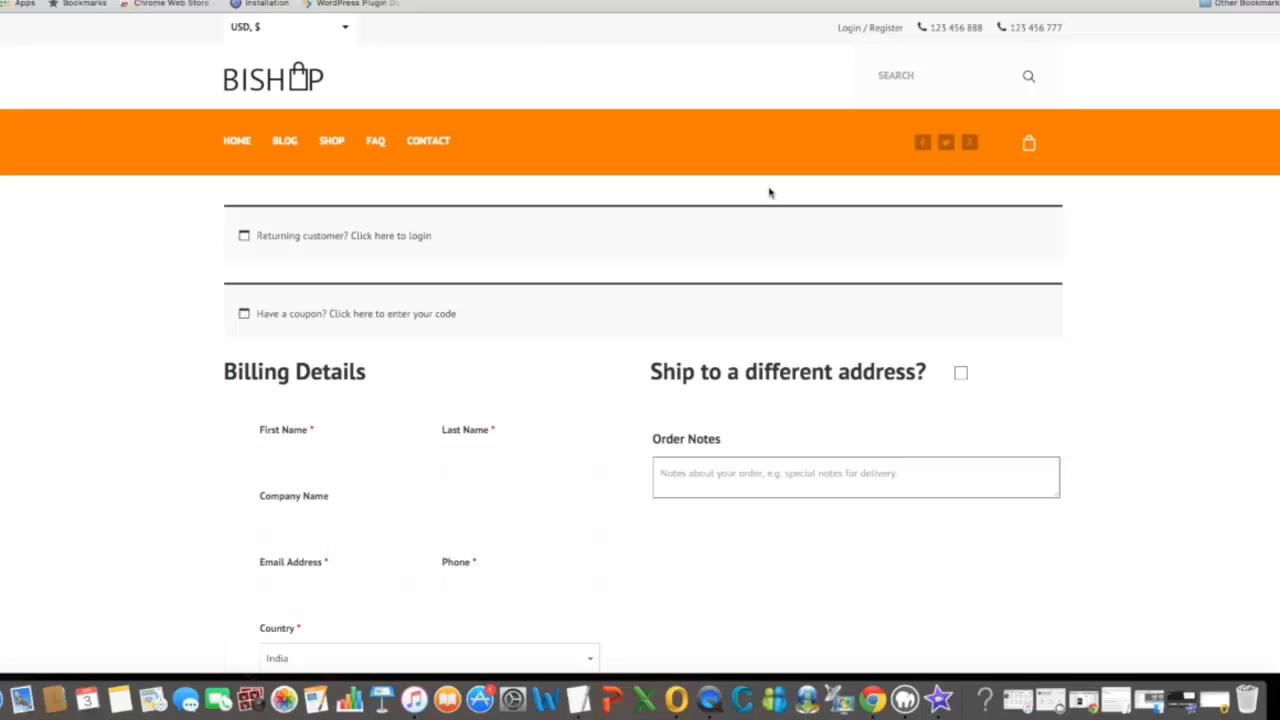
mouse_move(660, 360)
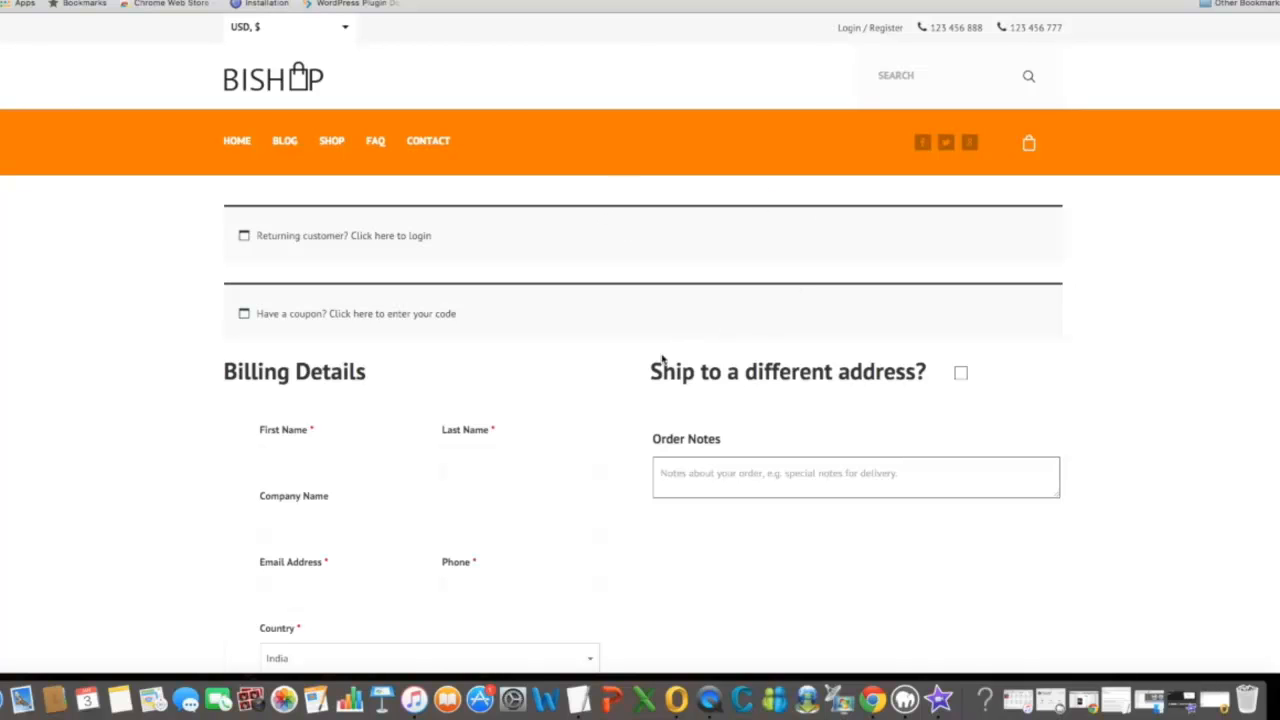
scroll("down", 3)
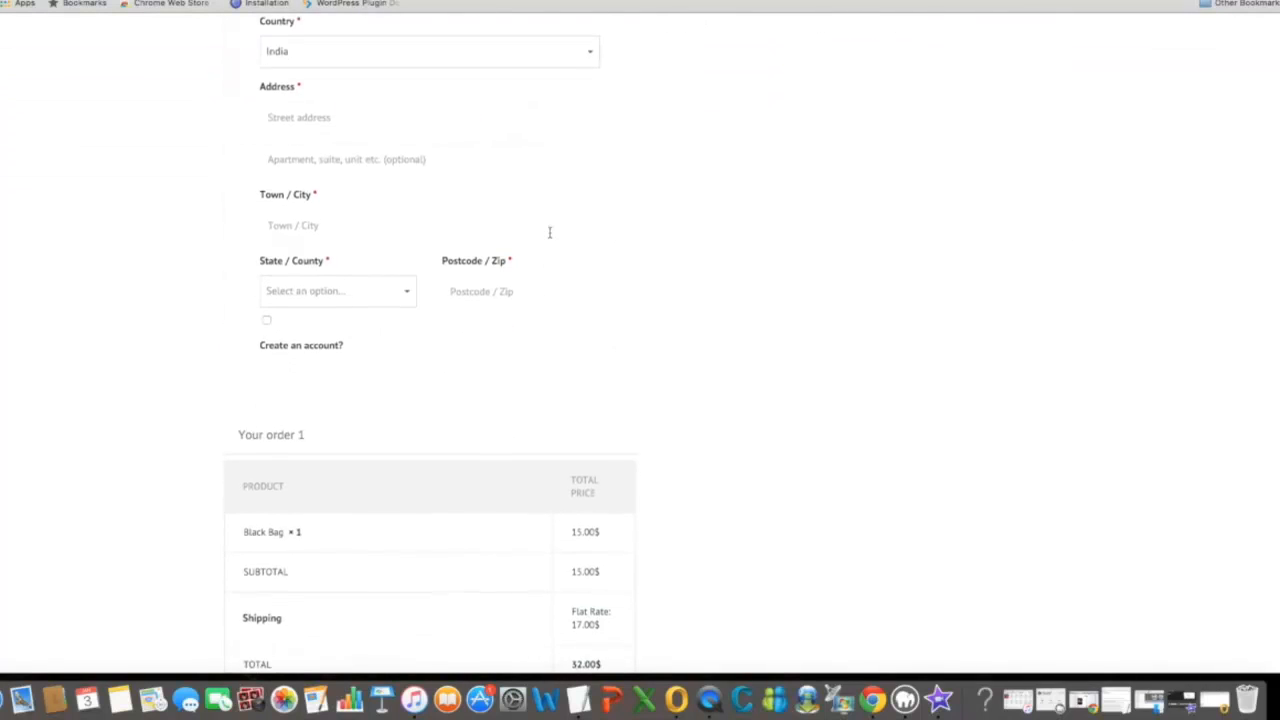
scroll("down", 3)
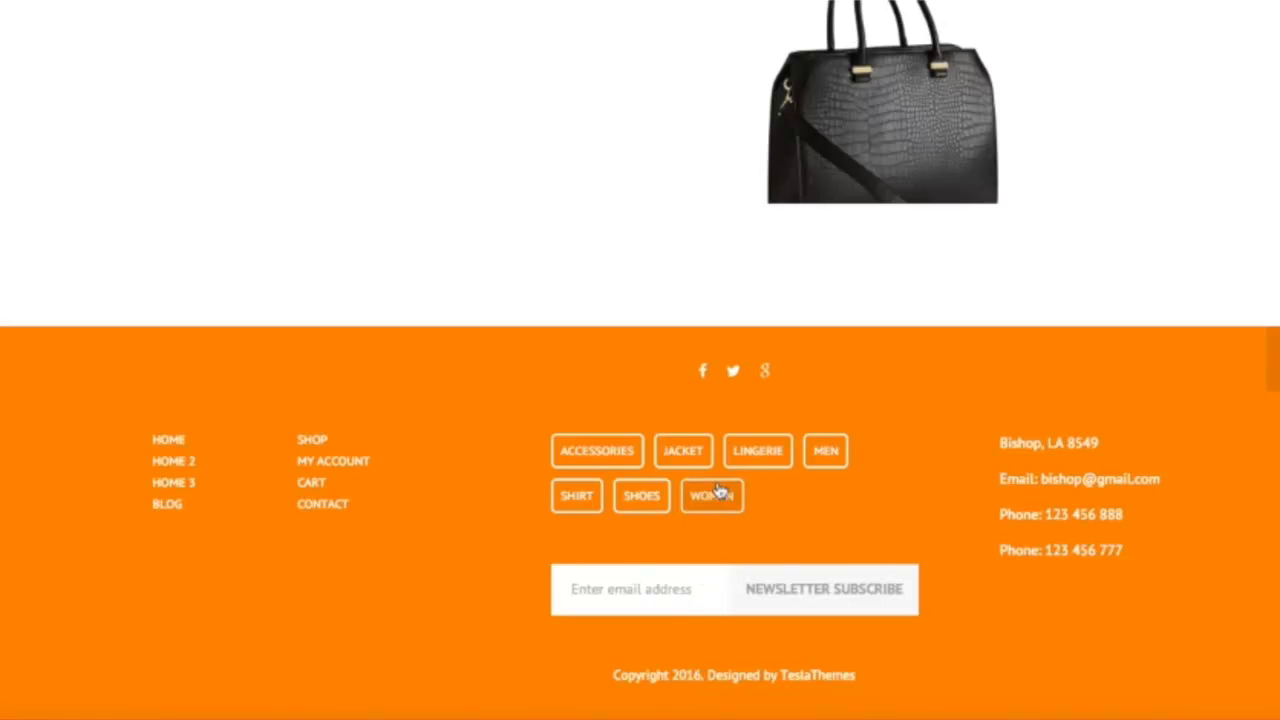
mouse_move(710, 388)
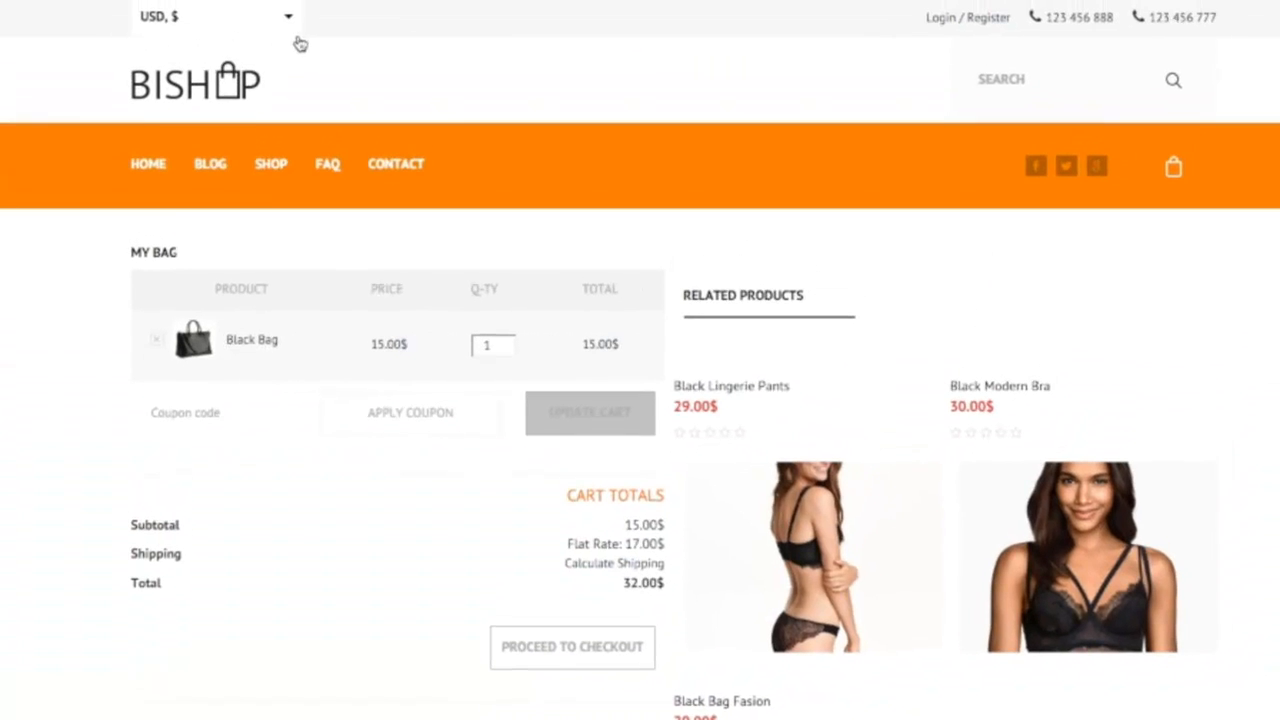
Step: Expand the currency menu to see the USD and EUR options
left_click(216, 18)
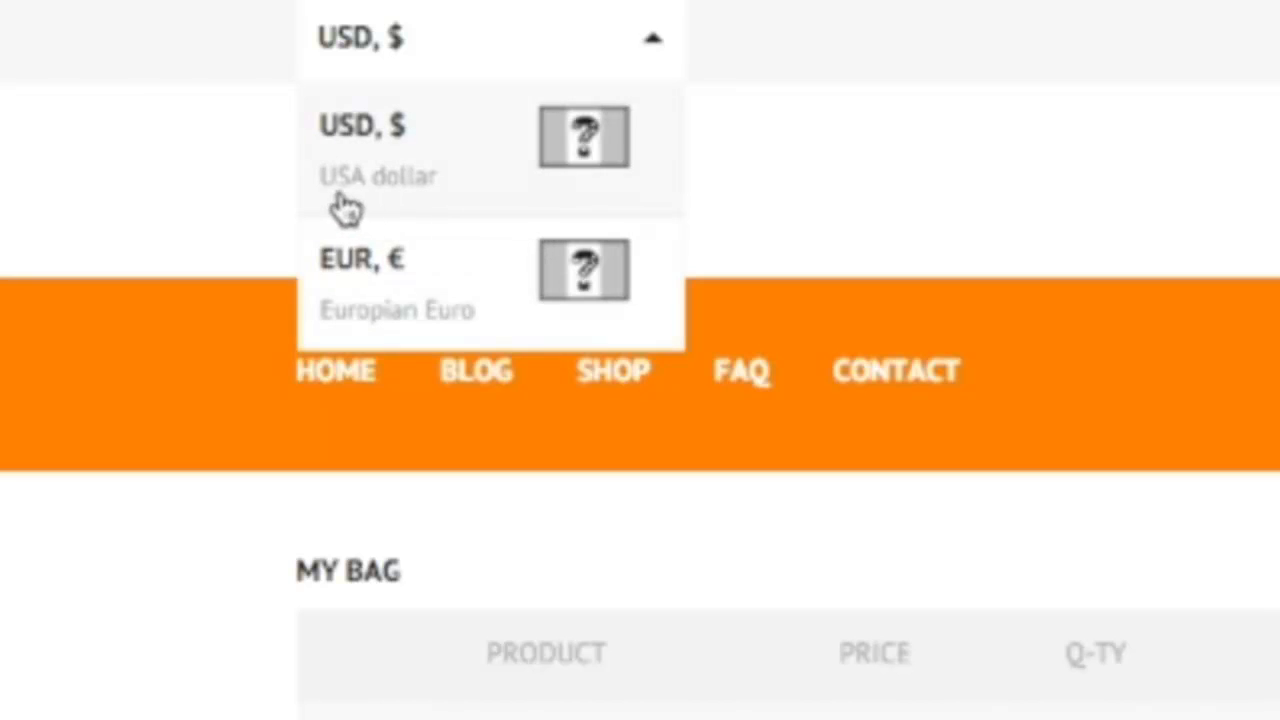
mouse_move(420, 356)
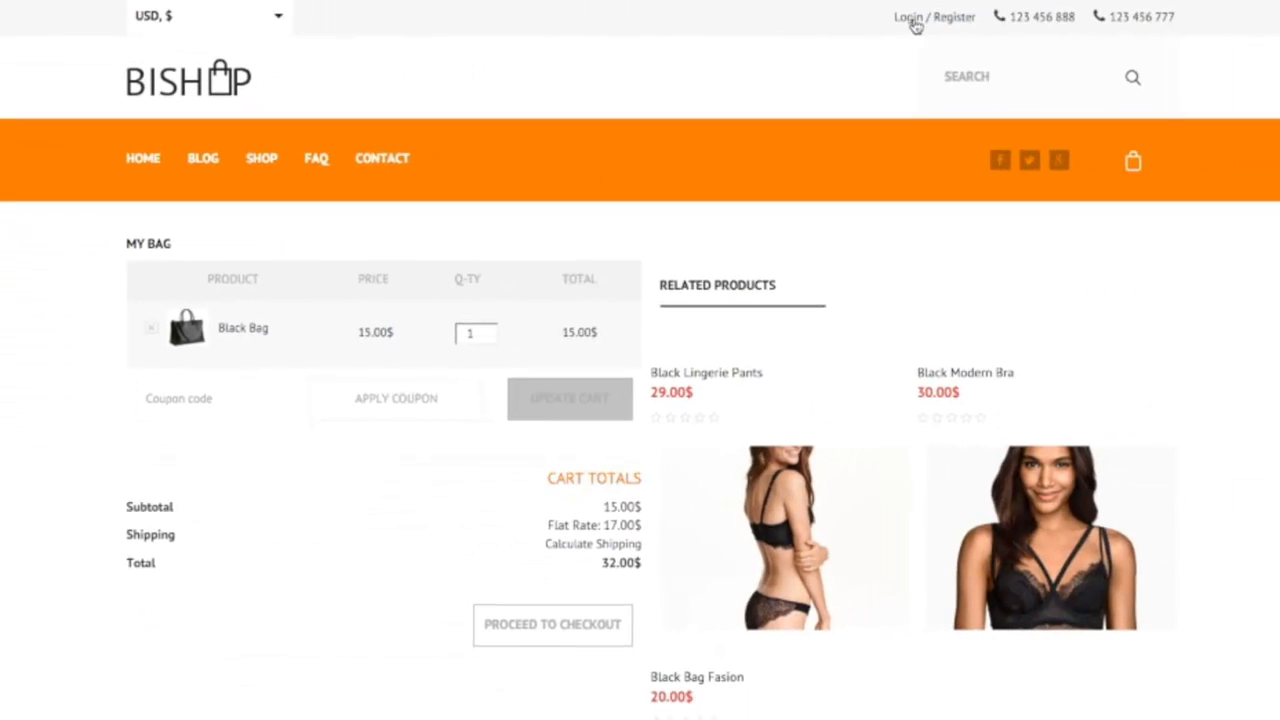
mouse_move(928, 18)
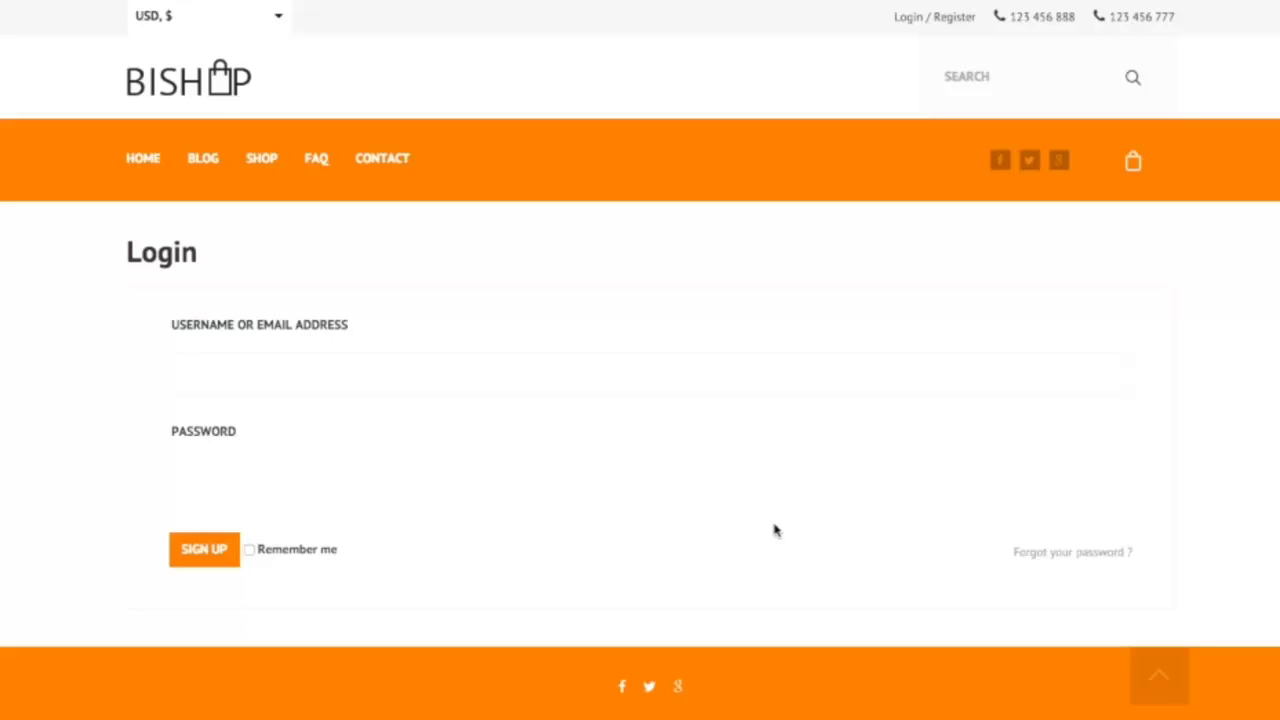
mouse_move(736, 160)
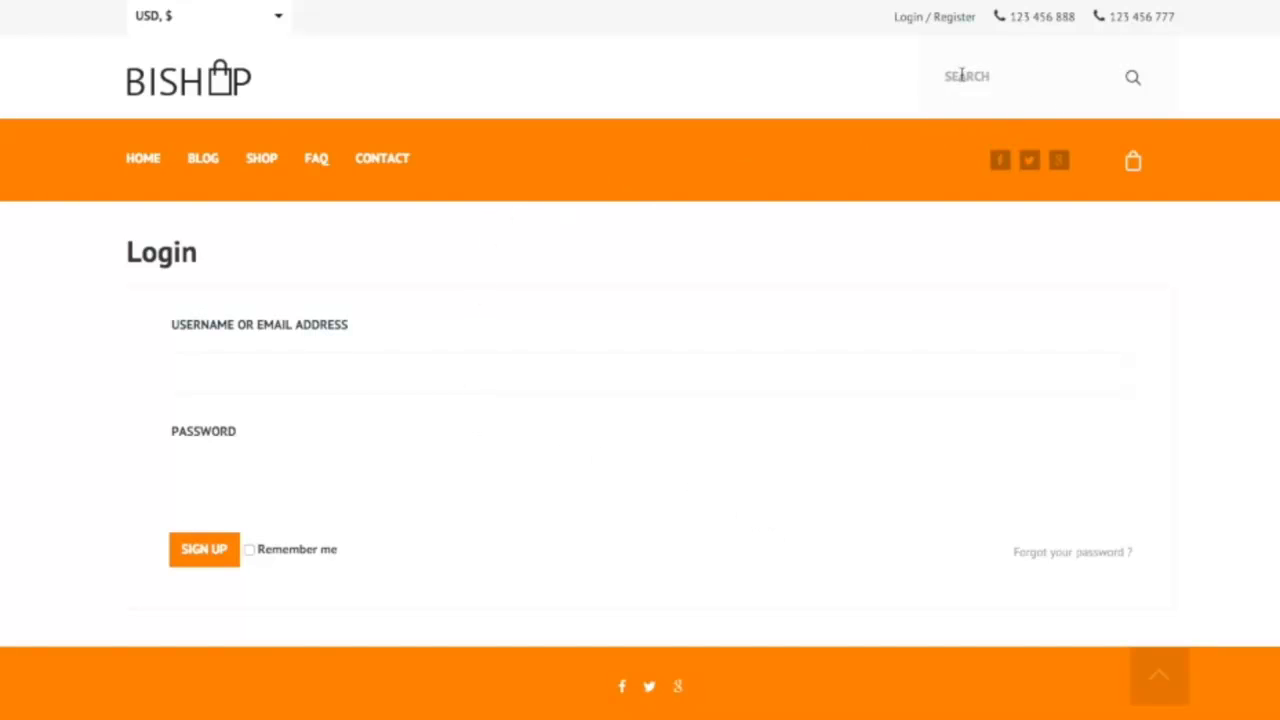
left_click(1000, 76)
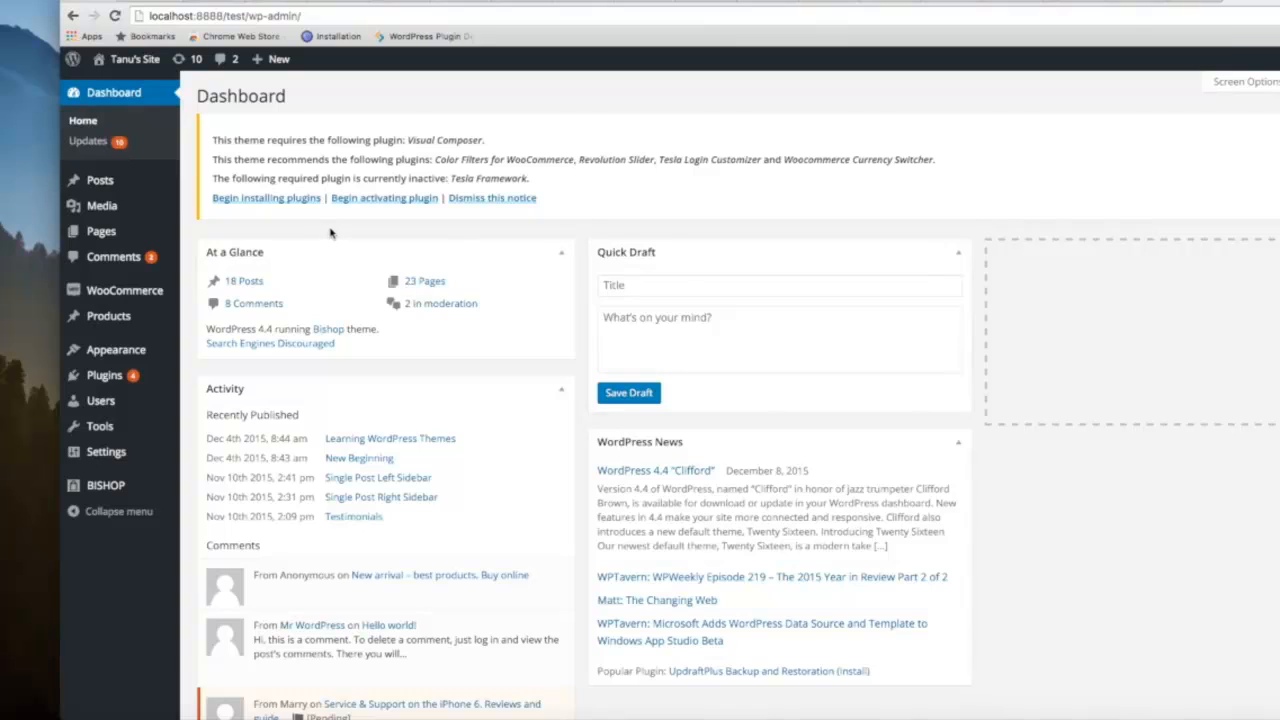
mouse_move(100, 180)
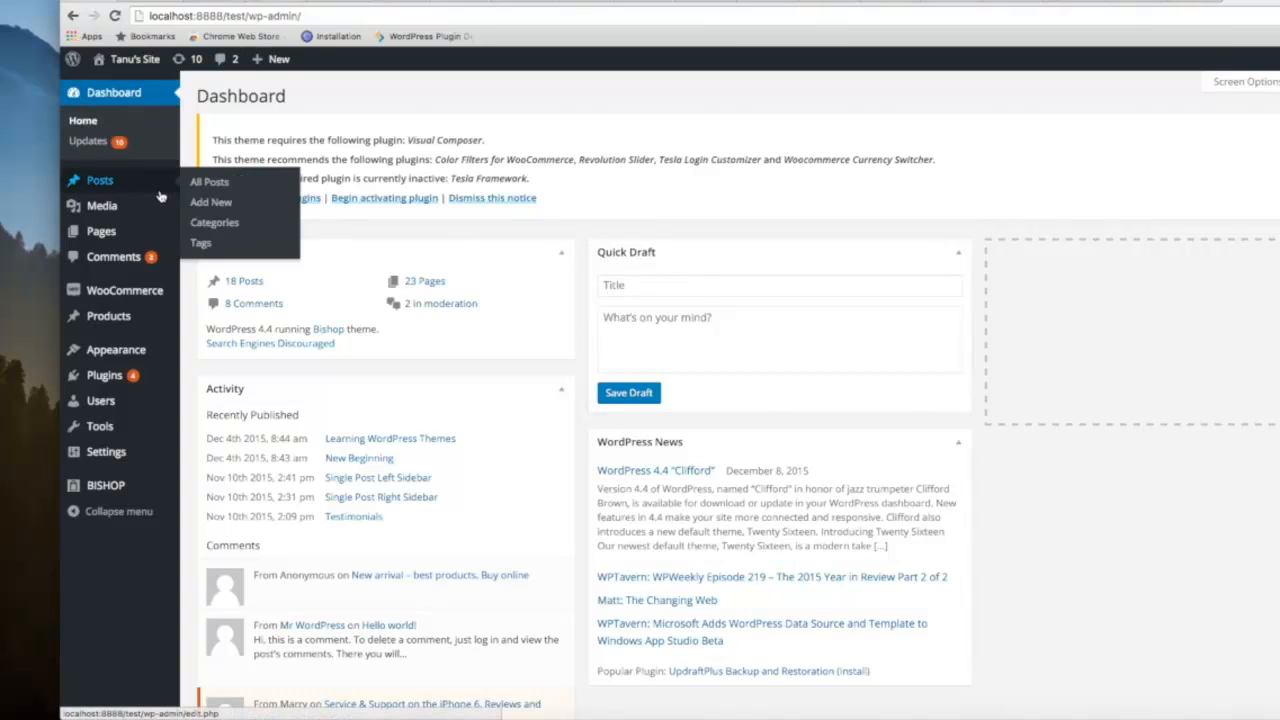
Step: Show All Pages from the admin sidebar and pick the About page row
left_click(100, 232)
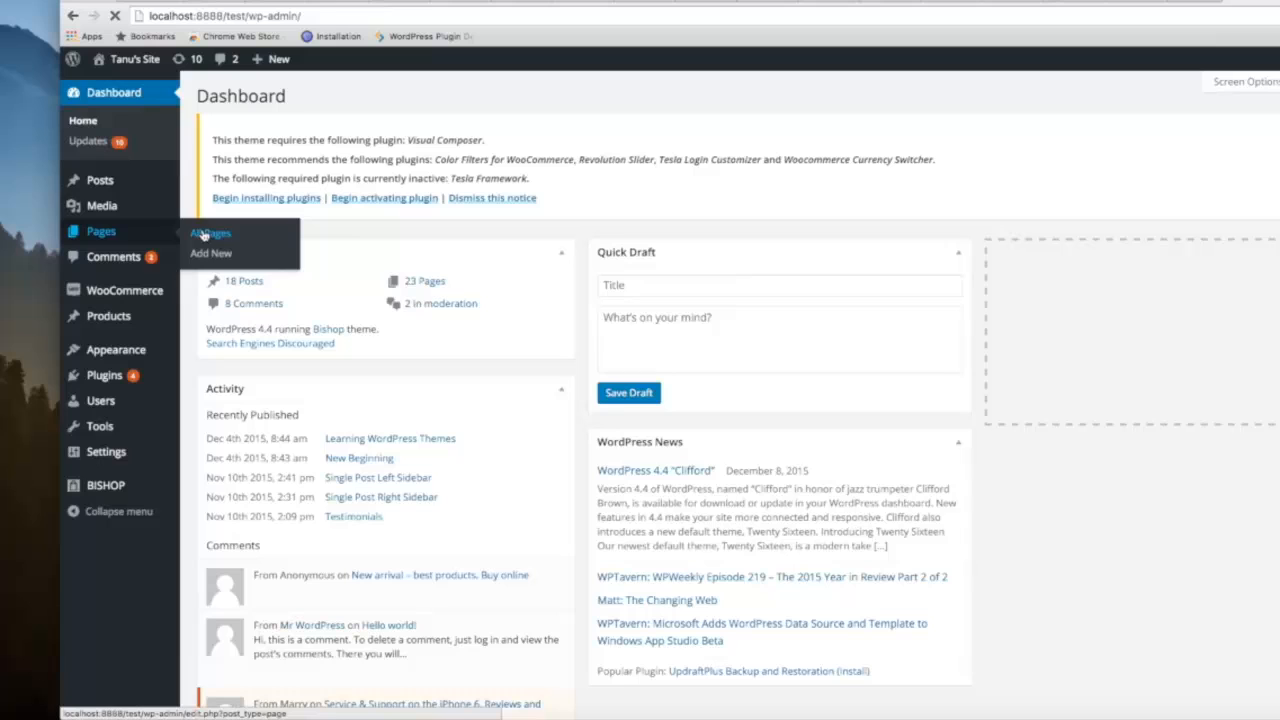
left_click(208, 232)
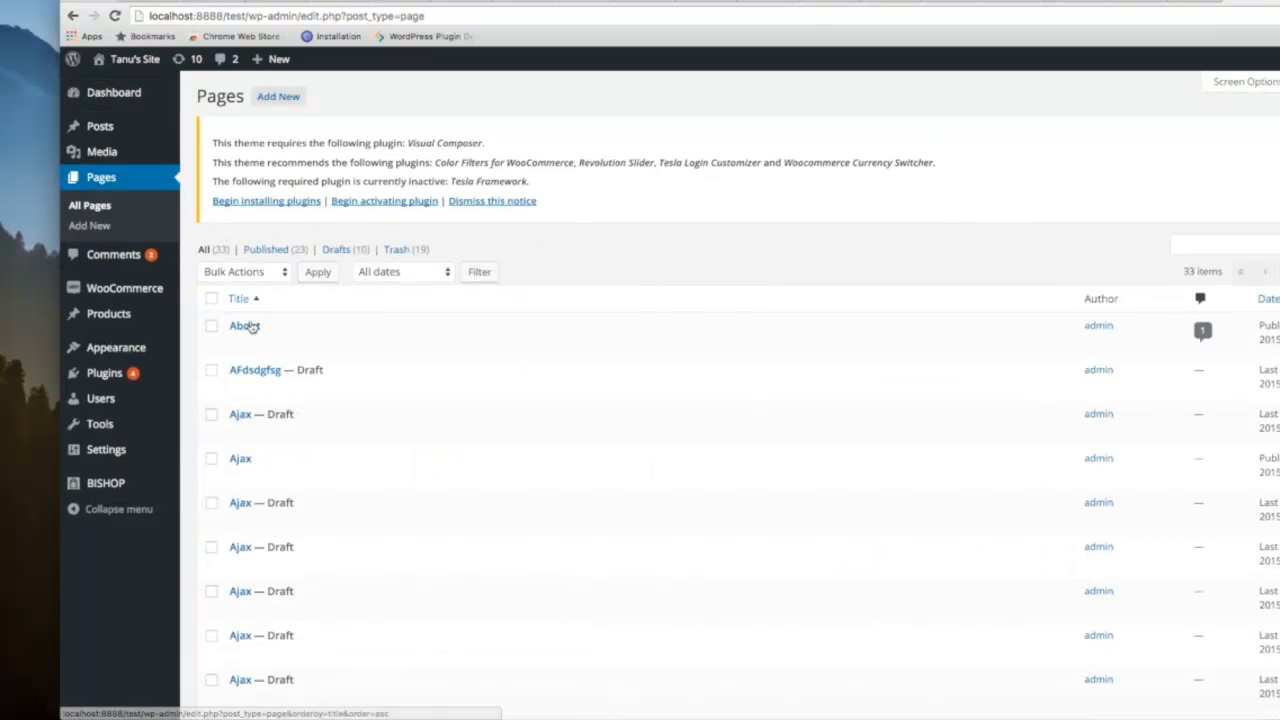
left_click(244, 324)
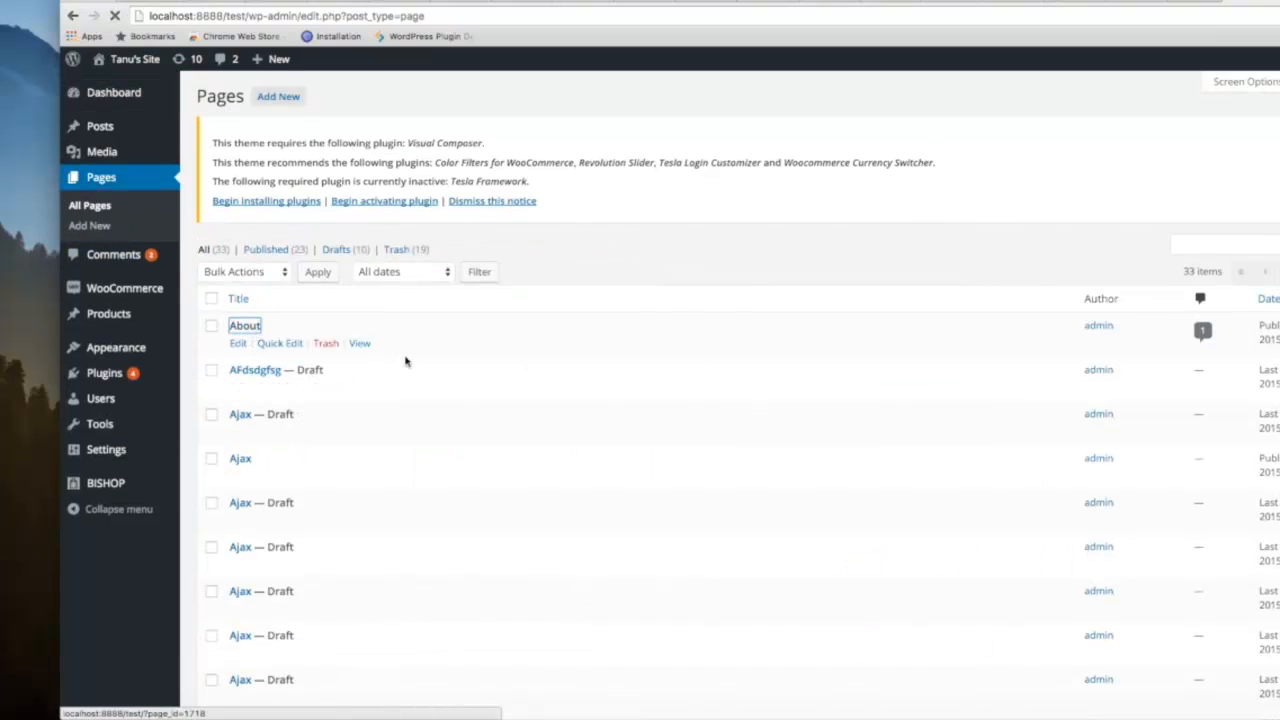
Step: Edit the About page and expand its fa fa-bluetooth header item into Icon, Icon Color and Message fields
left_click(244, 324)
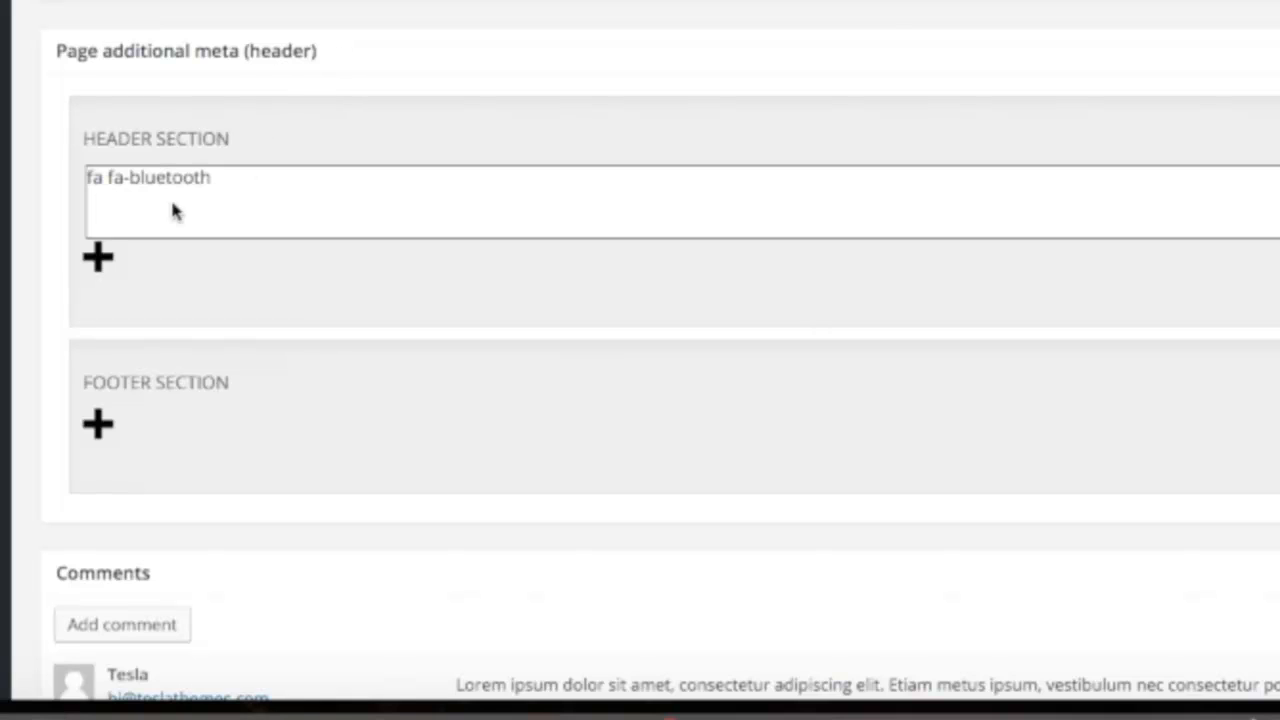
left_click(98, 256)
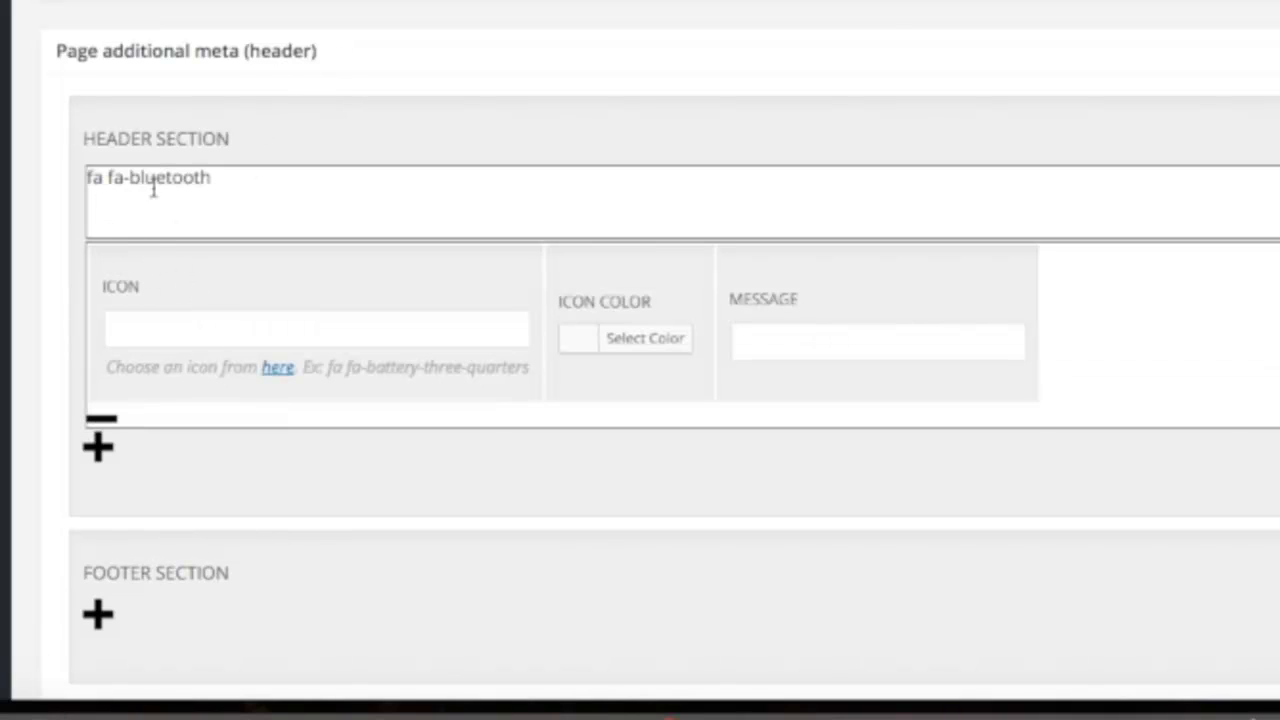
scroll("down", 3)
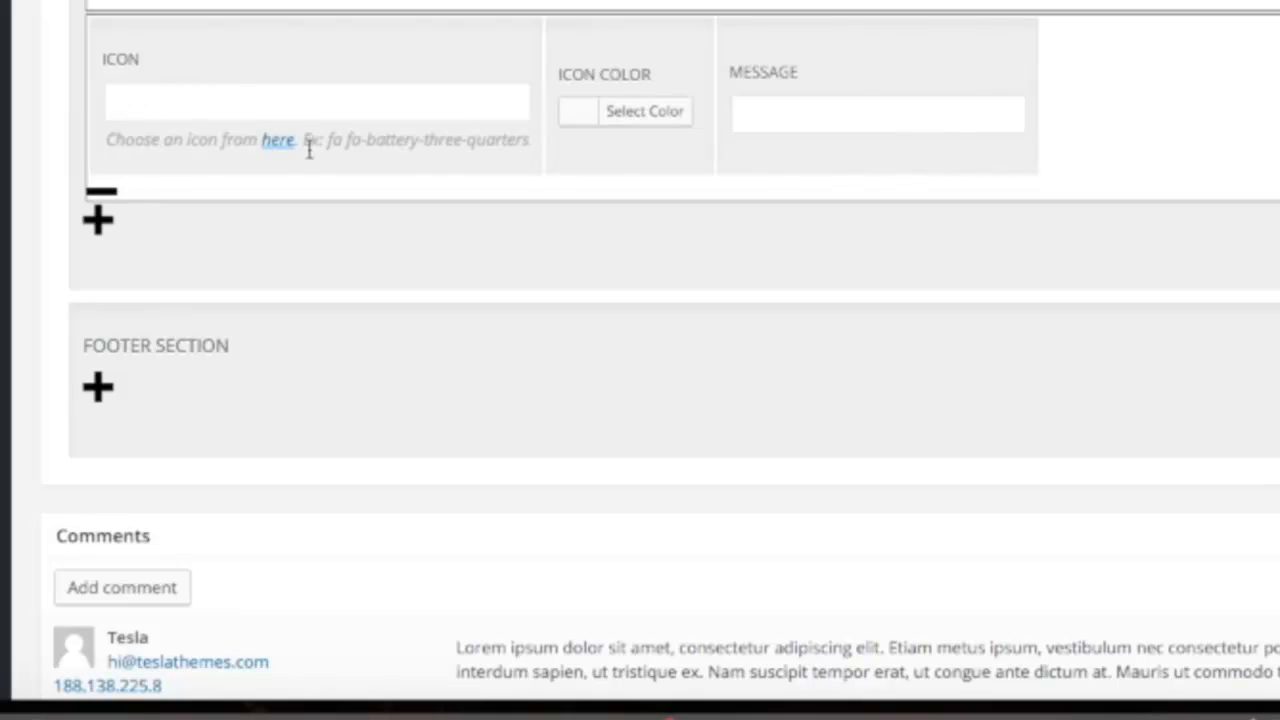
mouse_move(470, 150)
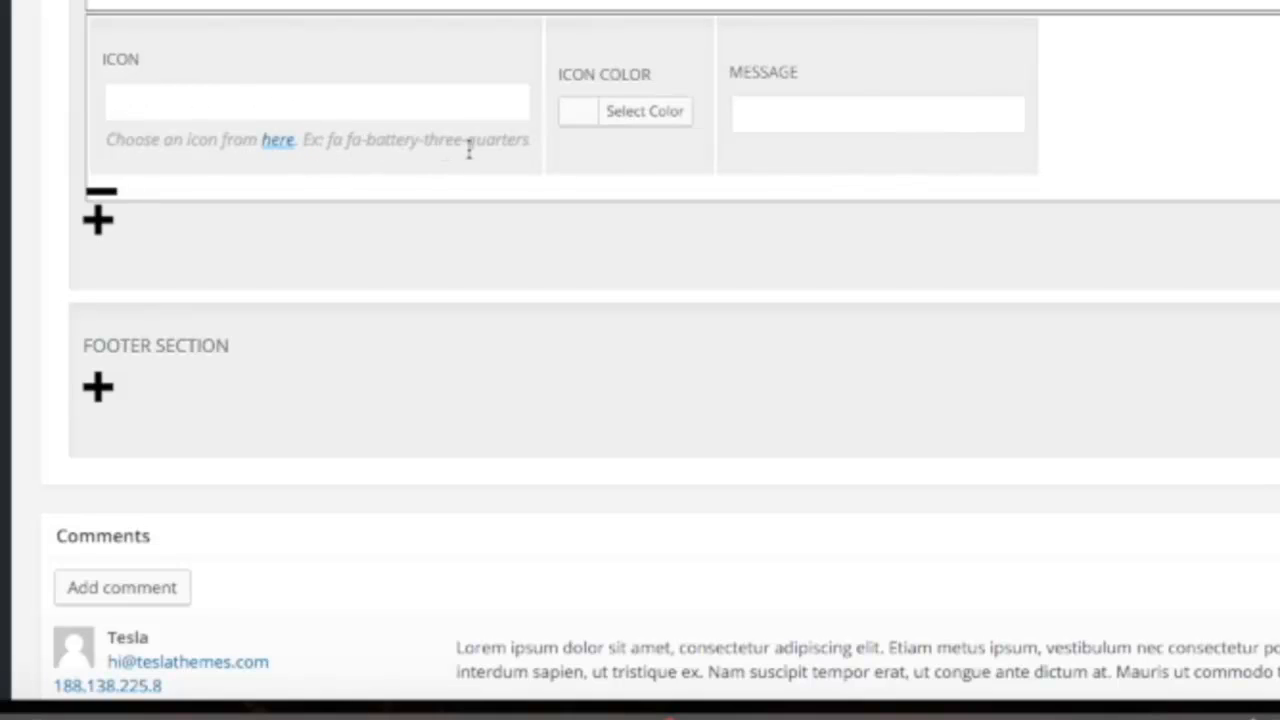
mouse_move(624, 112)
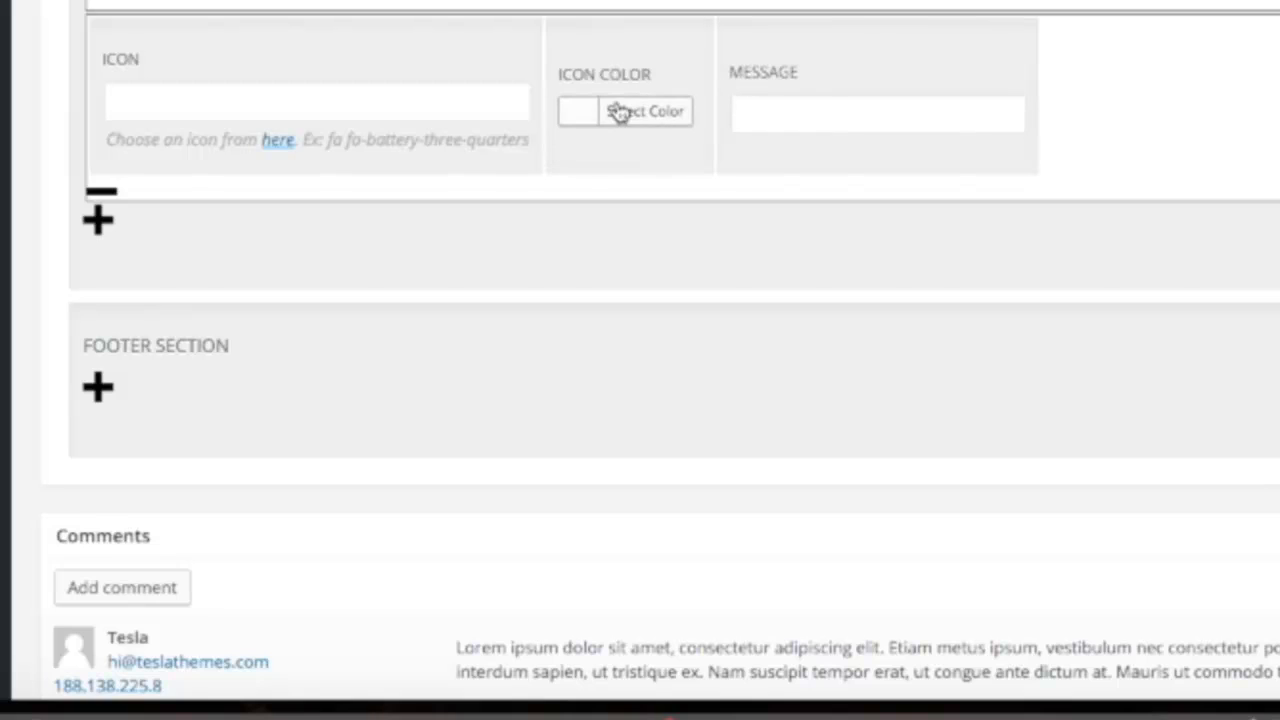
mouse_move(604, 78)
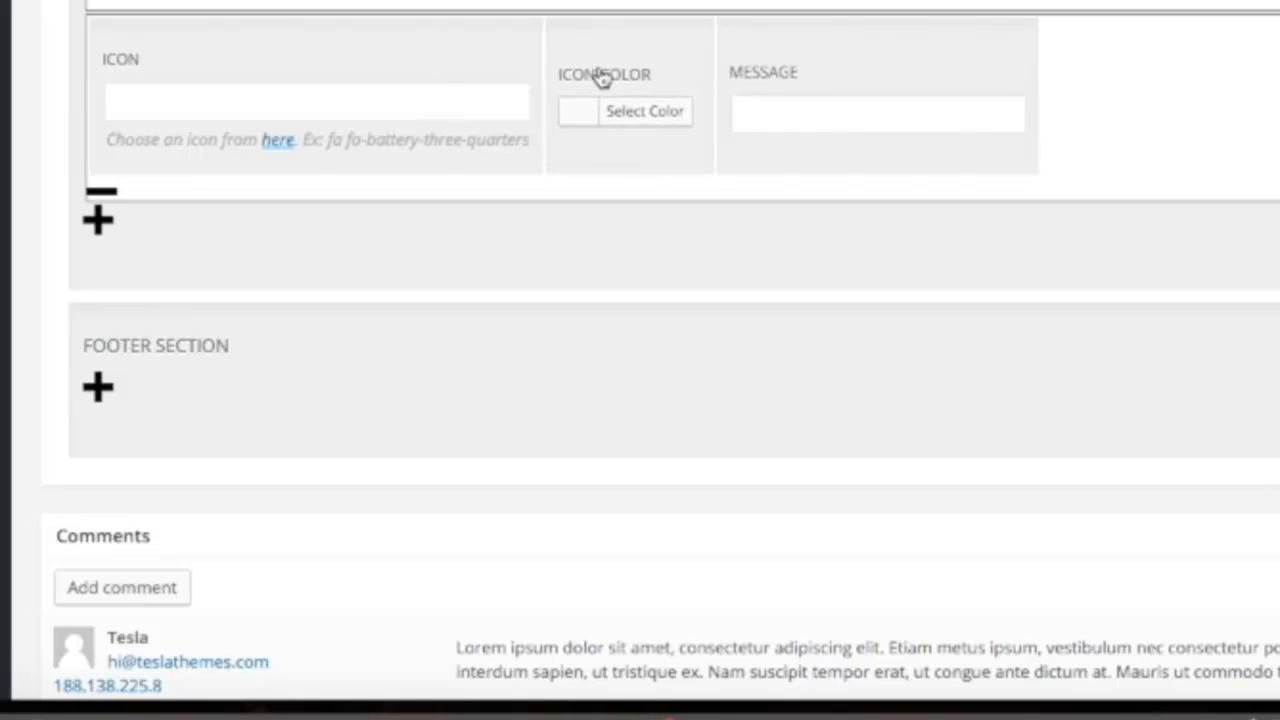
left_click(876, 112)
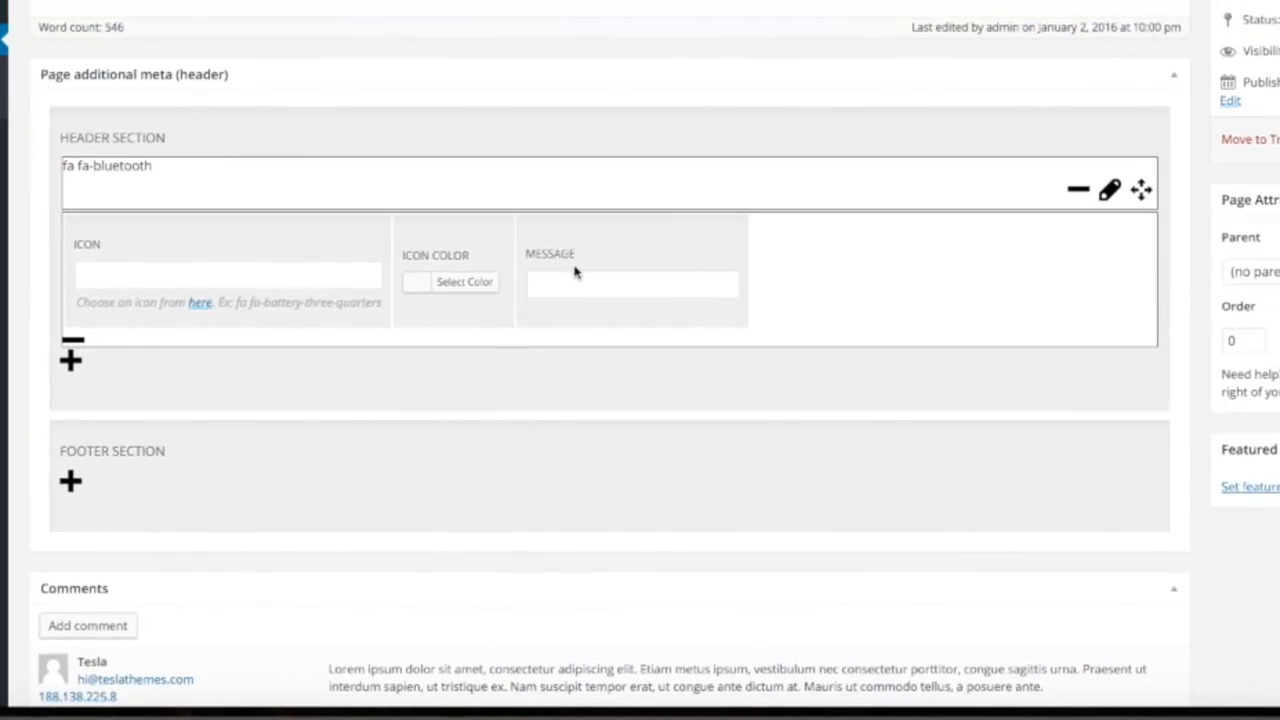
scroll("down", 3)
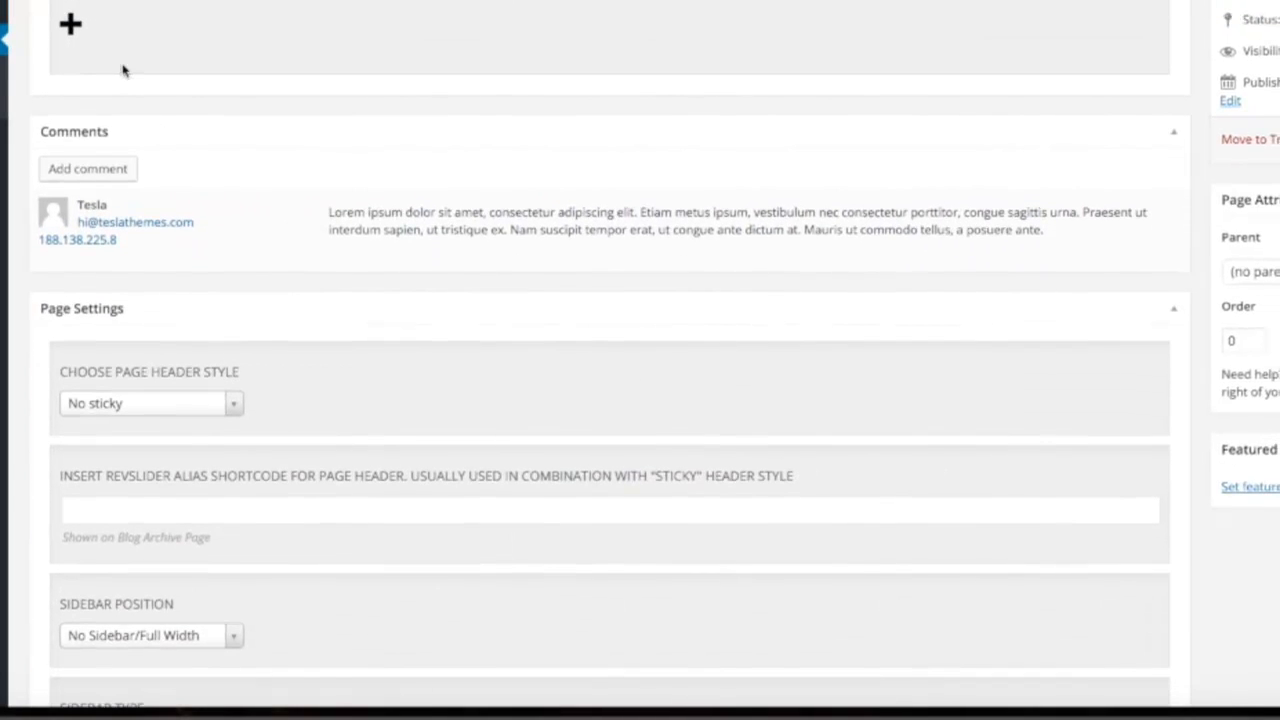
mouse_move(88, 52)
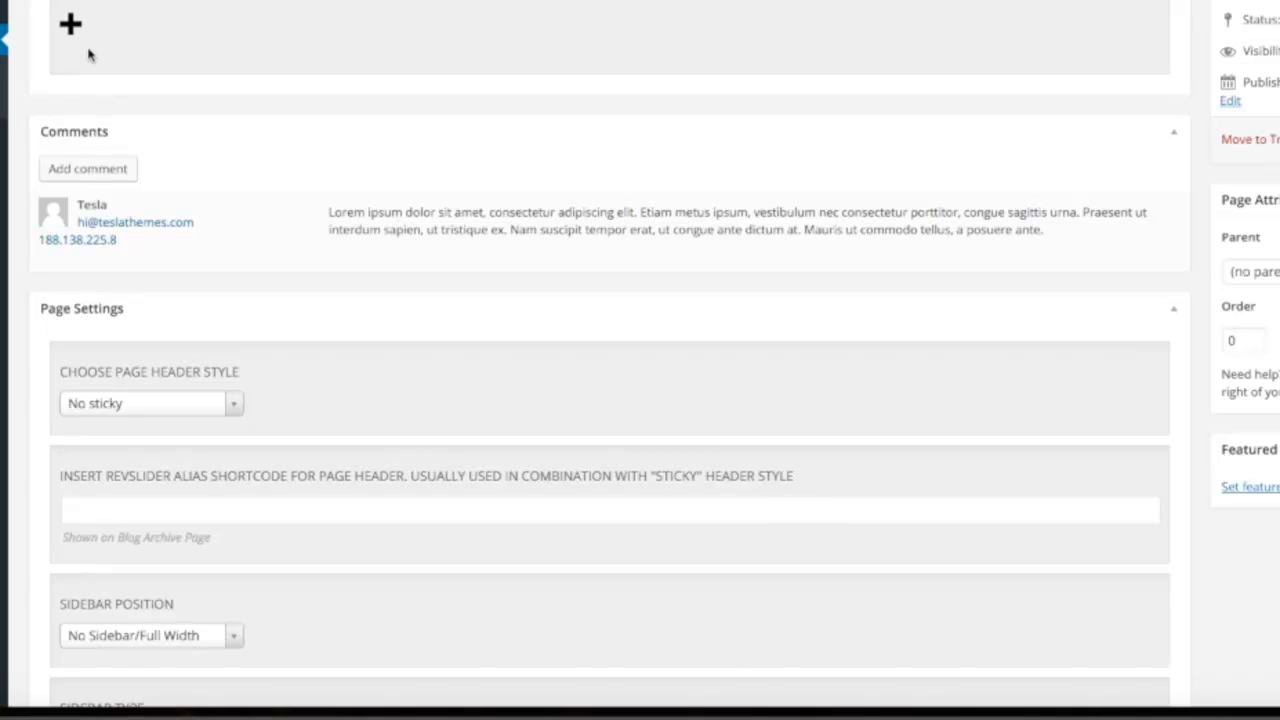
scroll("down", 3)
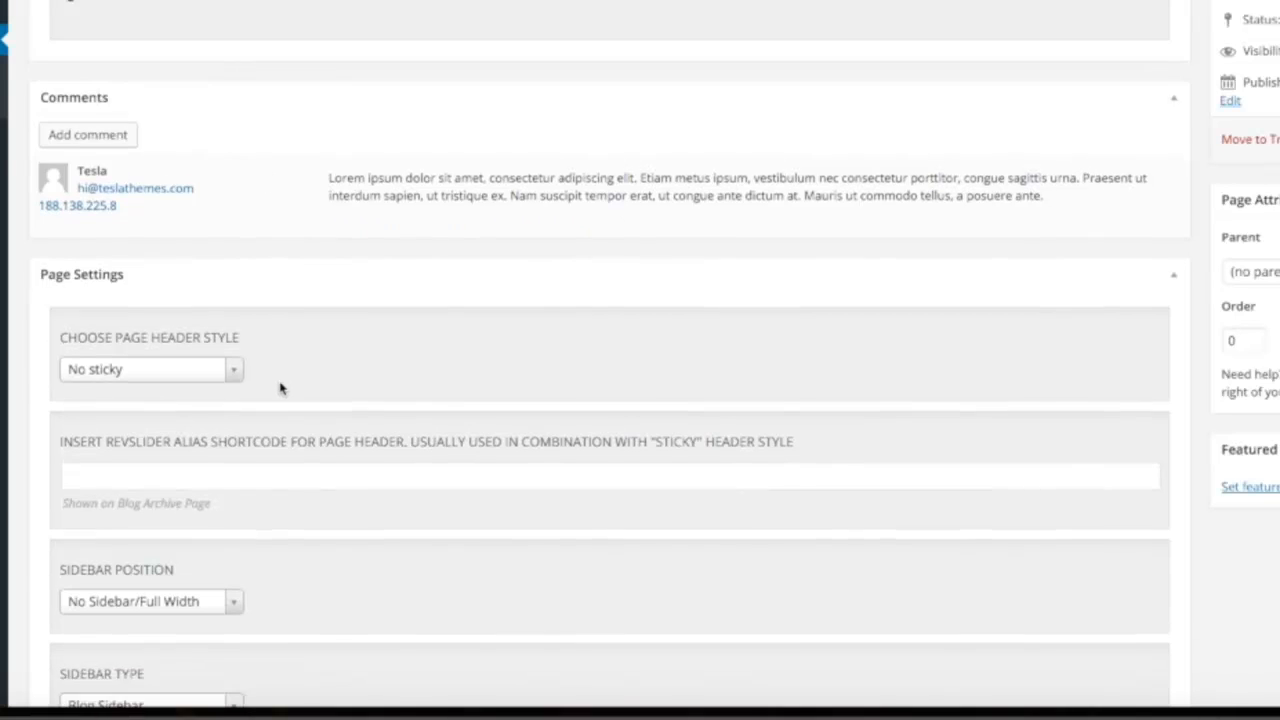
scroll("down", 3)
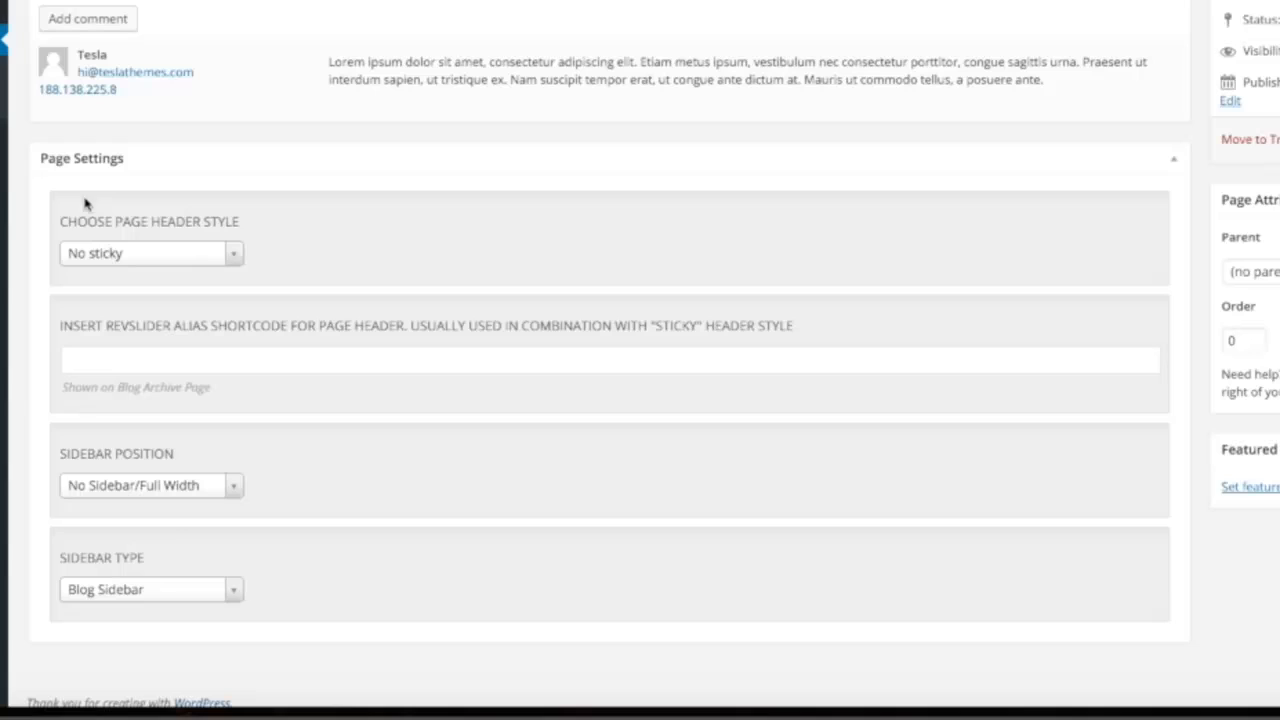
mouse_move(136, 248)
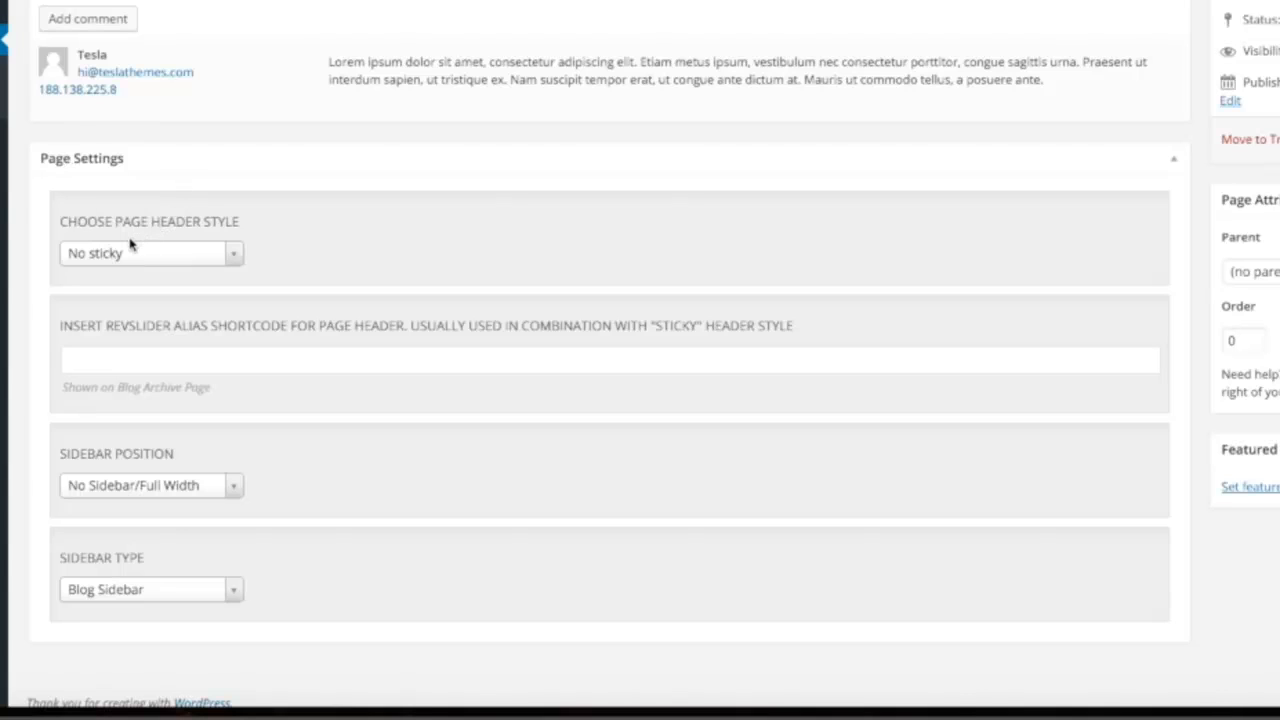
mouse_move(88, 232)
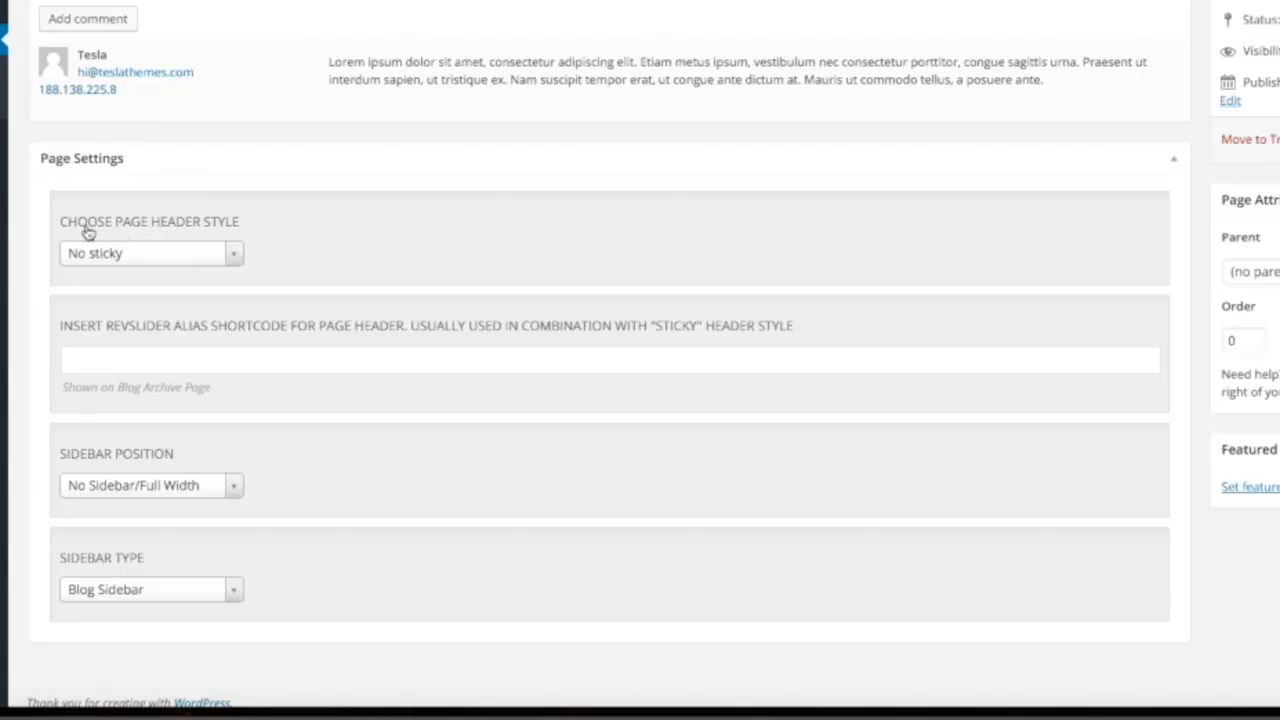
mouse_move(236, 244)
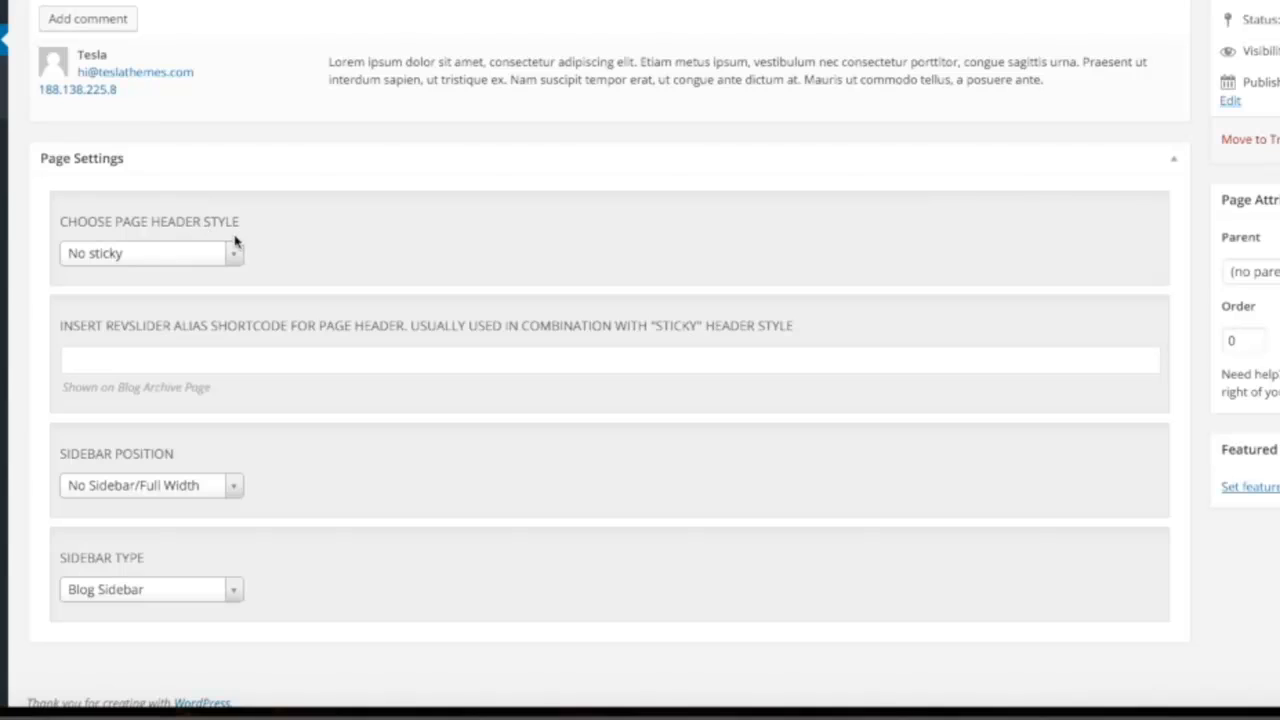
left_click(150, 252)
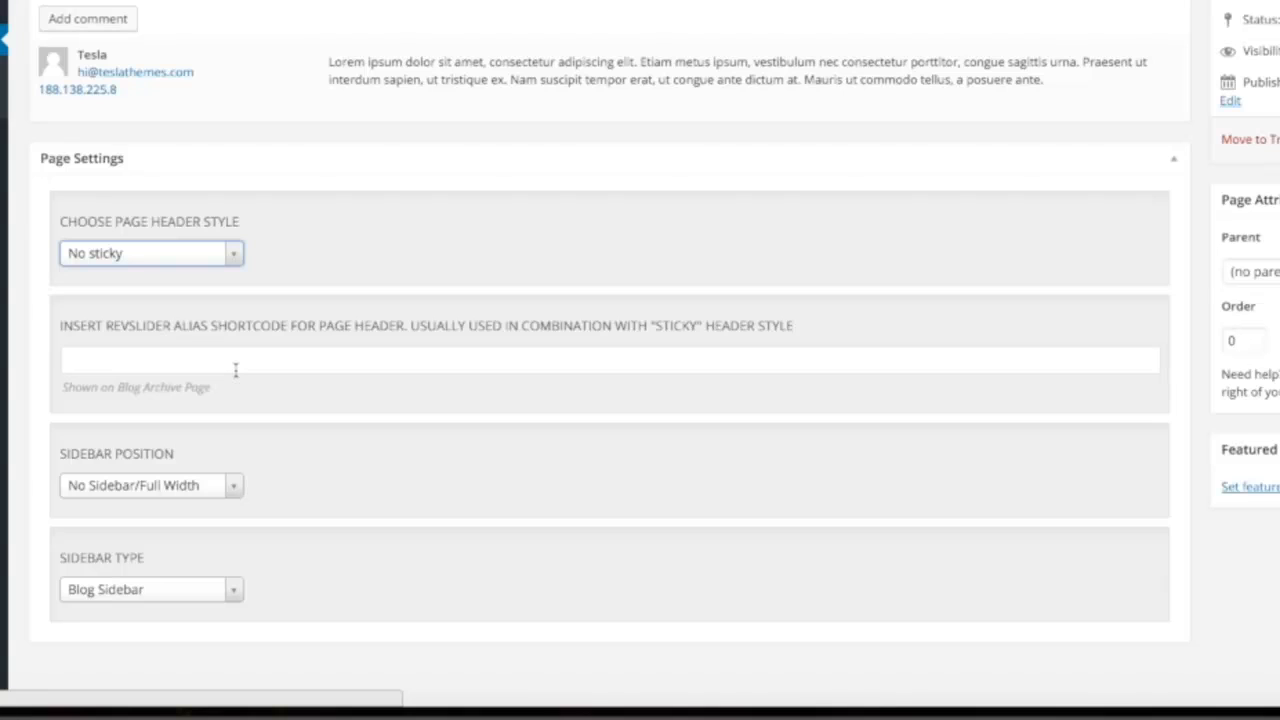
mouse_move(244, 486)
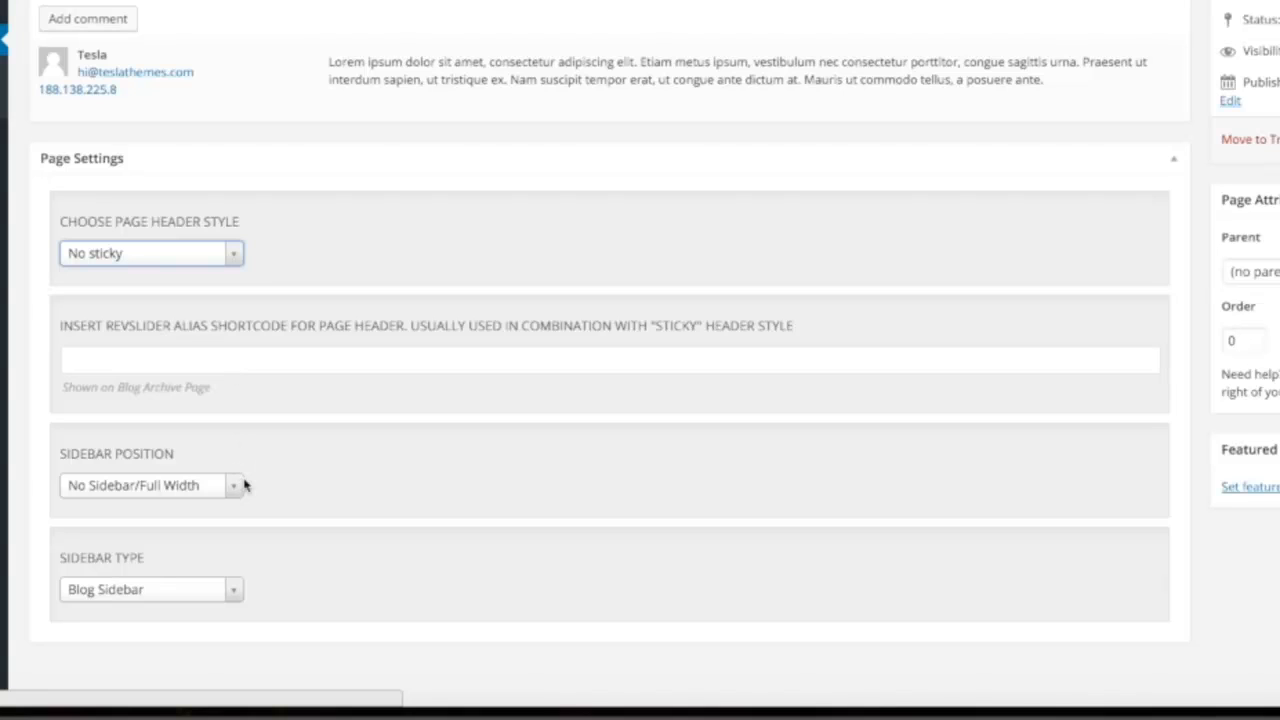
mouse_move(150, 468)
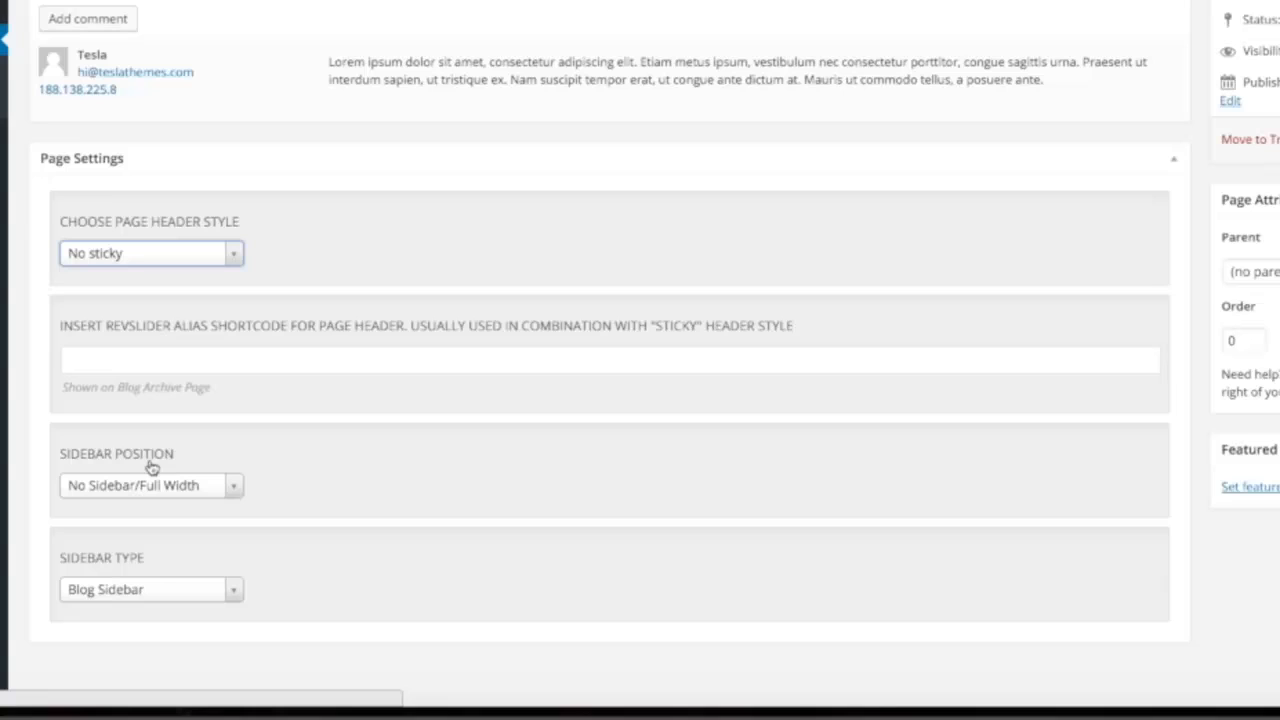
mouse_move(160, 580)
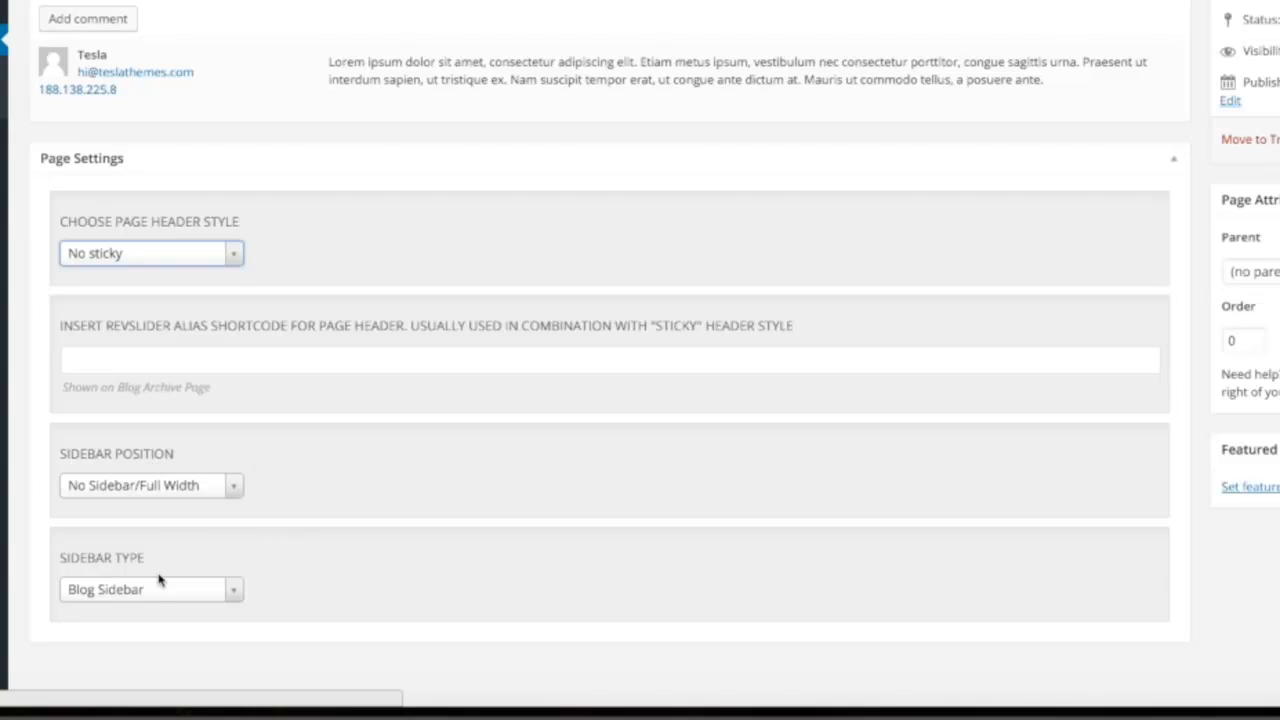
mouse_move(170, 562)
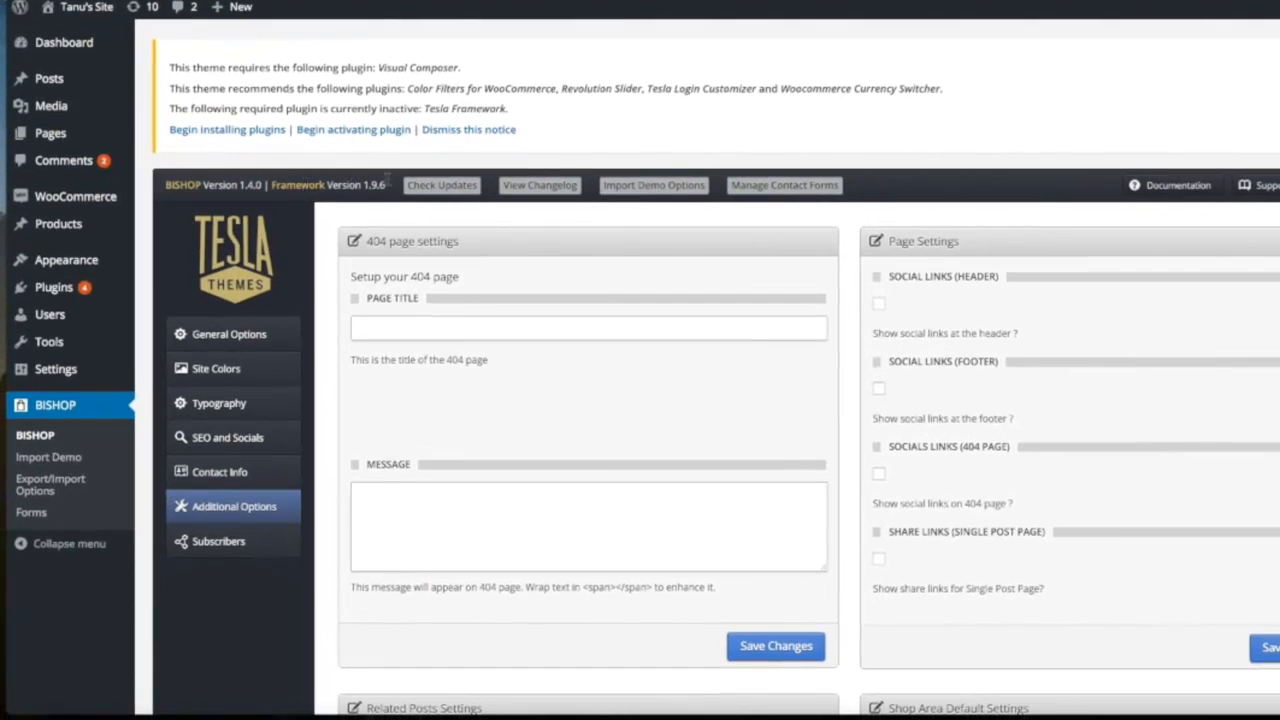
mouse_move(440, 184)
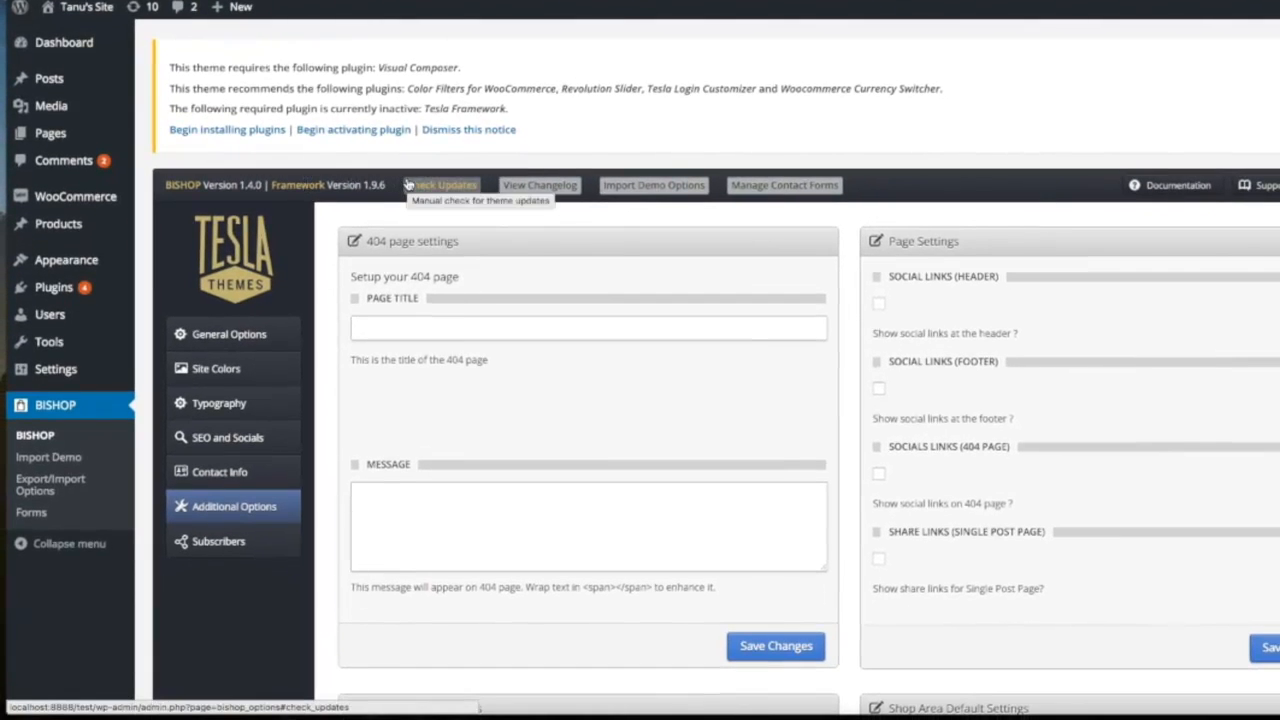
mouse_move(320, 208)
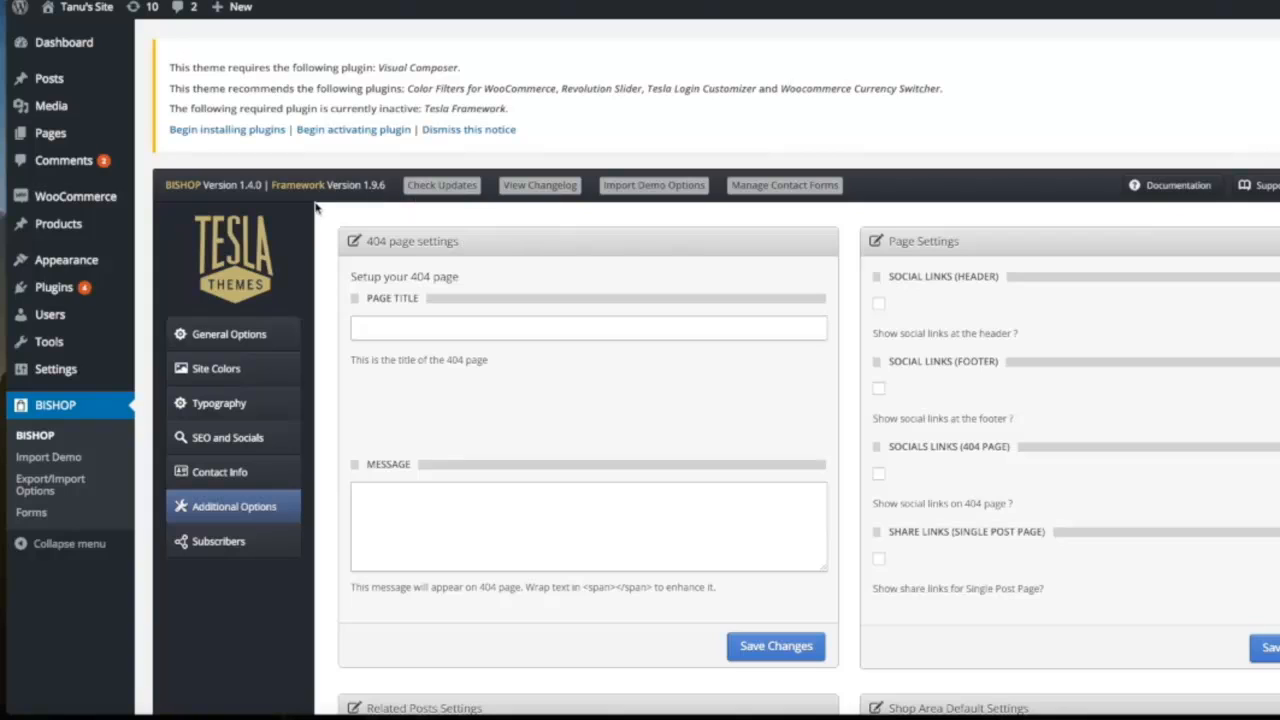
mouse_move(320, 206)
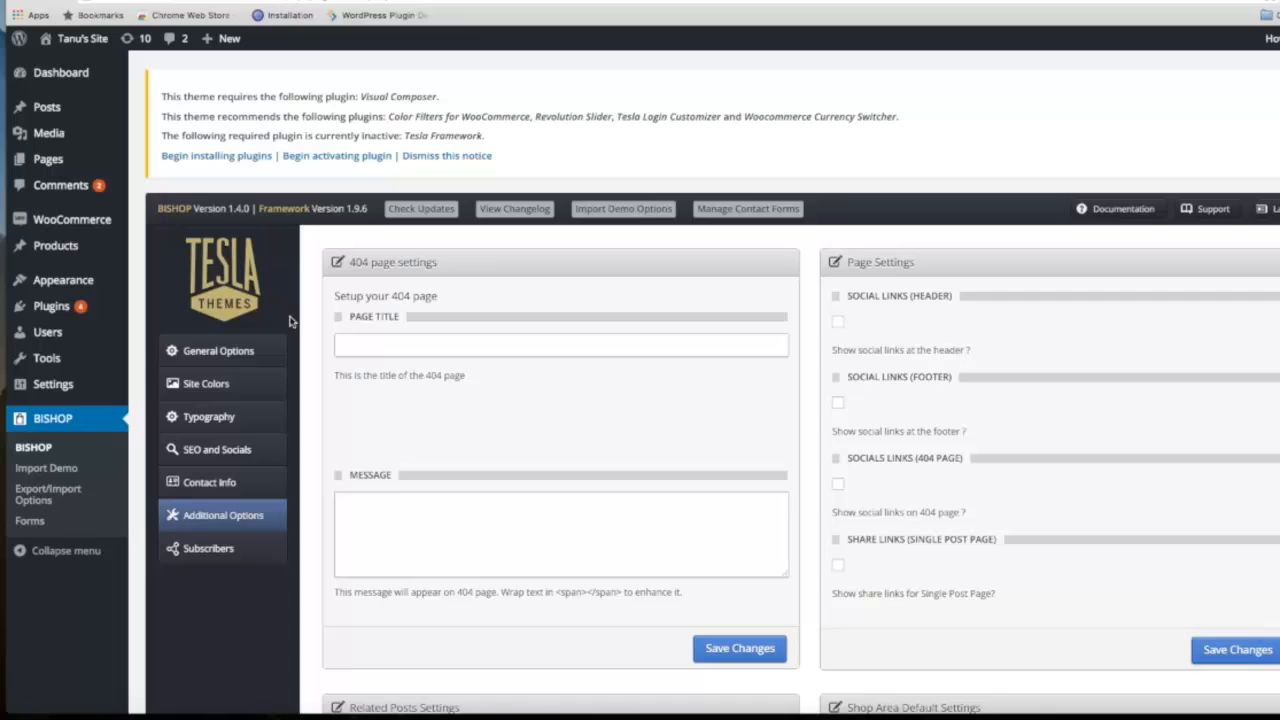
mouse_move(250, 336)
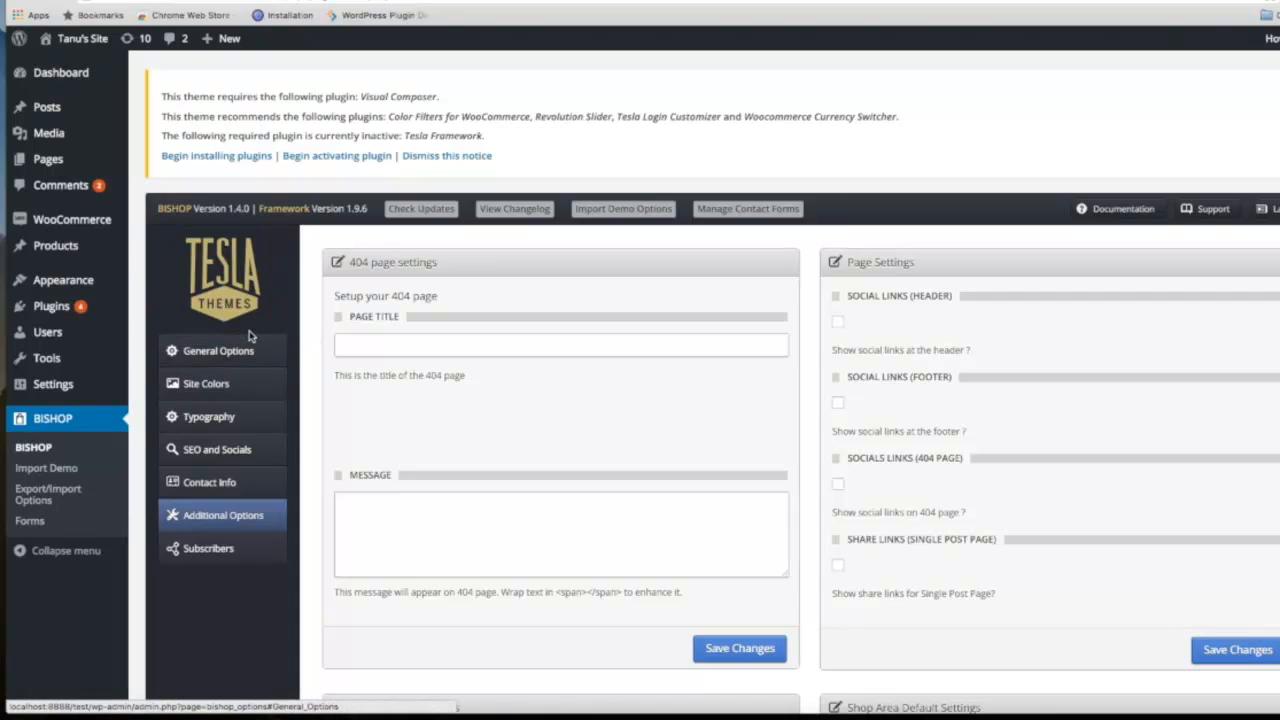
mouse_move(204, 384)
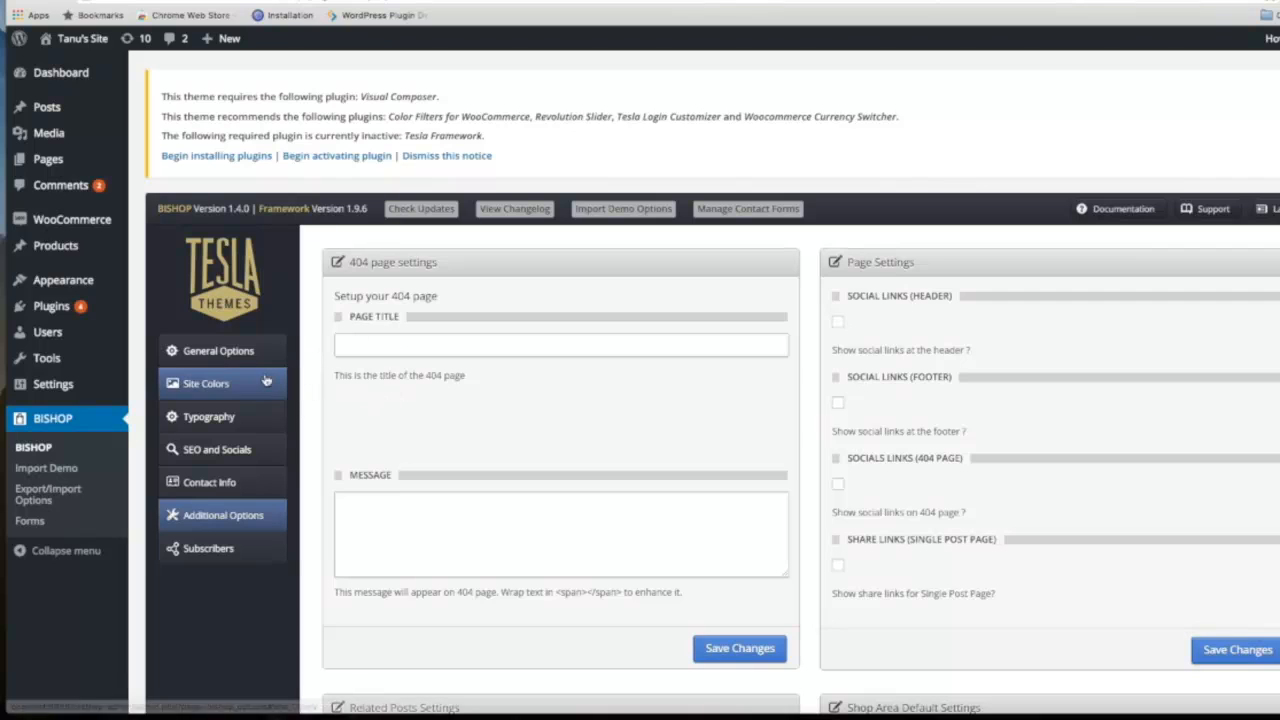
Step: Tour the Tesla options panels Site Colors, Typography, SEO and Socials, Contact Info, then Subscribers
left_click(204, 384)
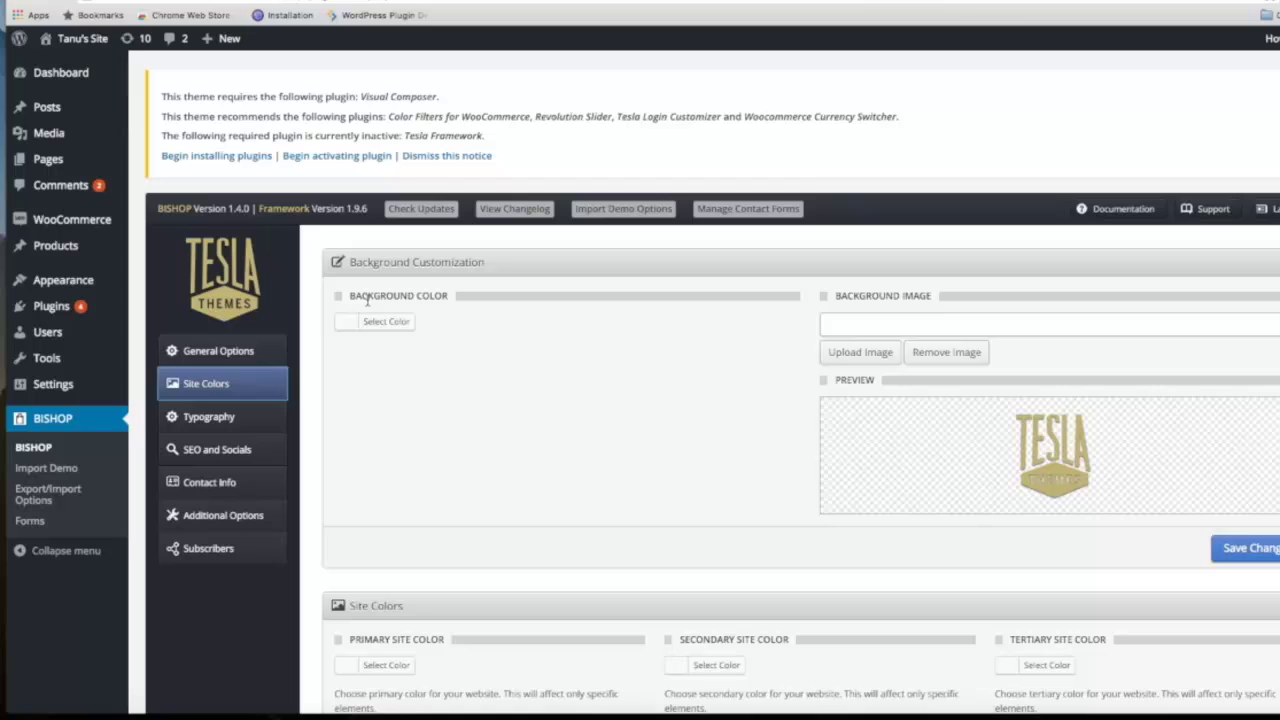
left_click(208, 416)
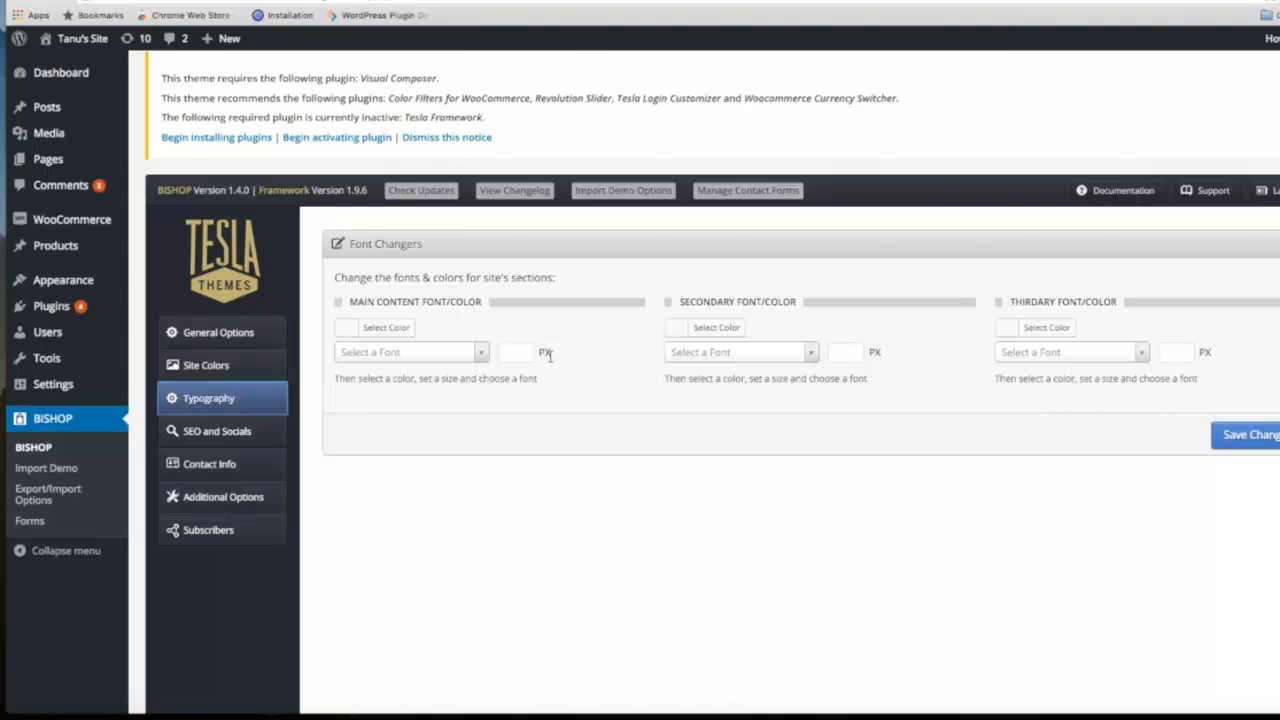
left_click(216, 430)
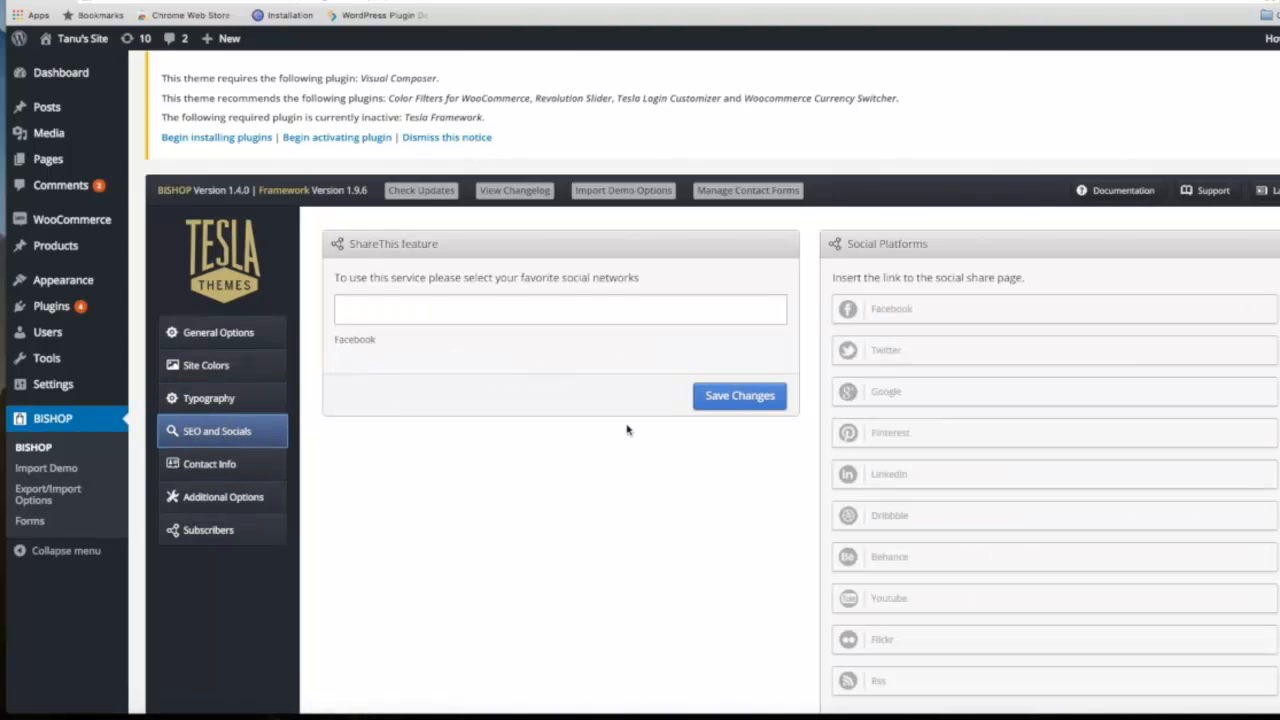
mouse_move(1000, 292)
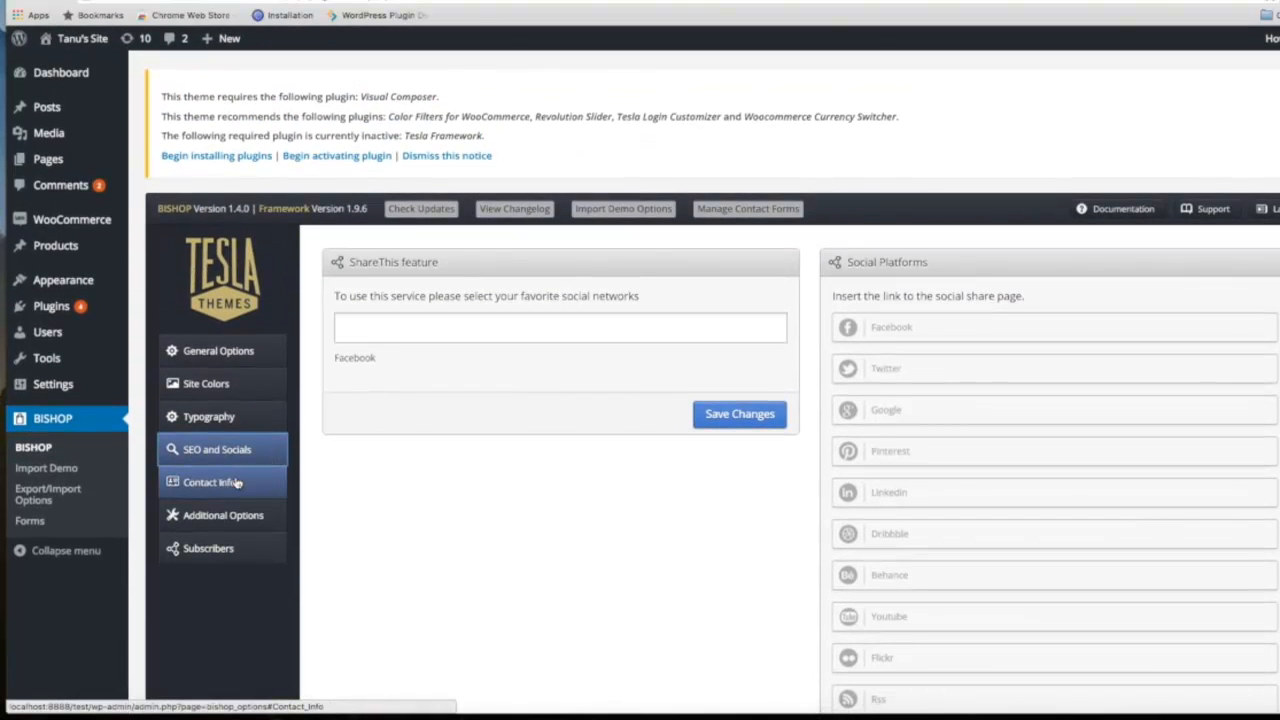
left_click(210, 482)
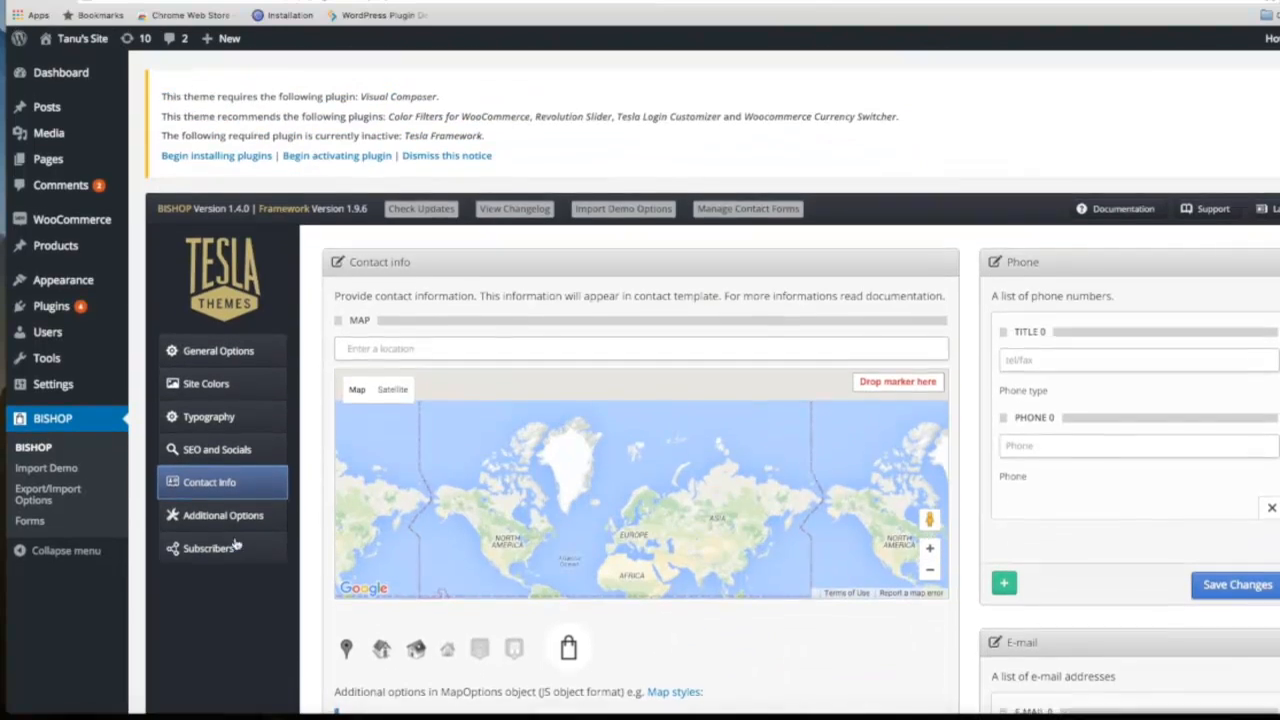
left_click(222, 516)
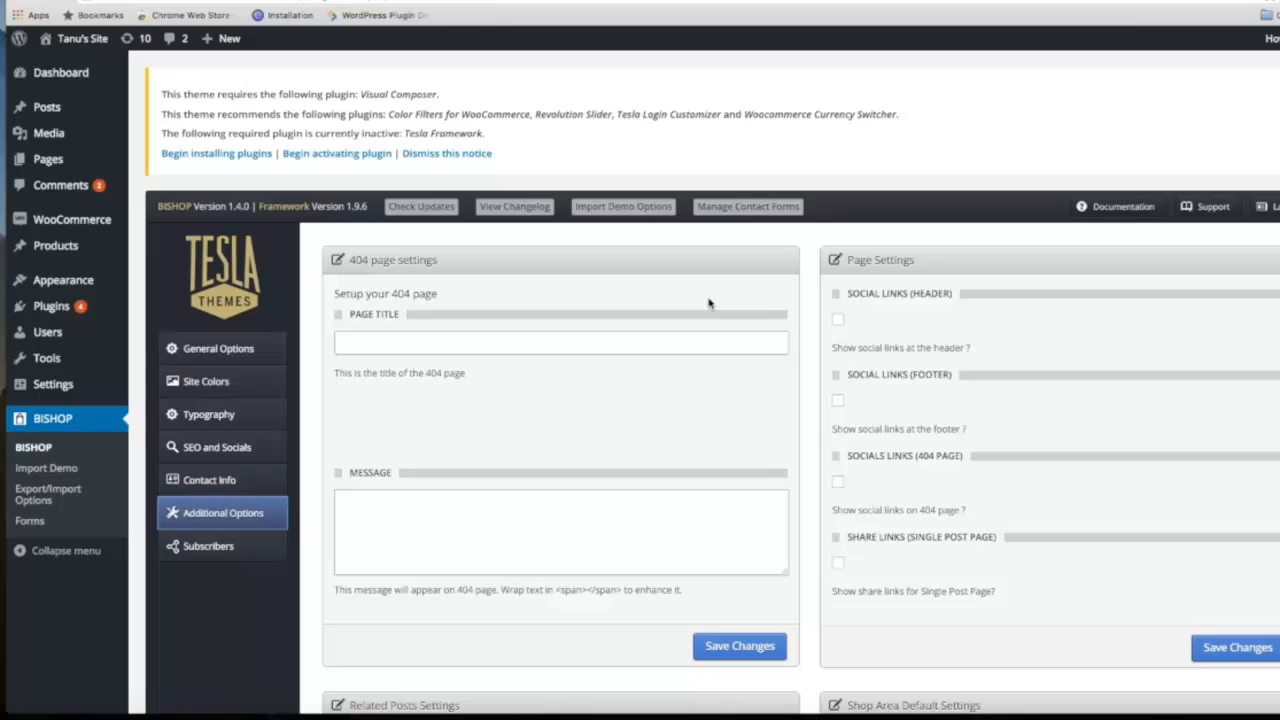
Step: Scroll the Subscribers panel, which reports no subscribers yet
scroll("down", 3)
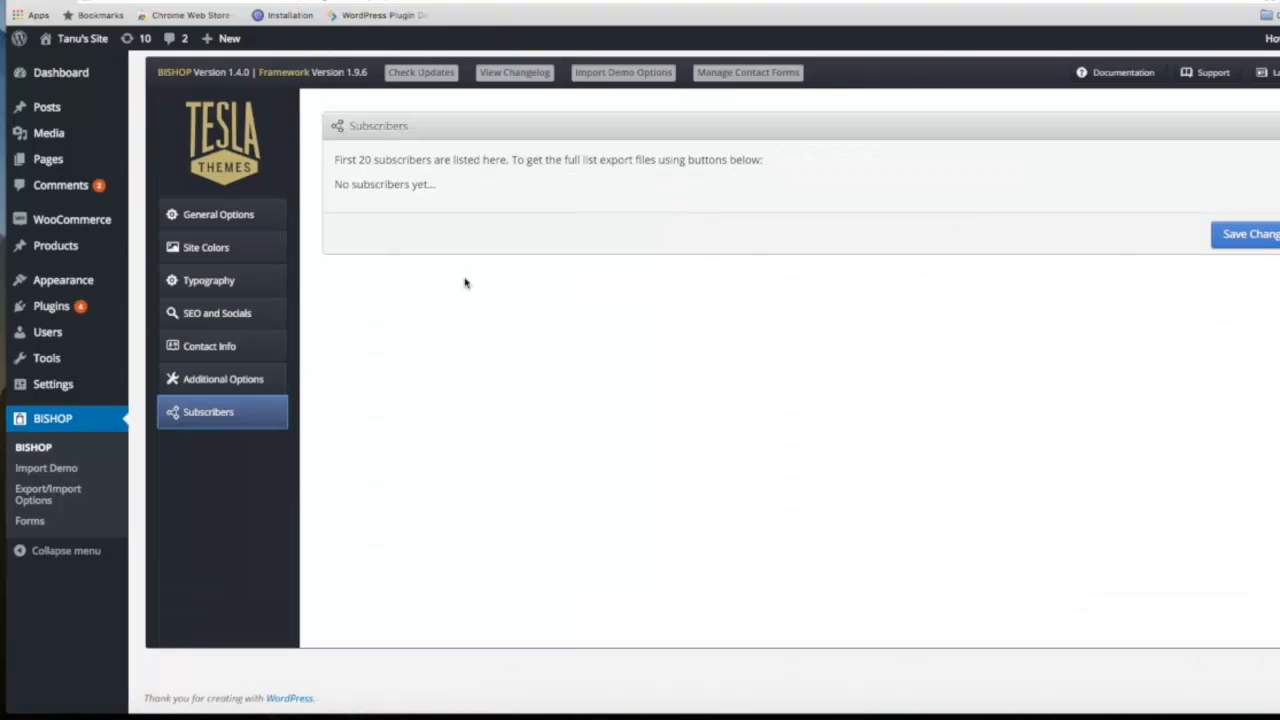
mouse_move(490, 378)
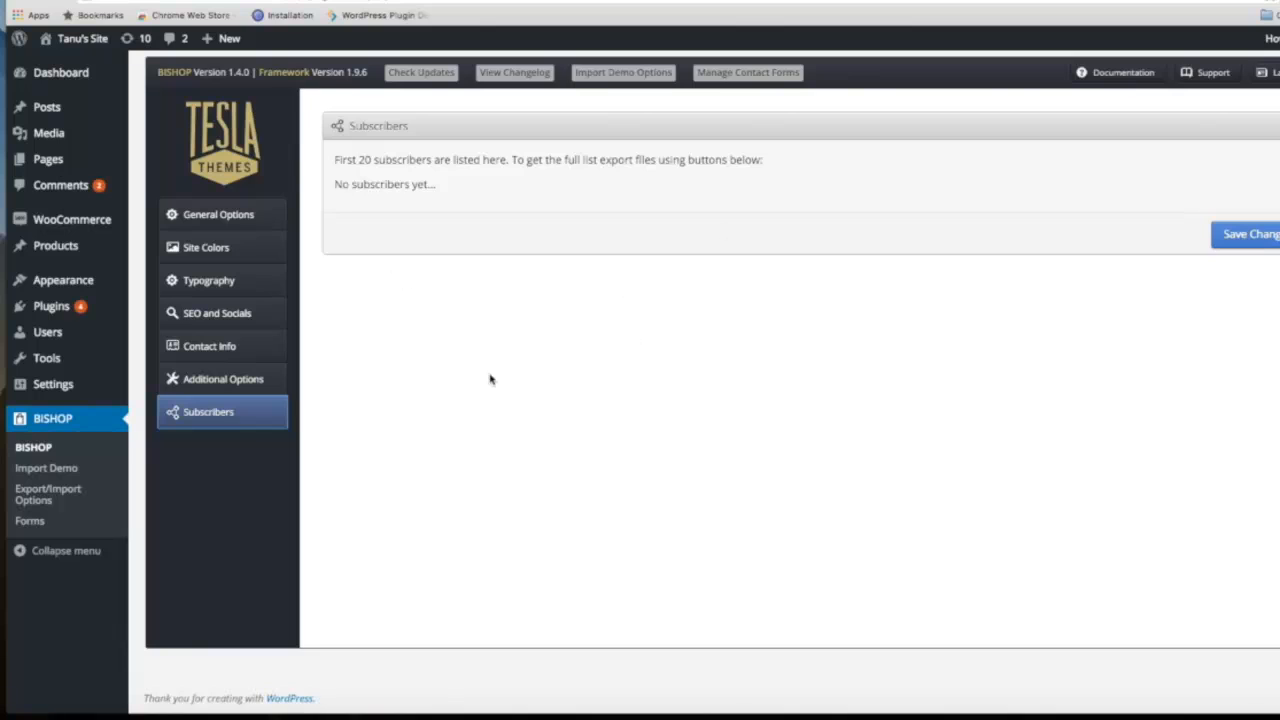
mouse_move(632, 222)
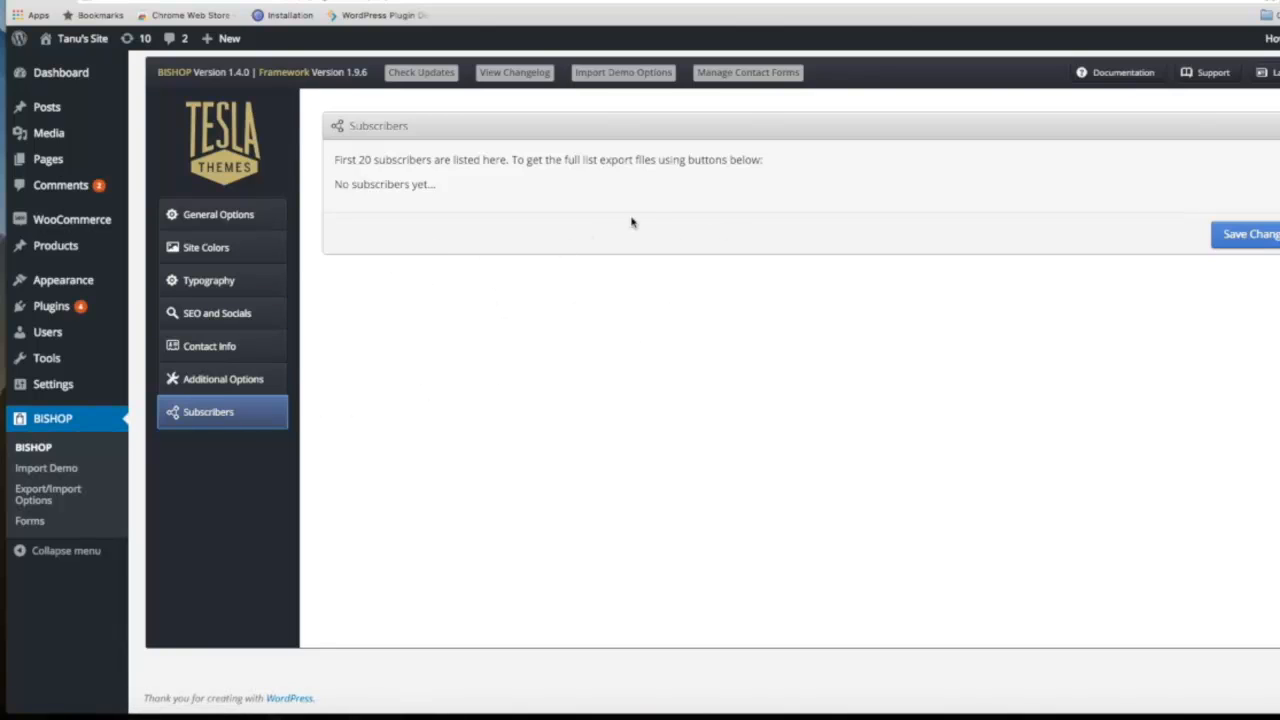
mouse_move(610, 206)
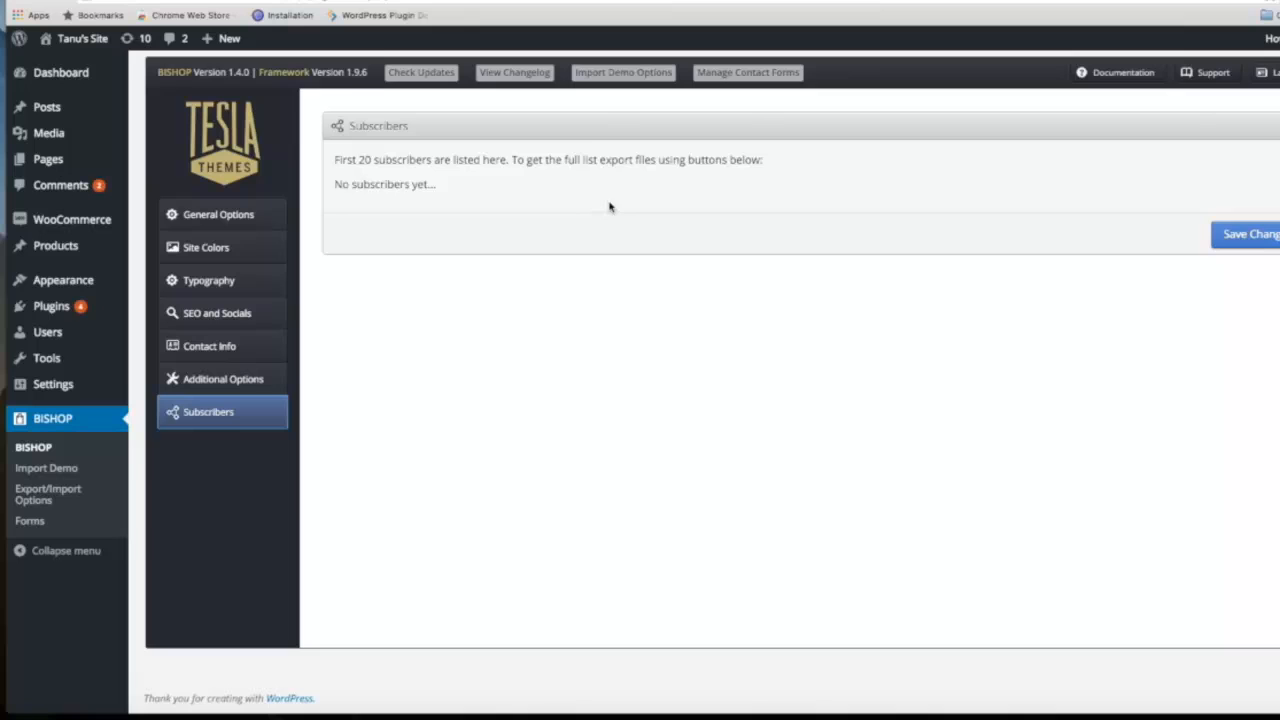
mouse_move(336, 156)
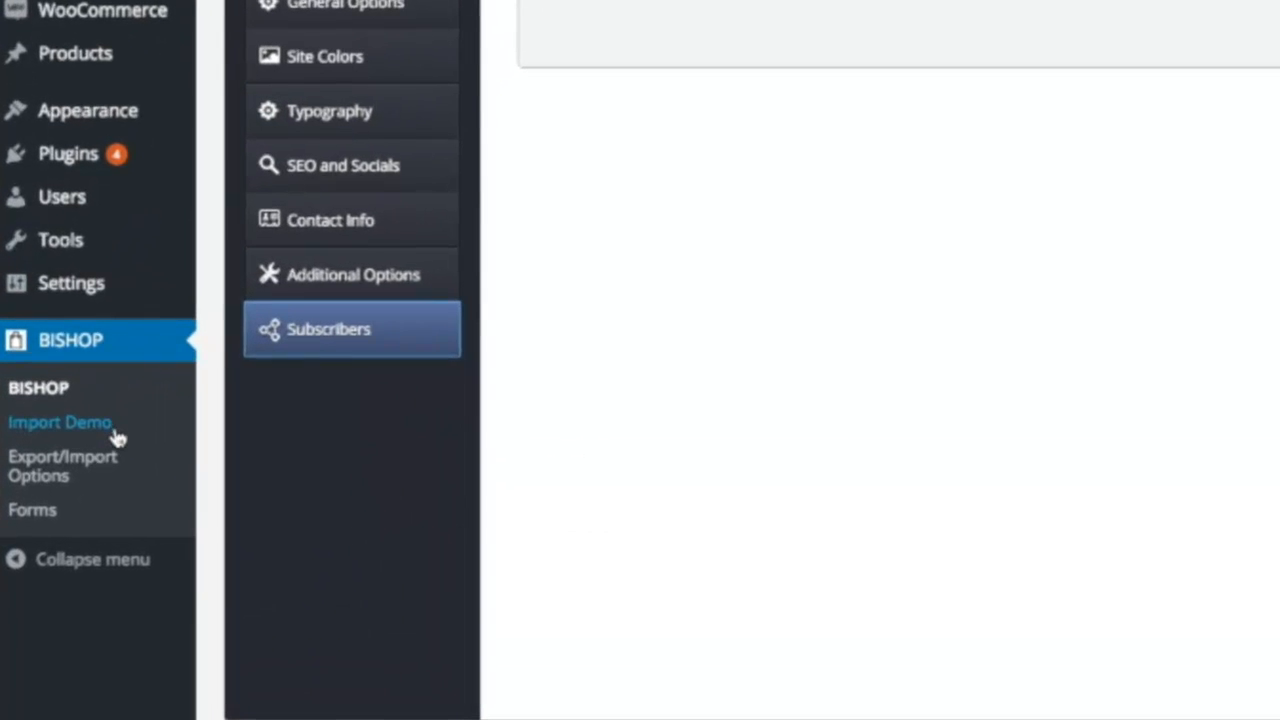
mouse_move(88, 436)
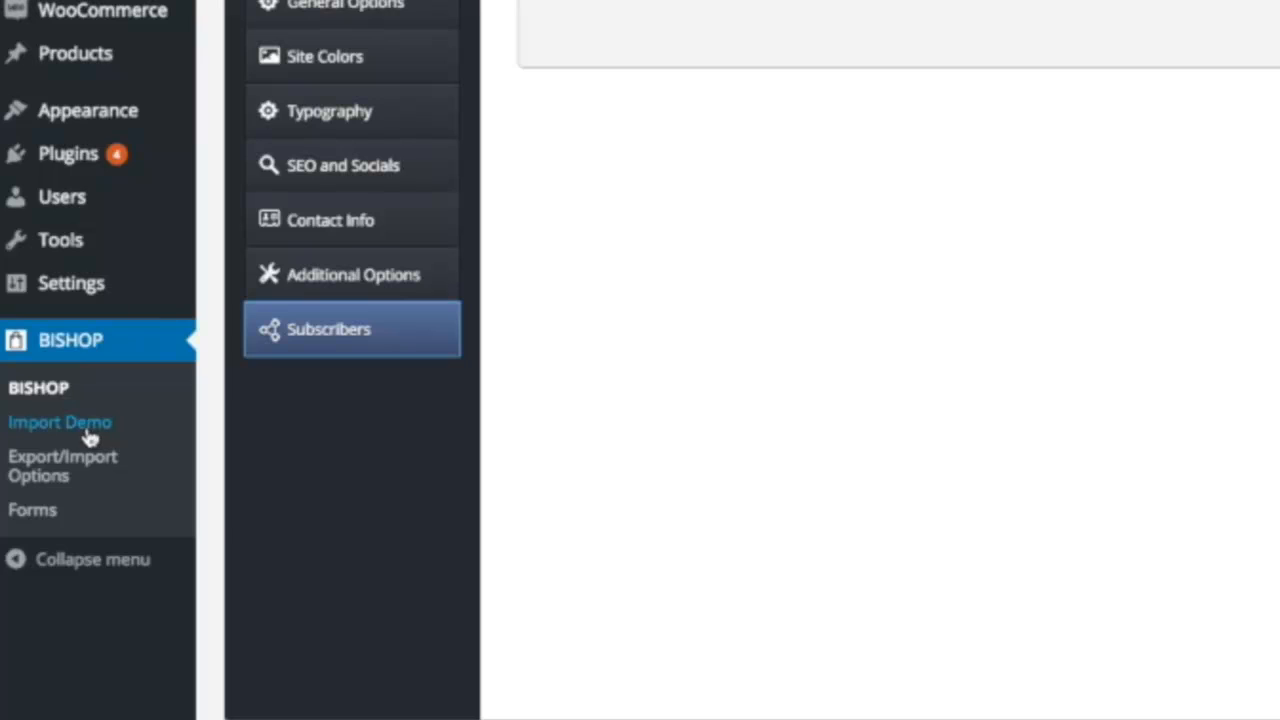
mouse_move(44, 516)
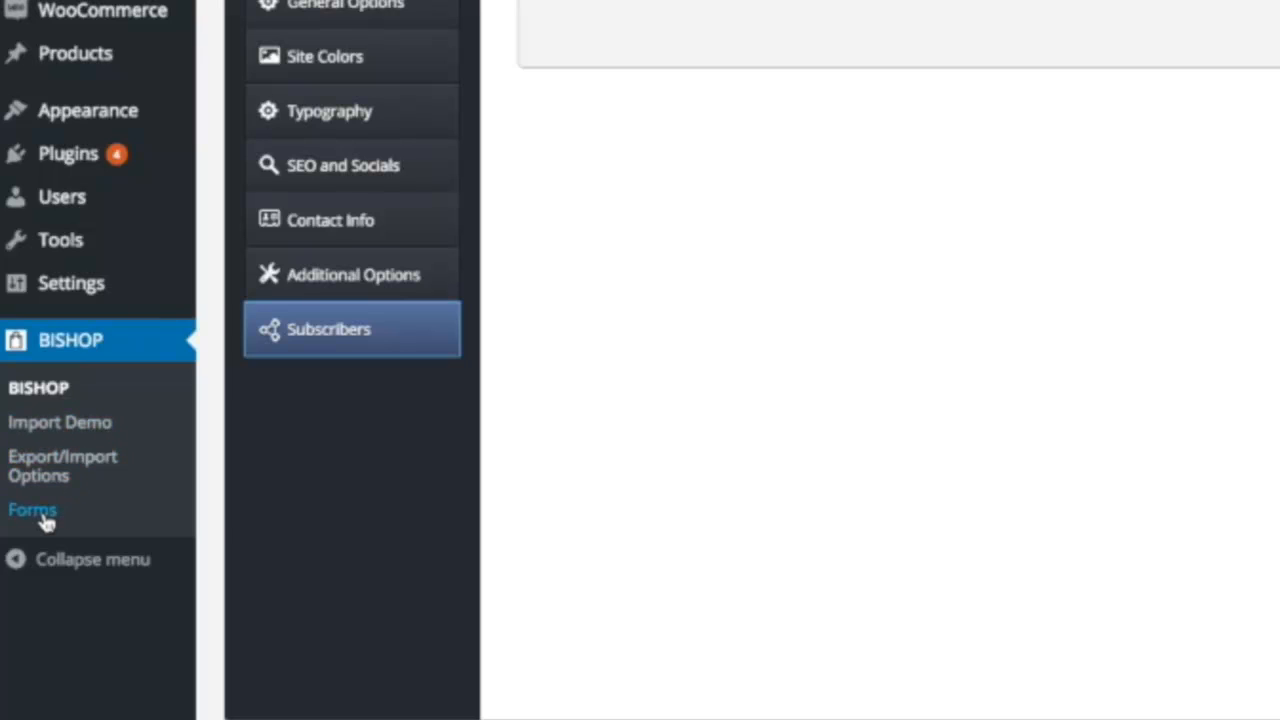